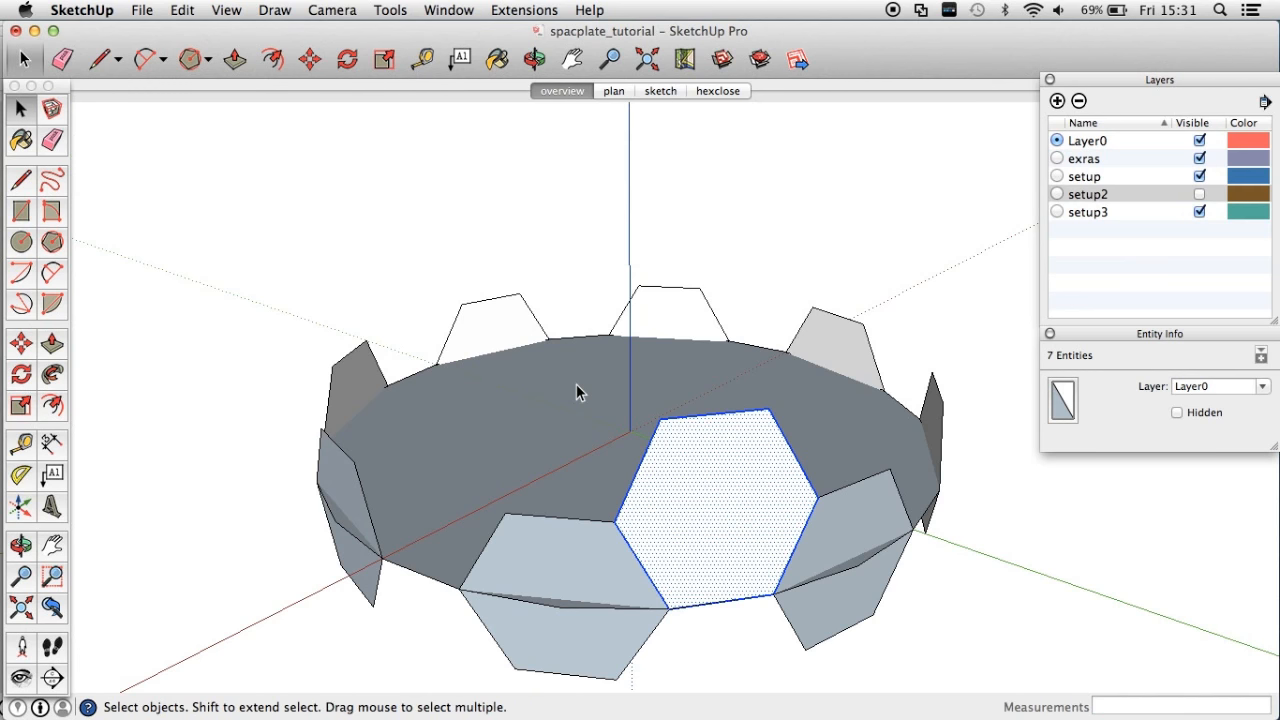
Turn the selected hexagon face into a component named layer3_hex.
left_click(140, 10)
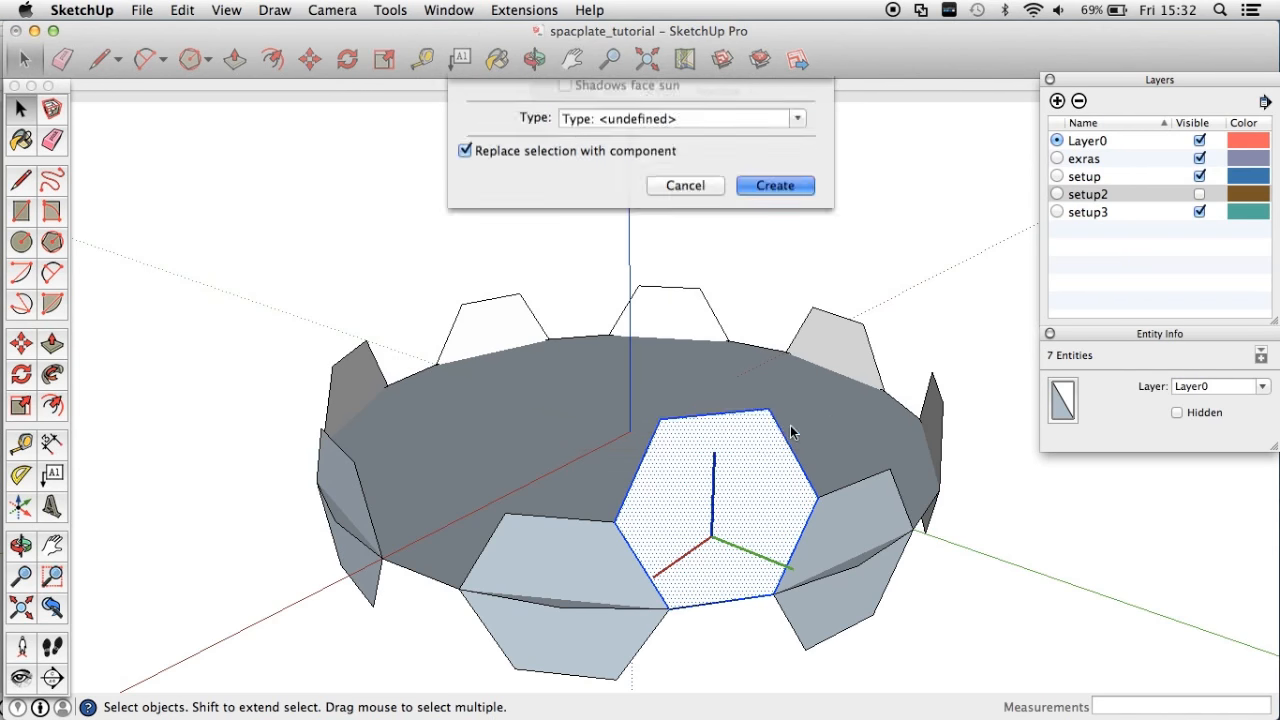
left_click(774, 184)
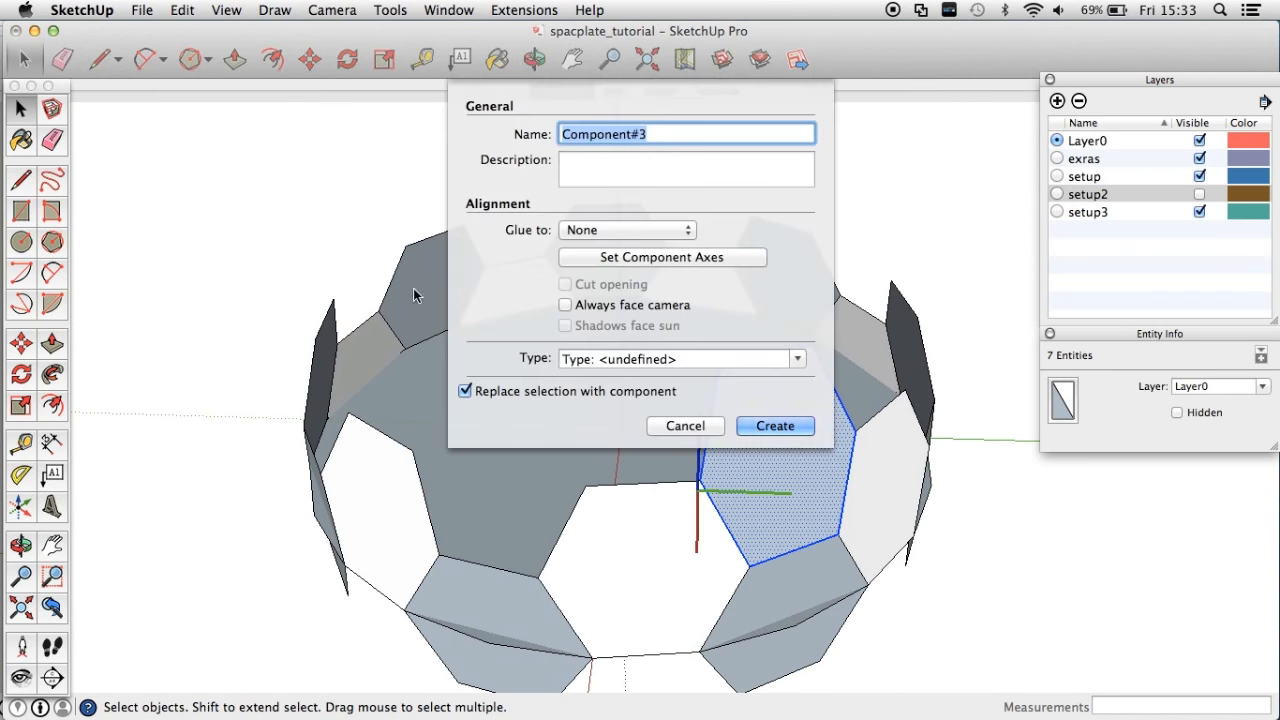
type("layer3_hex")
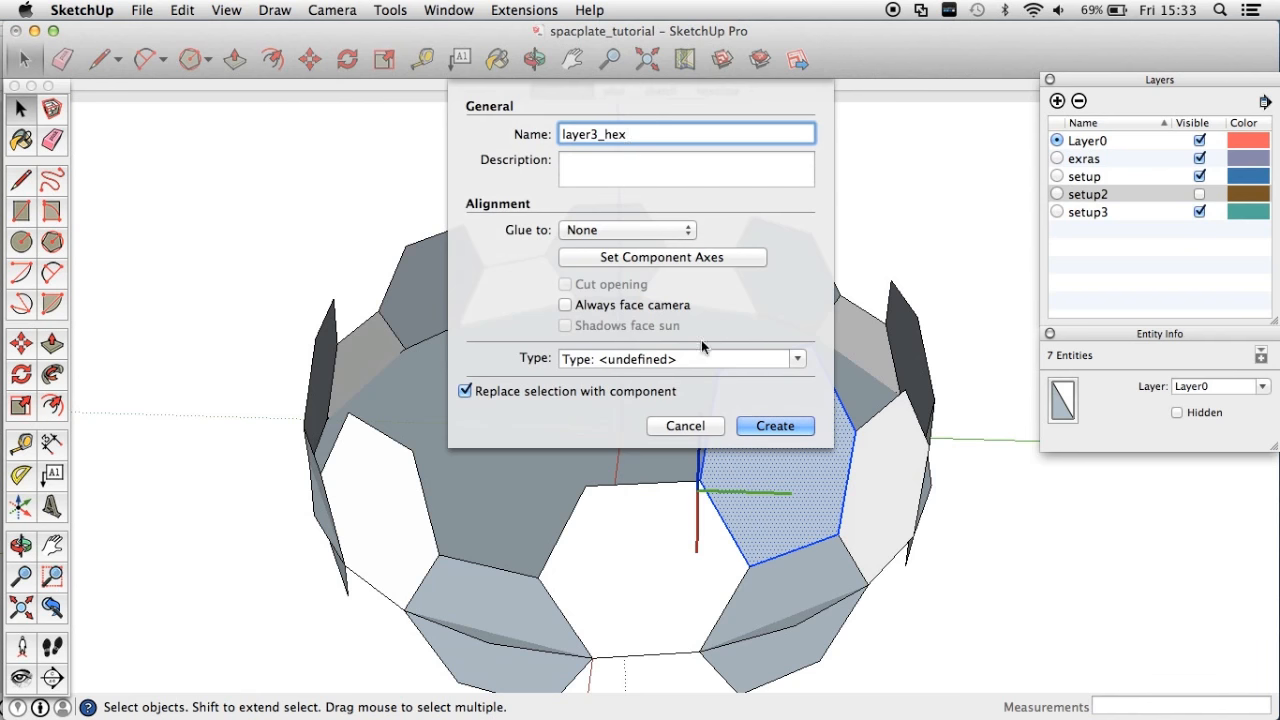
left_click(774, 424)
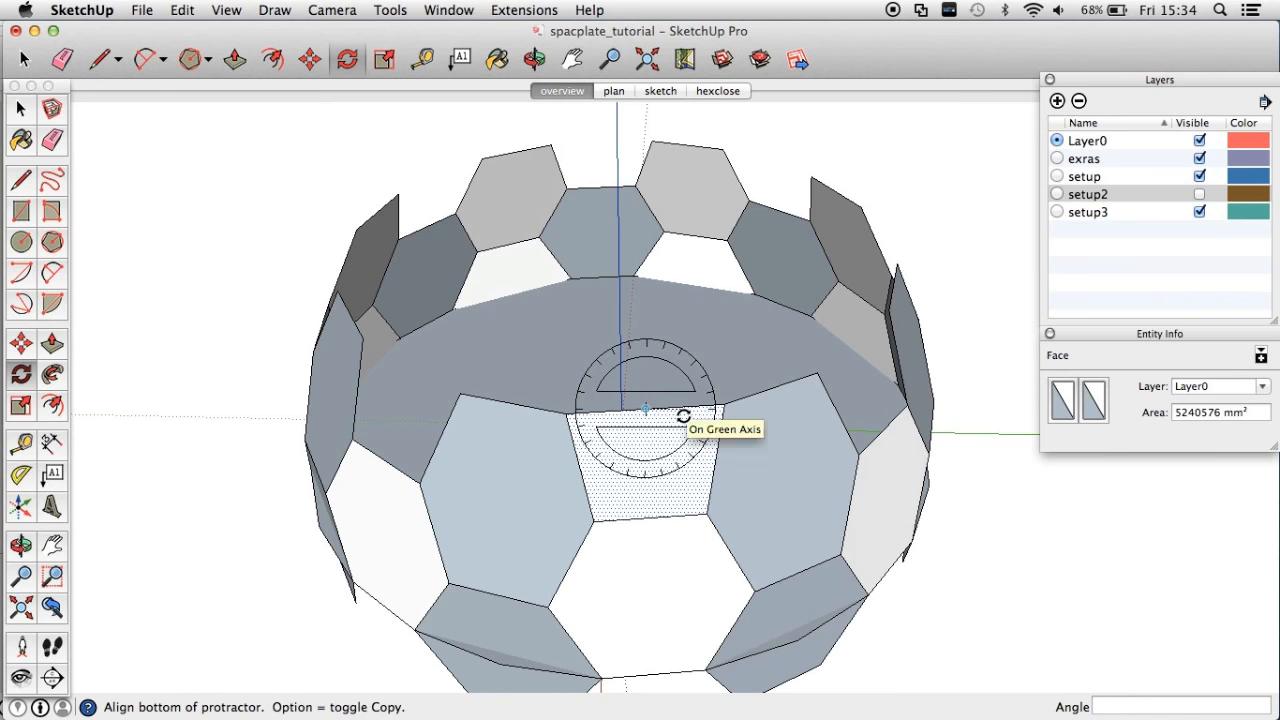
Rotate the panel into place and make it the layer4_hex component.
left_click(644, 404)
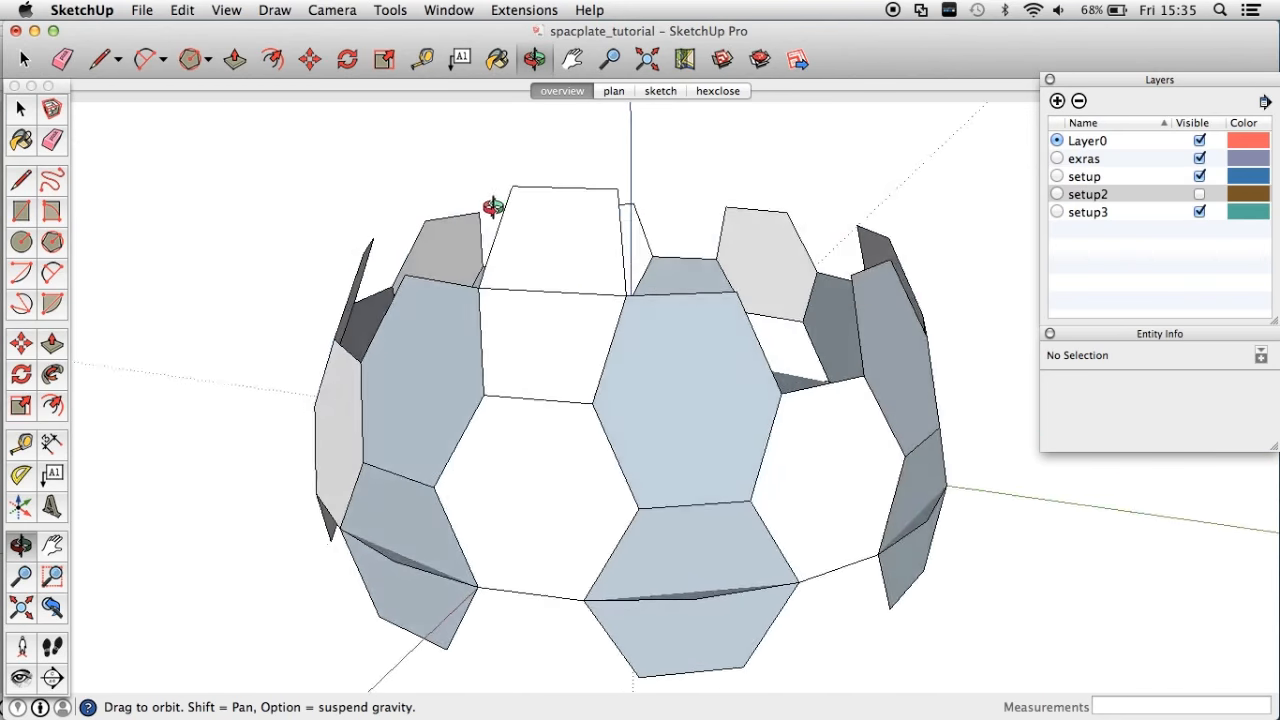
left_click(182, 10)
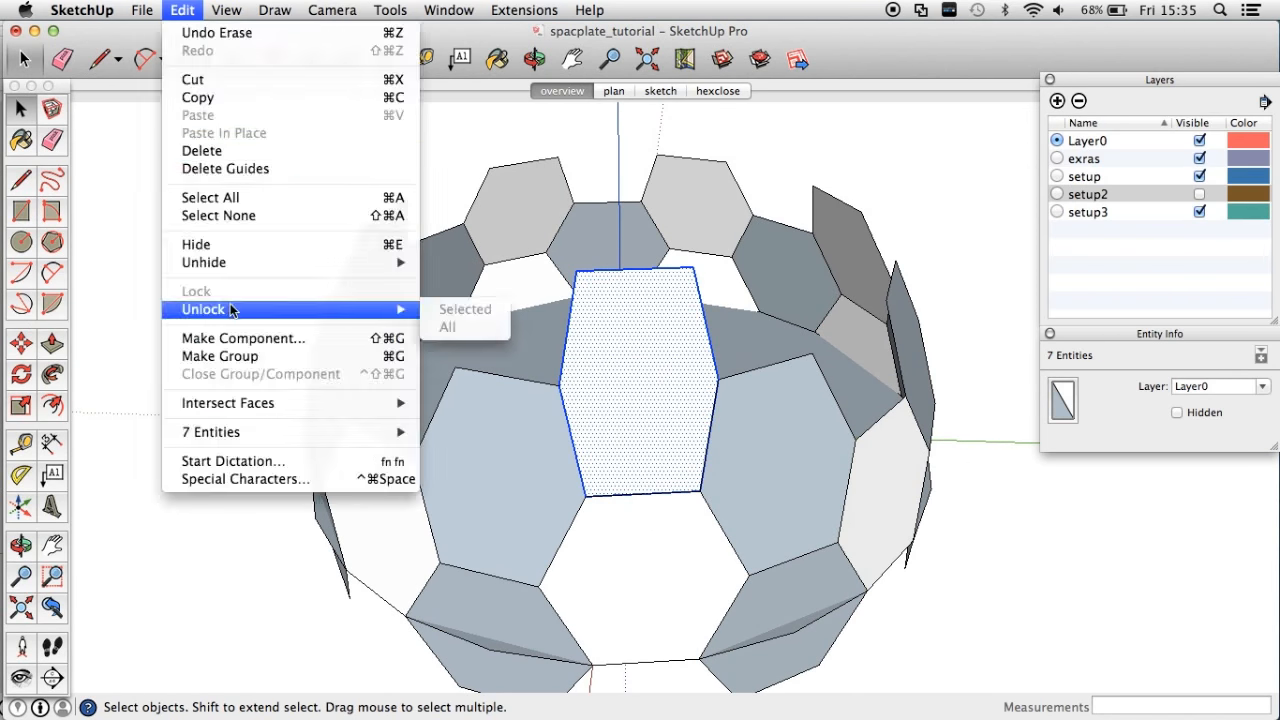
left_click(244, 336)
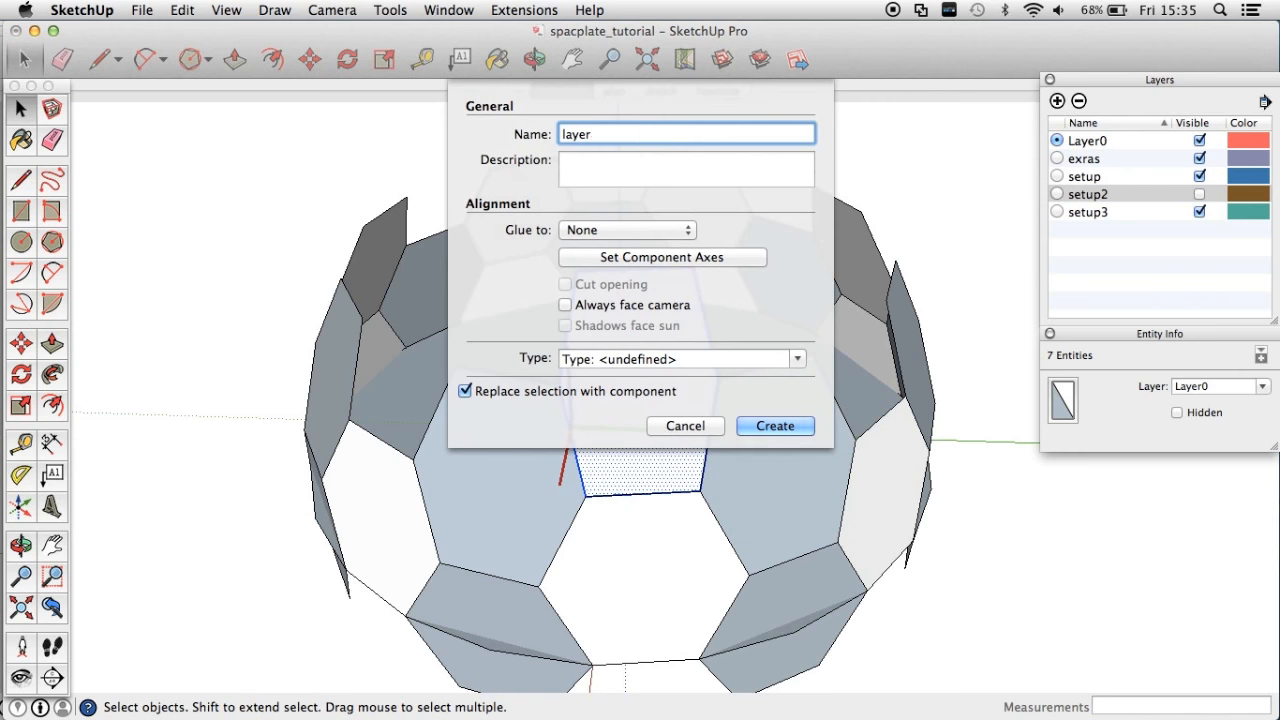
left_click(774, 426)
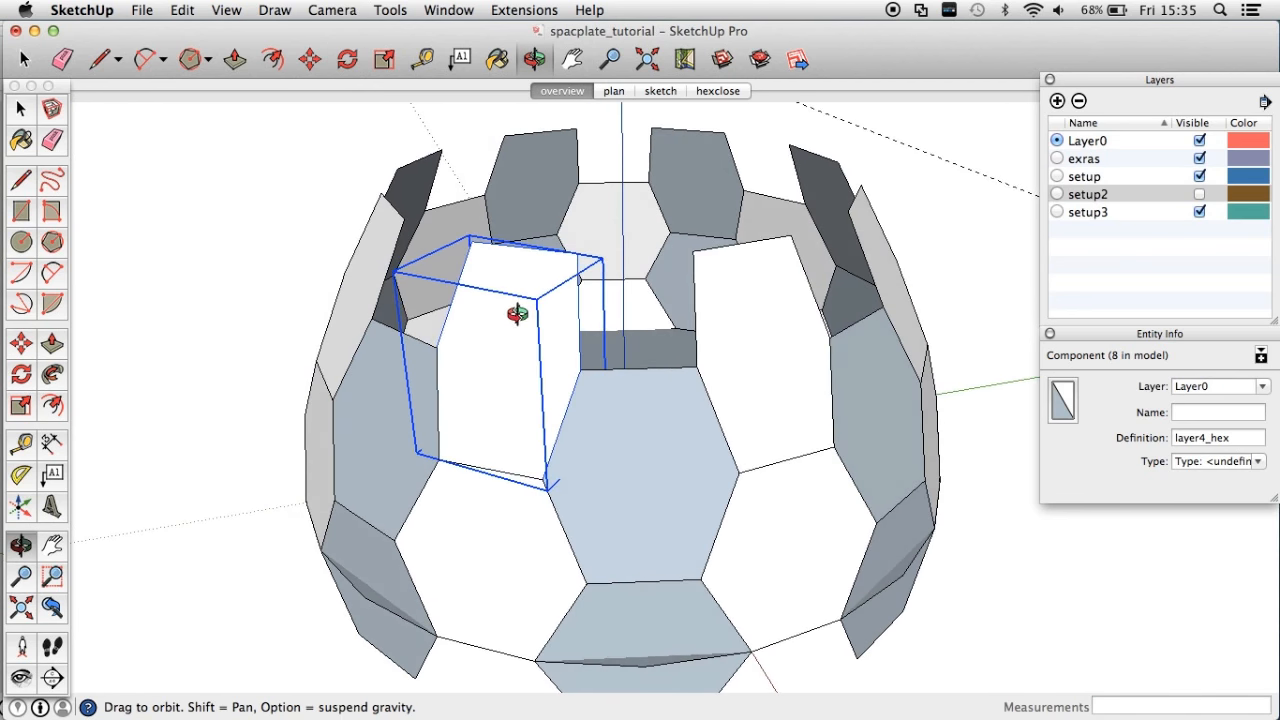
Orbit around the dome to check the new ring of panels.
left_click_drag(520, 316, 540, 370)
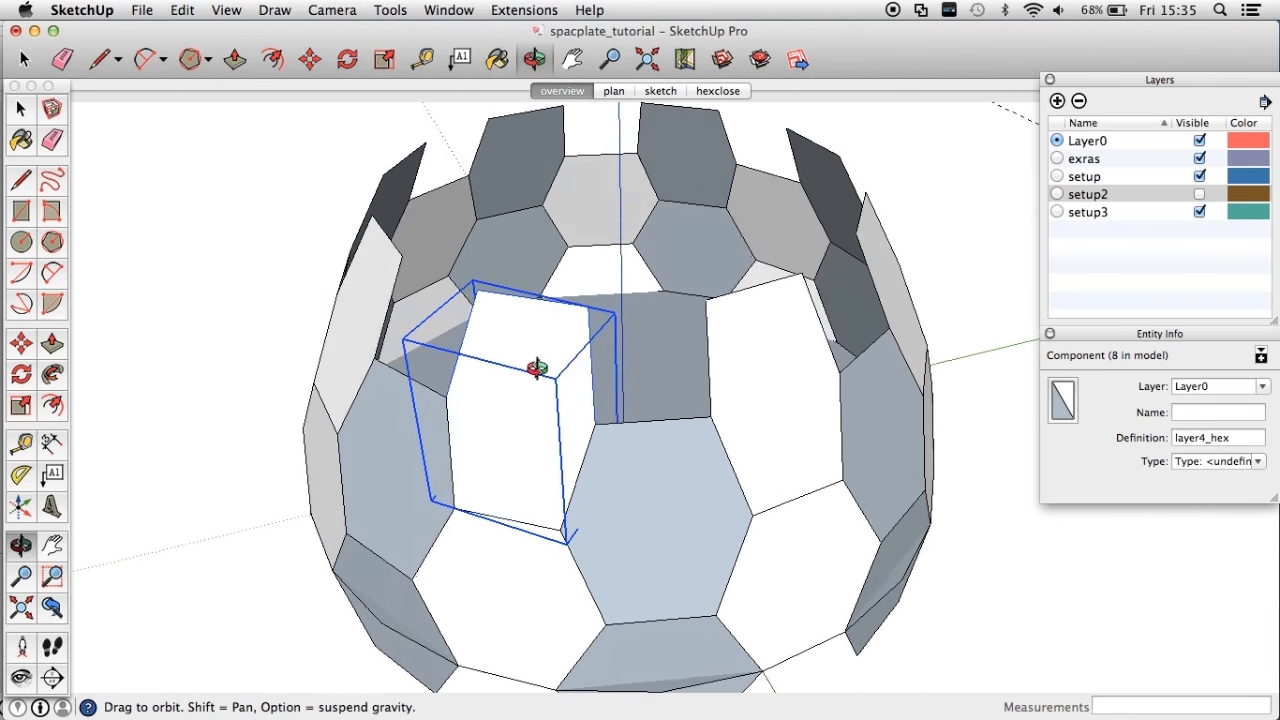
left_click_drag(536, 370, 830, 310)
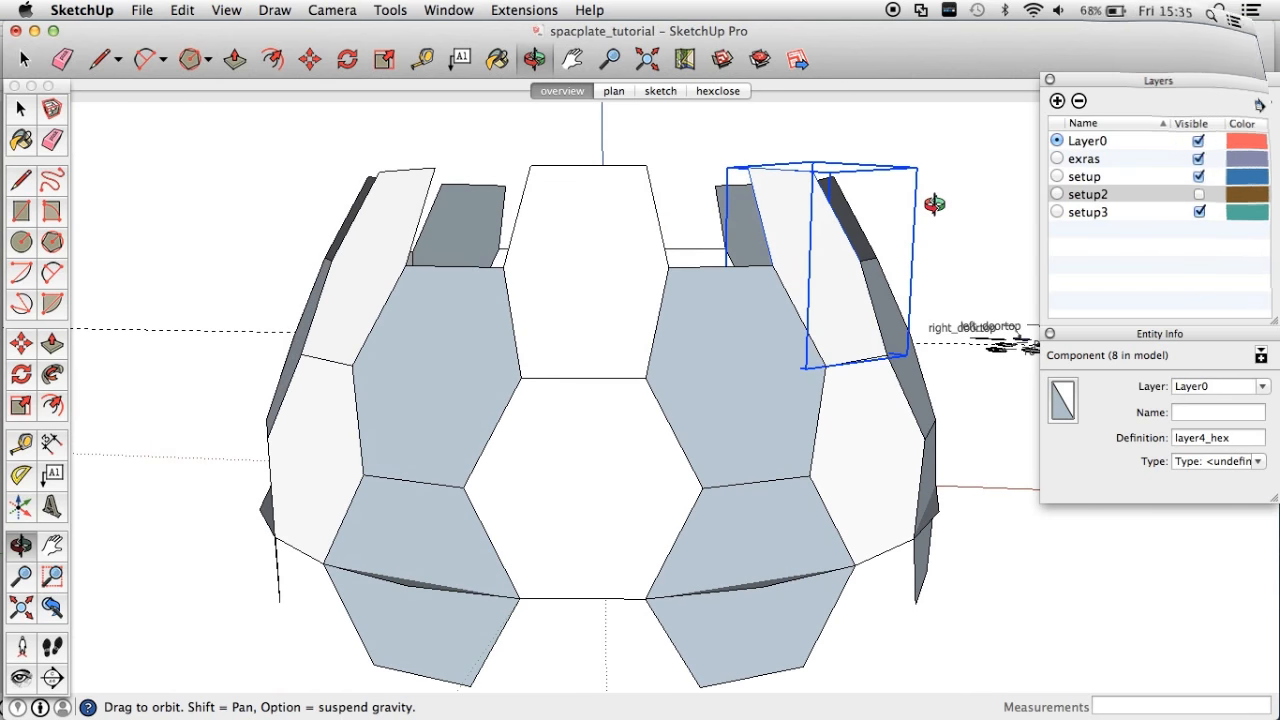
left_click(626, 92)
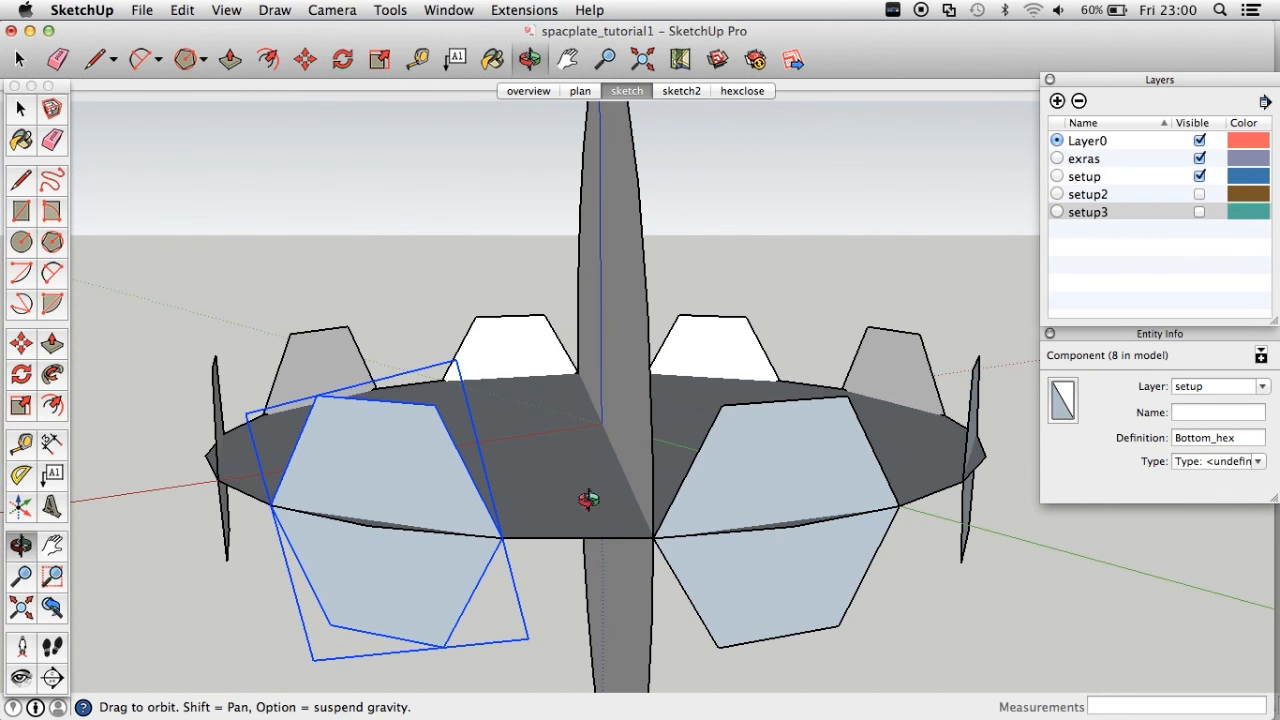
In the alternative dome model, inspect the rotated hexagon's edge and make it a component.
left_click(20, 60)
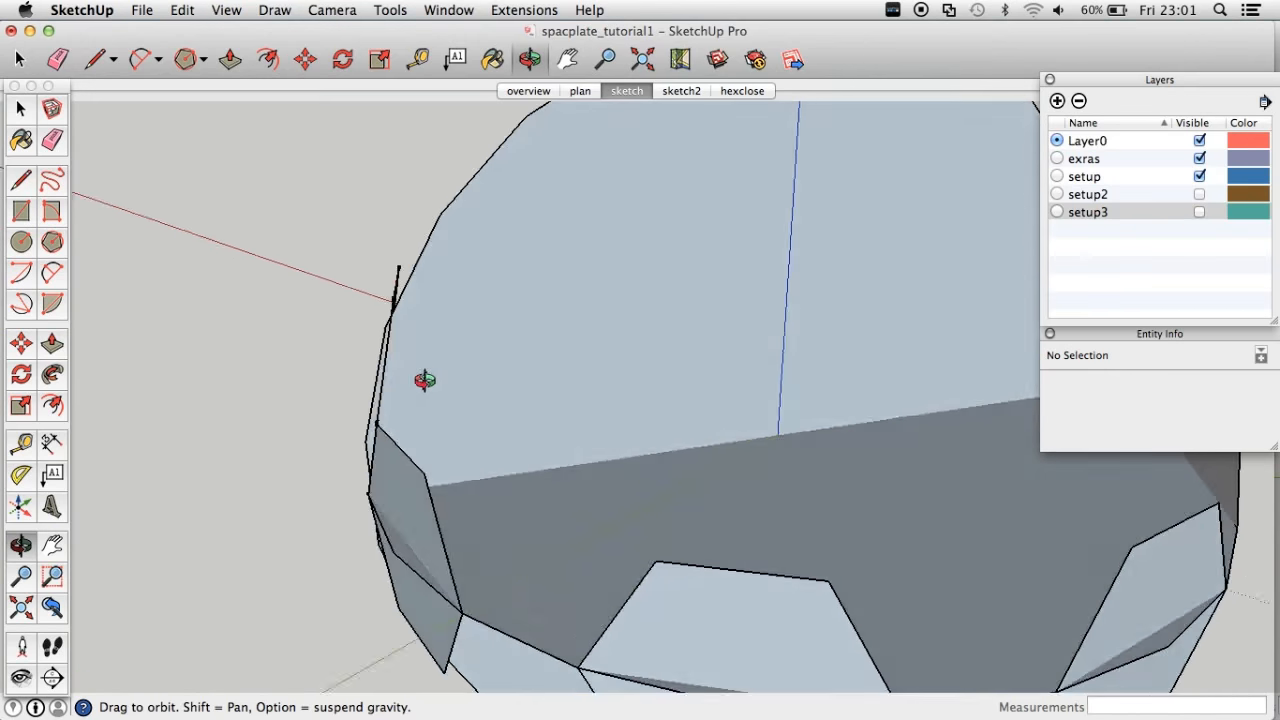
left_click_drag(424, 380, 416, 328)
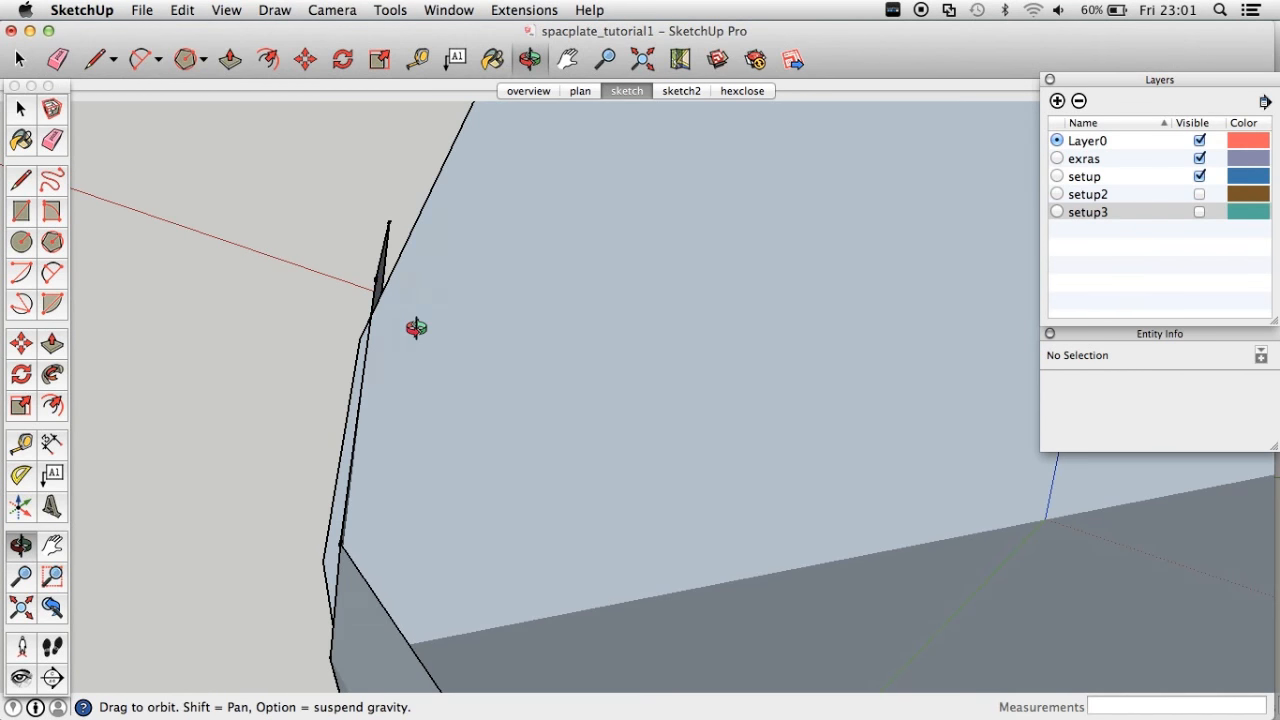
left_click_drag(416, 328, 500, 414)
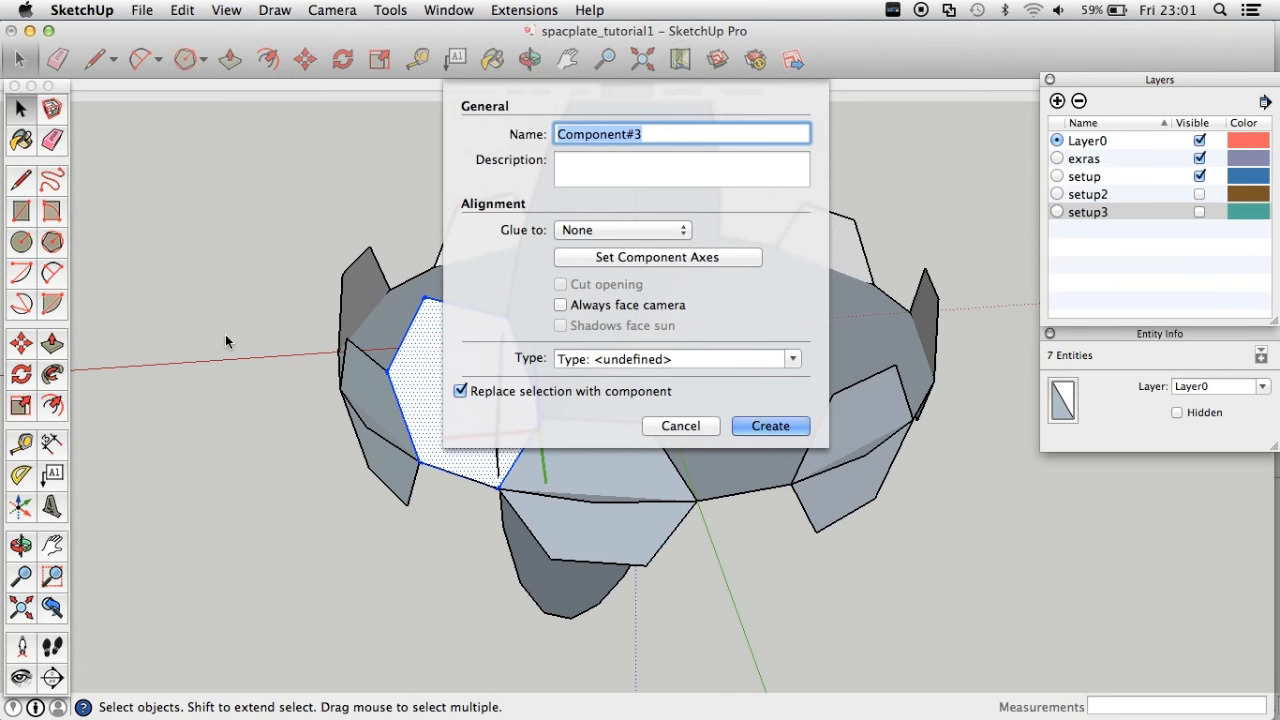
left_click(770, 424)
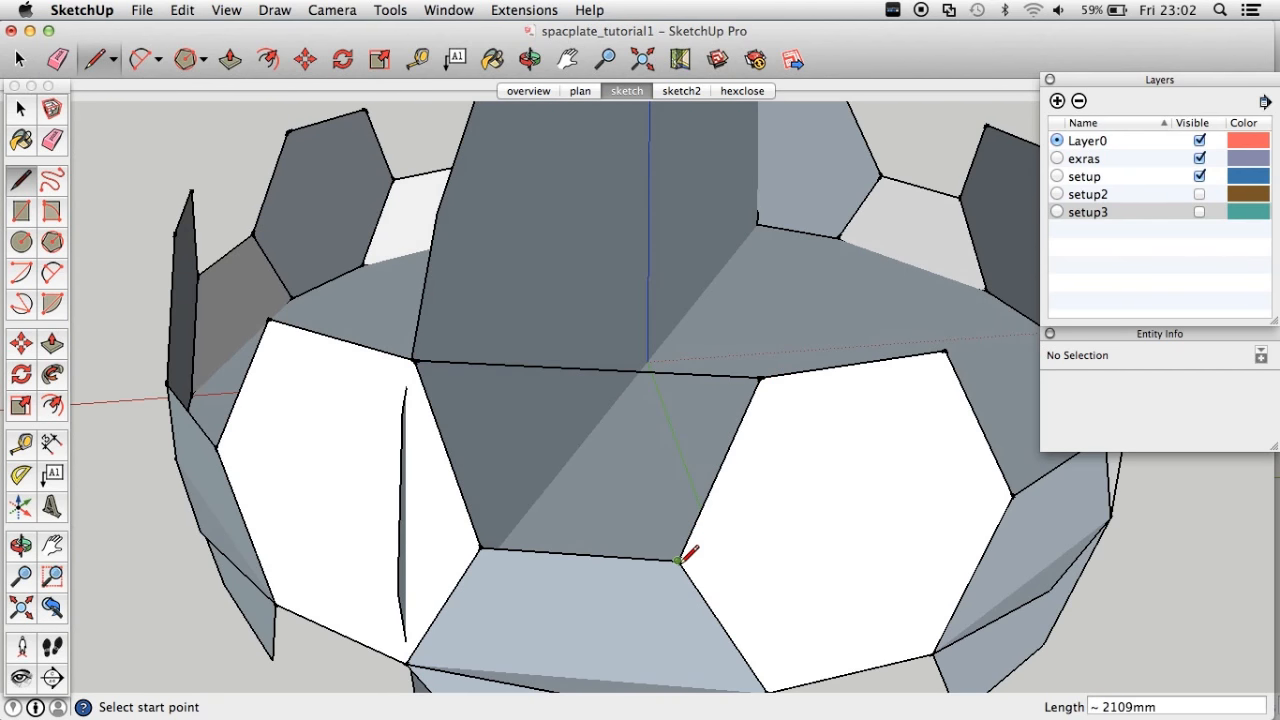
Select the gap face between two hexagons and start rotating it, checking the upper ring.
left_click(590, 440)
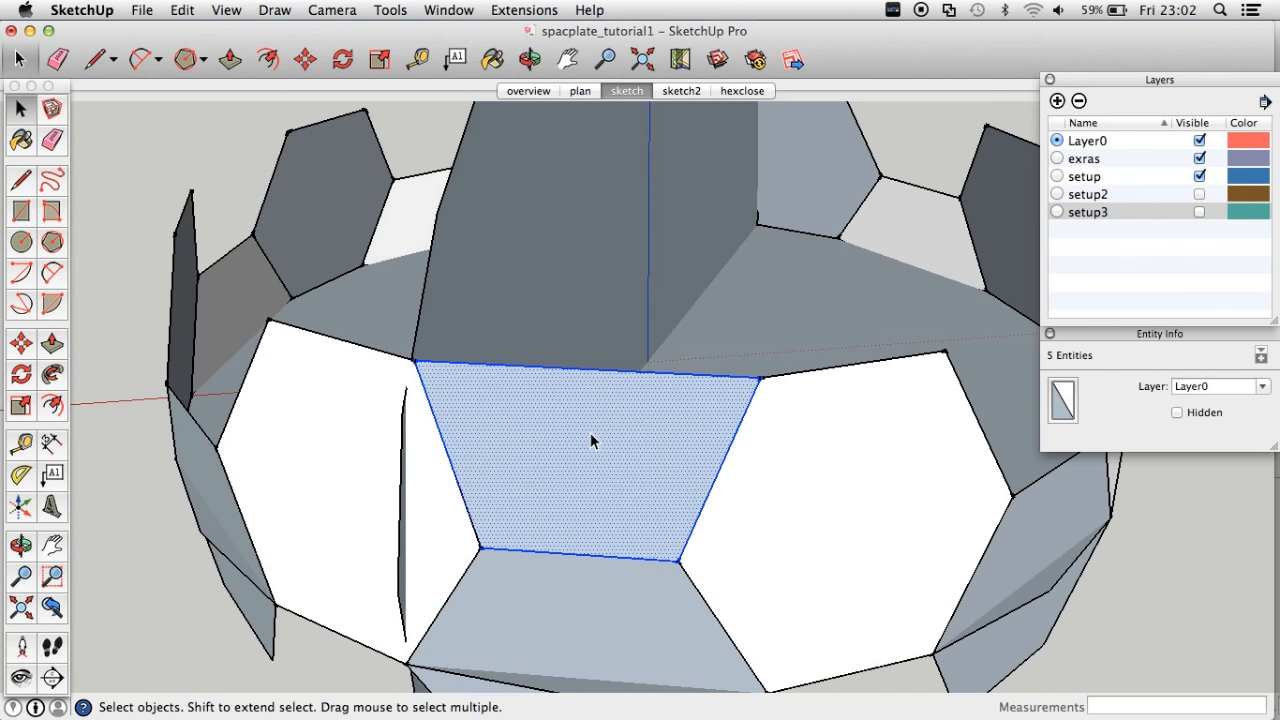
left_click(20, 374)
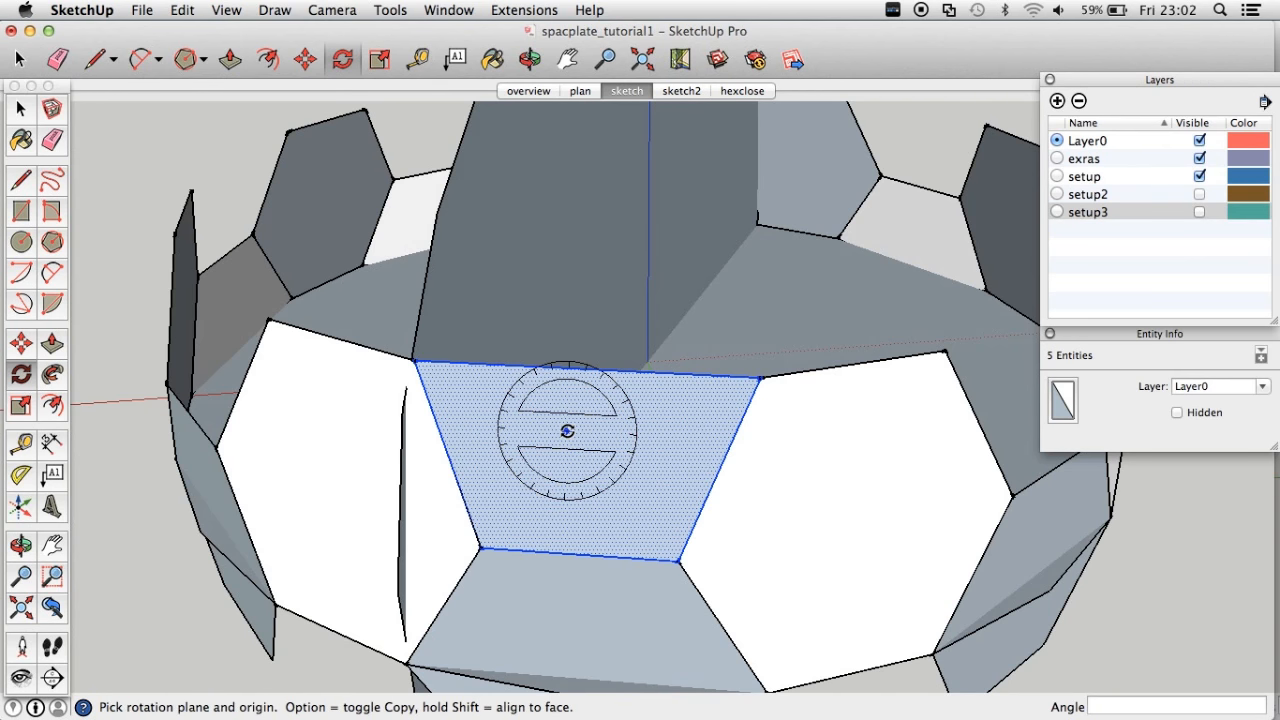
mouse_move(590, 374)
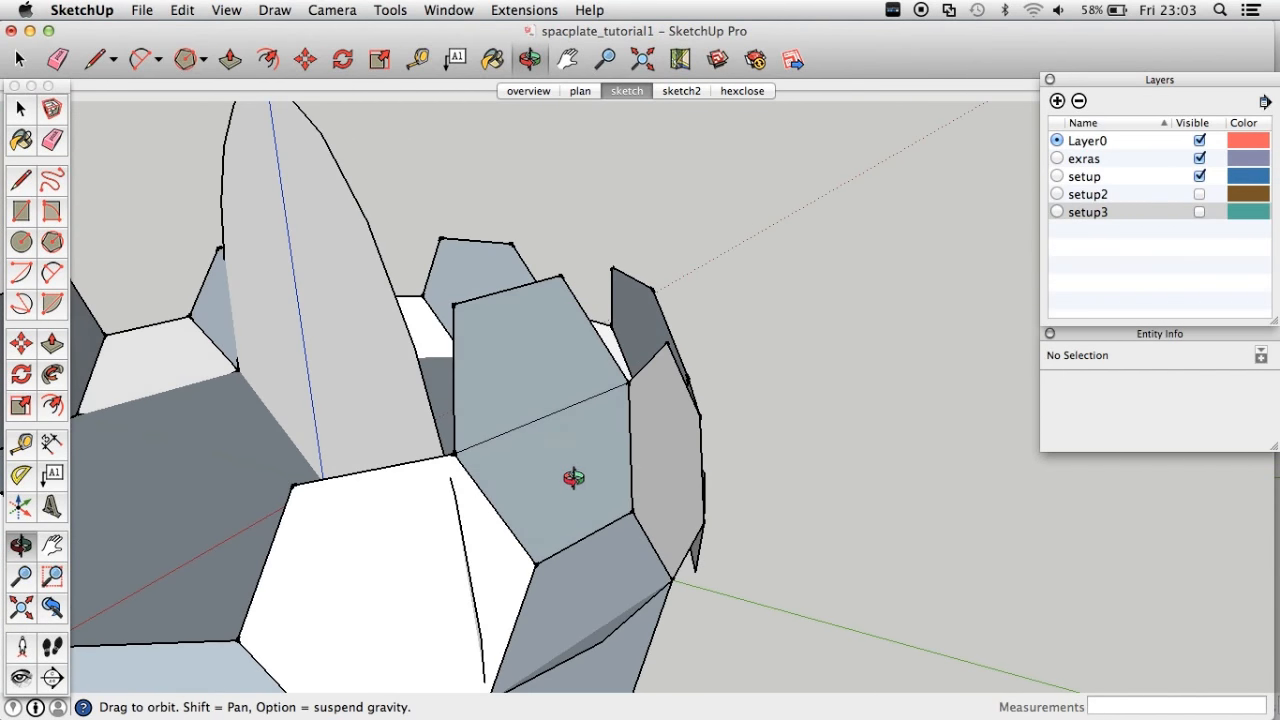
left_click_drag(576, 478, 384, 476)
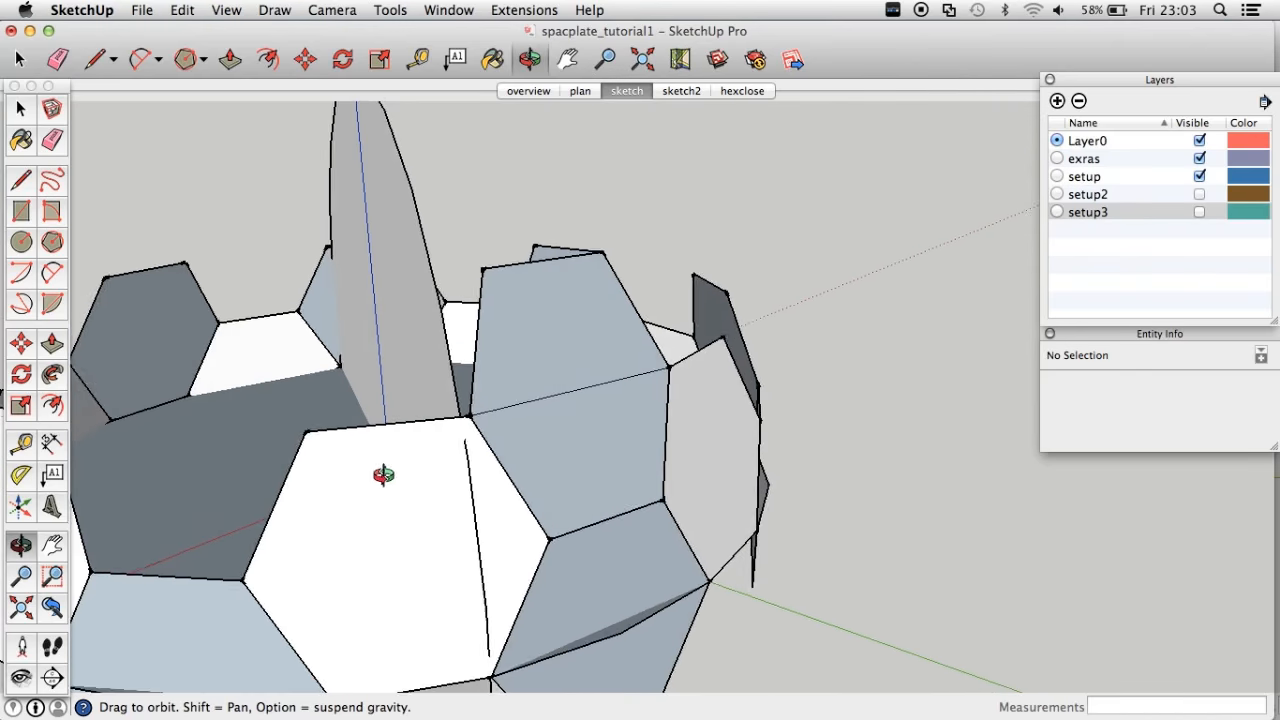
left_click_drag(384, 476, 376, 460)
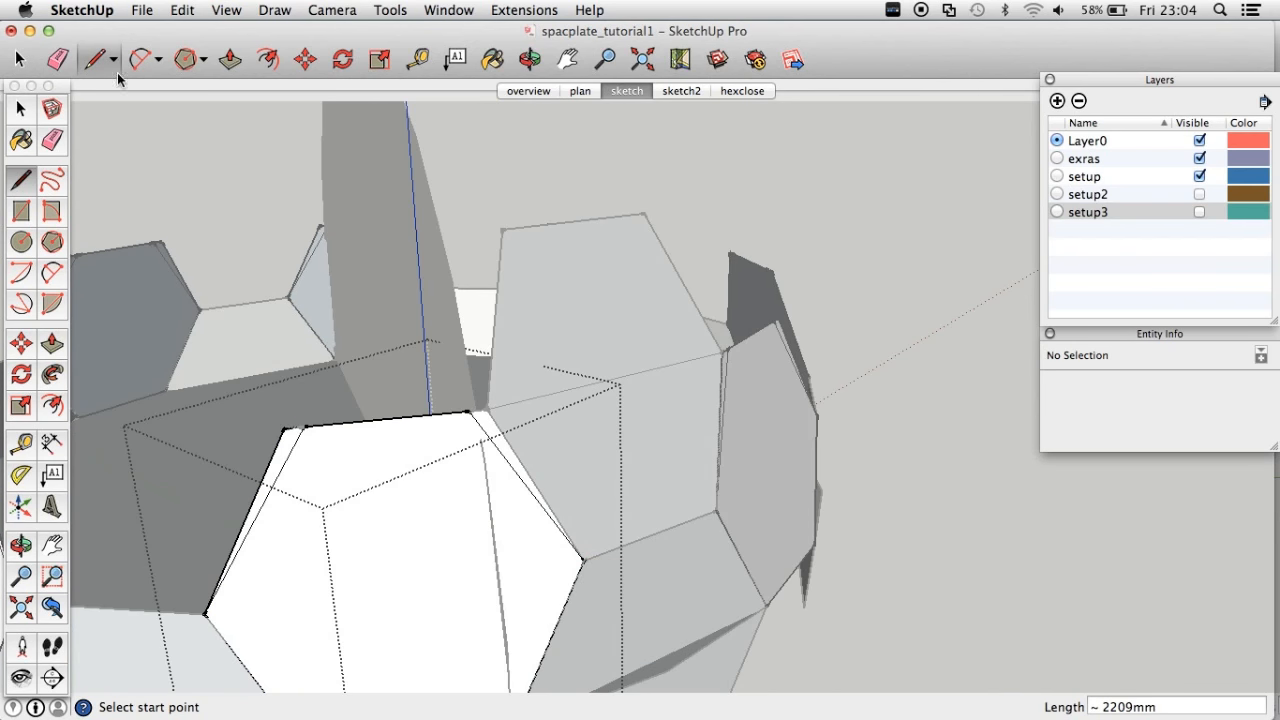
Begin drawing an edge on the gap panel with the Line tool.
left_click(18, 60)
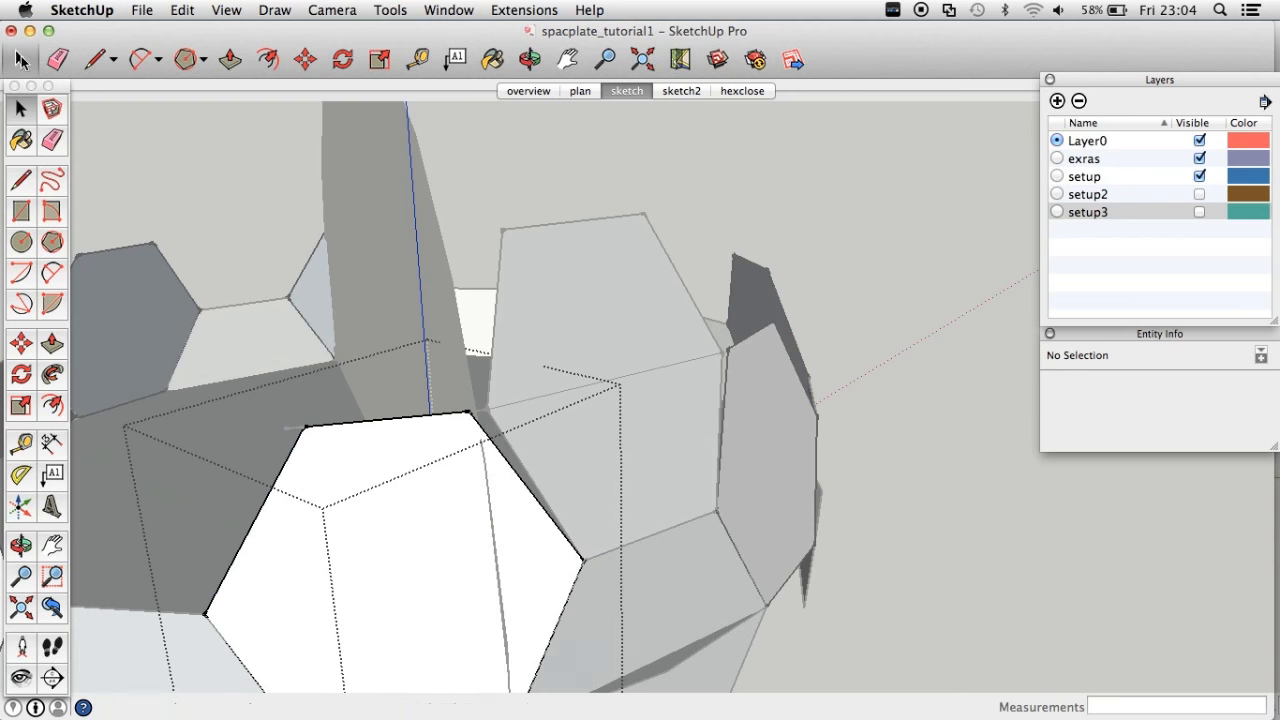
left_click(52, 58)
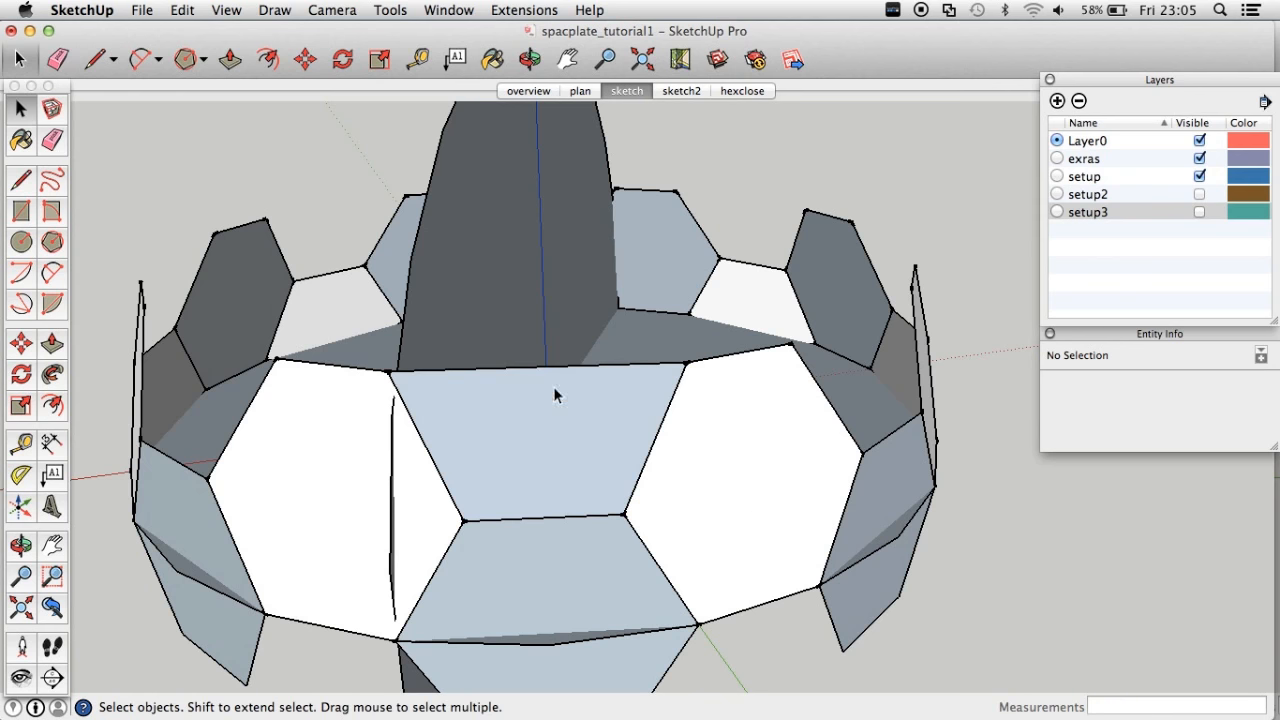
Draw new edges across the dark gap panel from the hexagon corners.
left_click(20, 374)
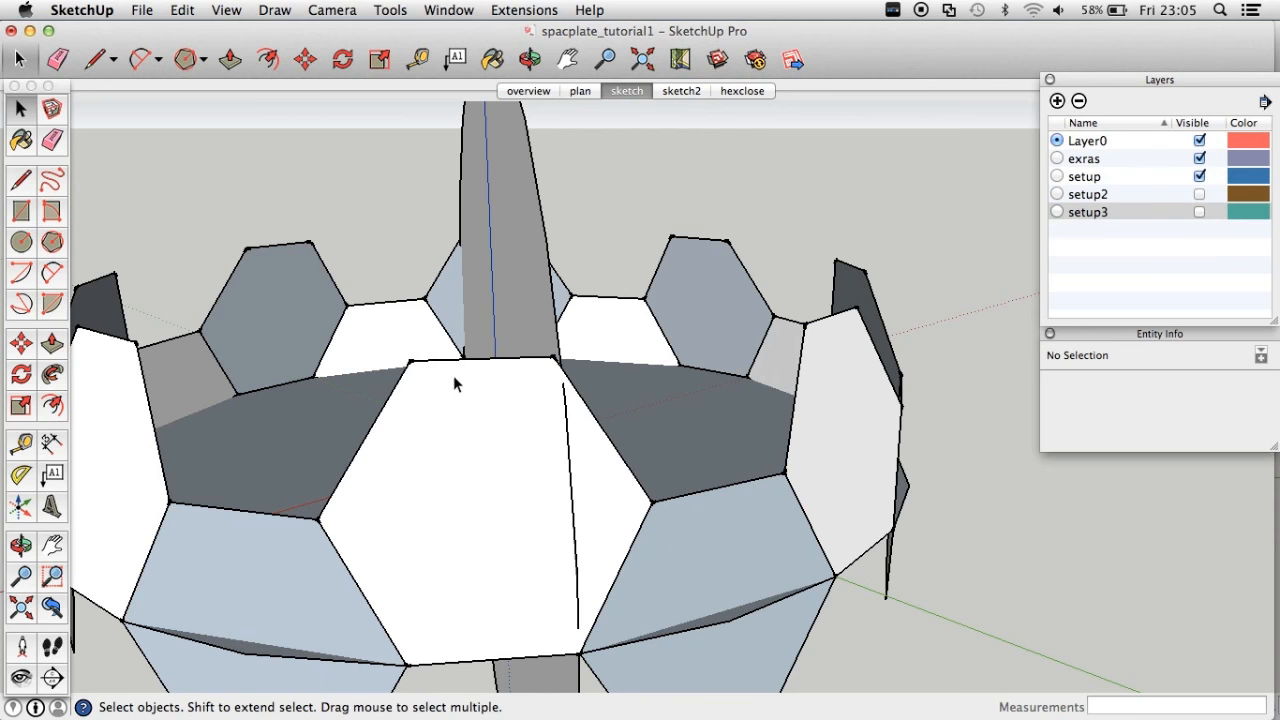
left_click(18, 60)
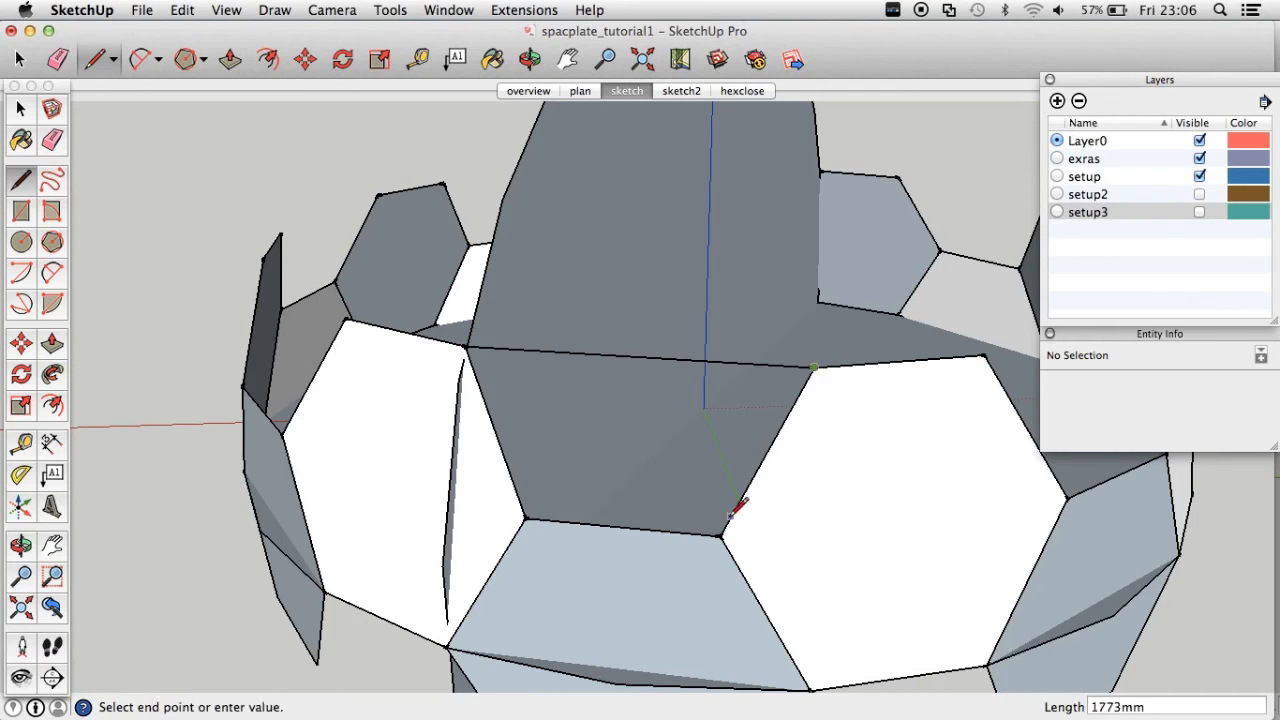
left_click(20, 374)
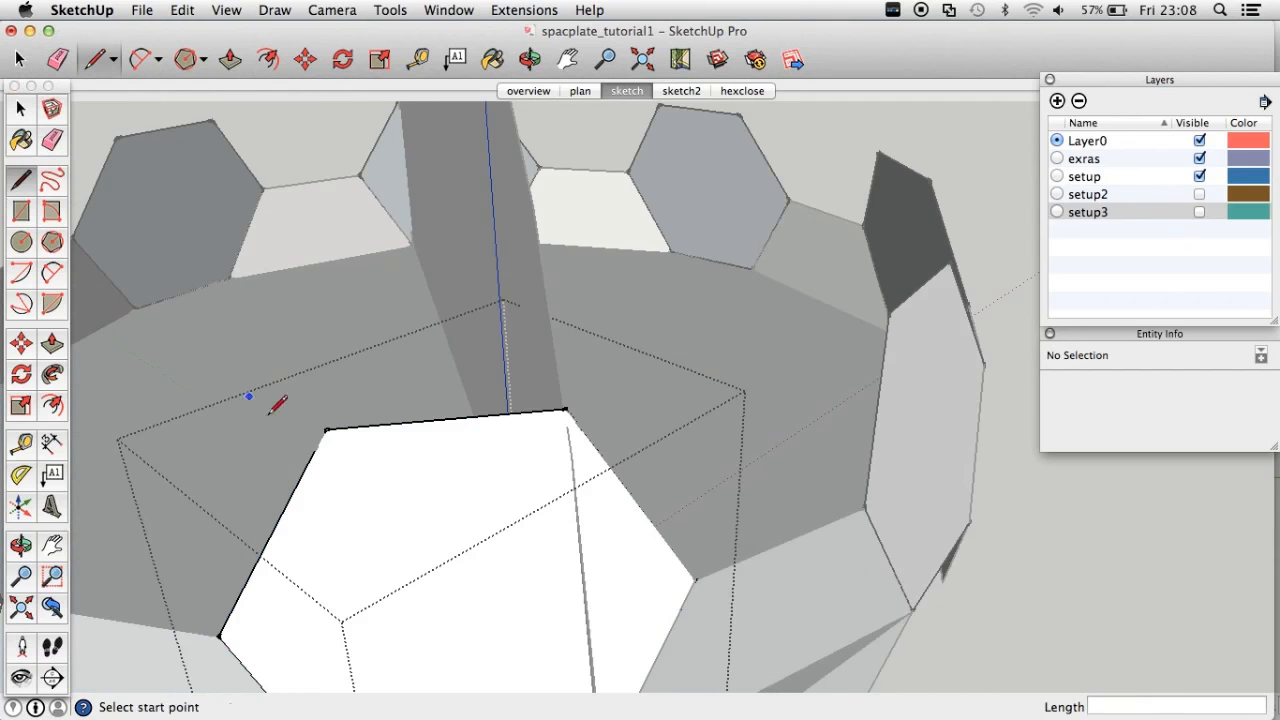
left_click(20, 108)
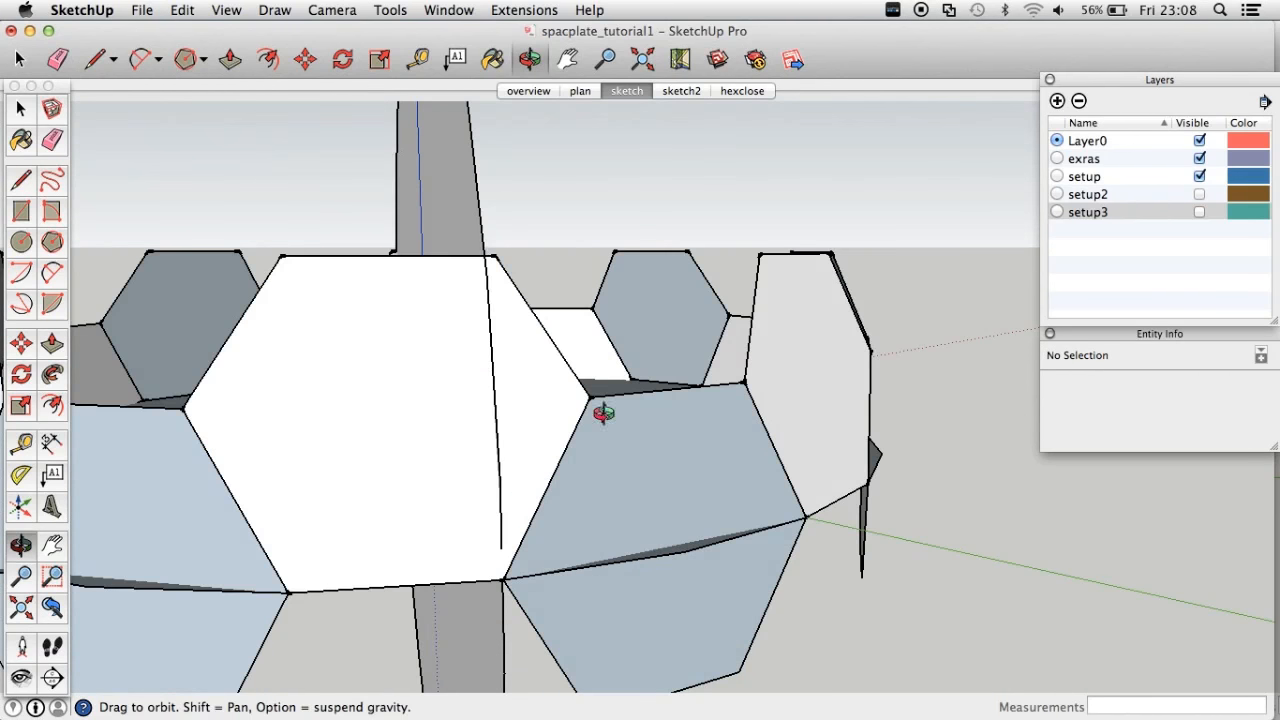
mouse_move(272, 370)
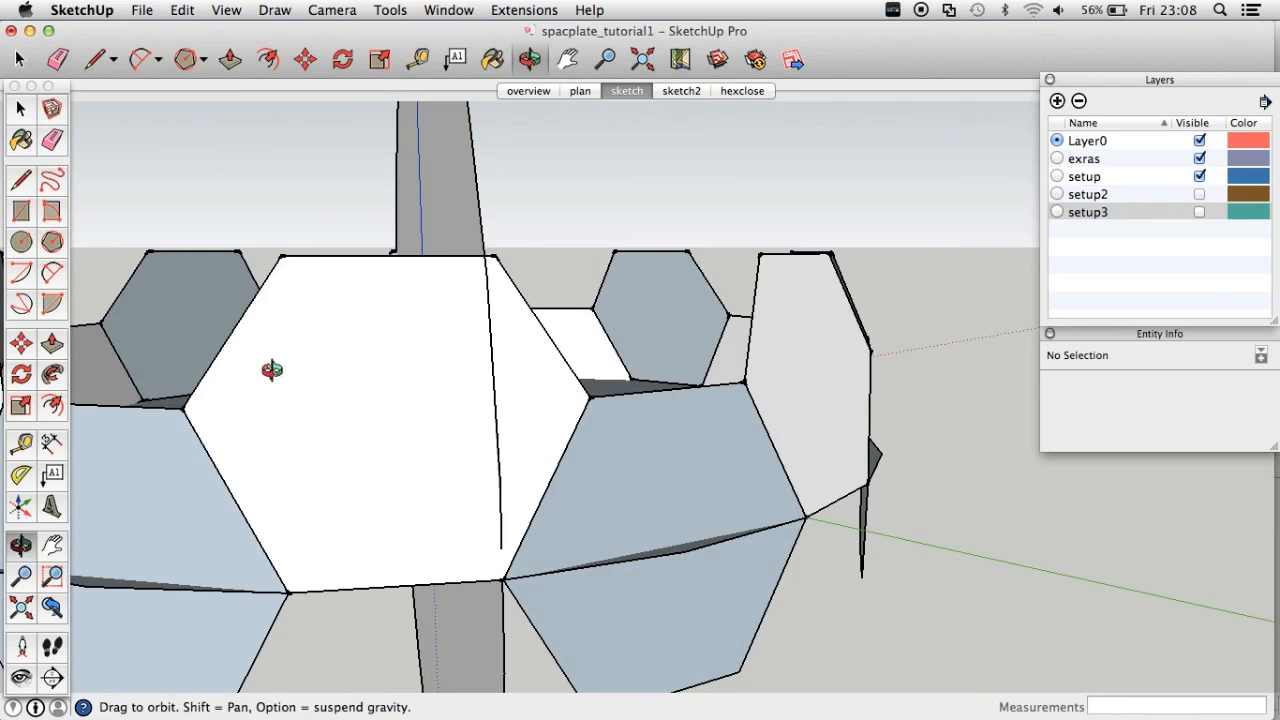
mouse_move(500, 264)
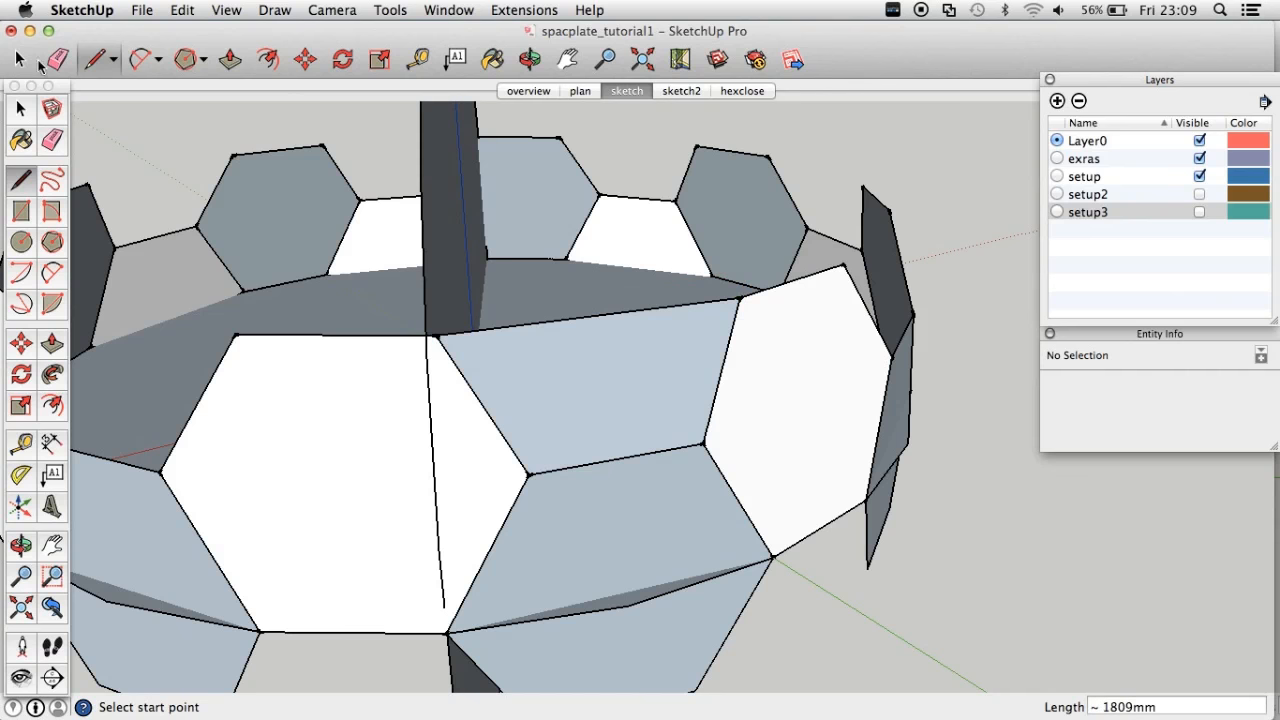
left_click(20, 374)
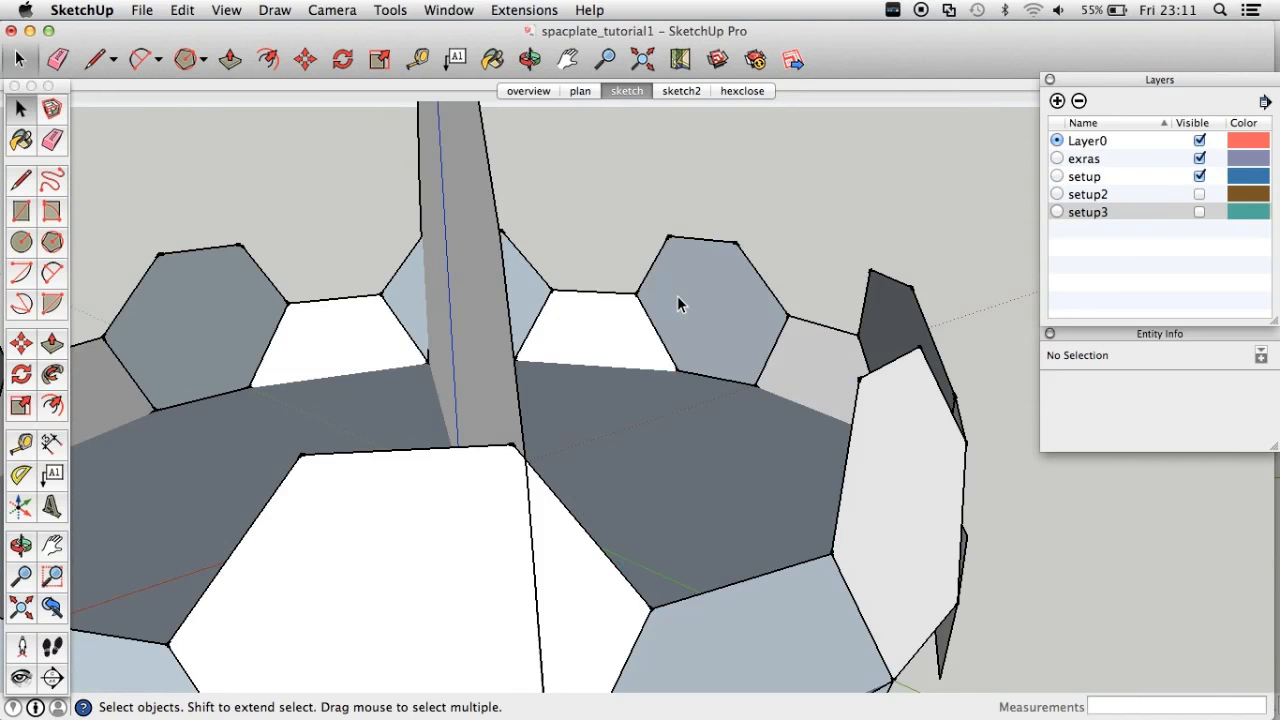
Clean stray edges off the new hexagon panel and make it the hex3 component.
left_click_drag(680, 304, 708, 444)
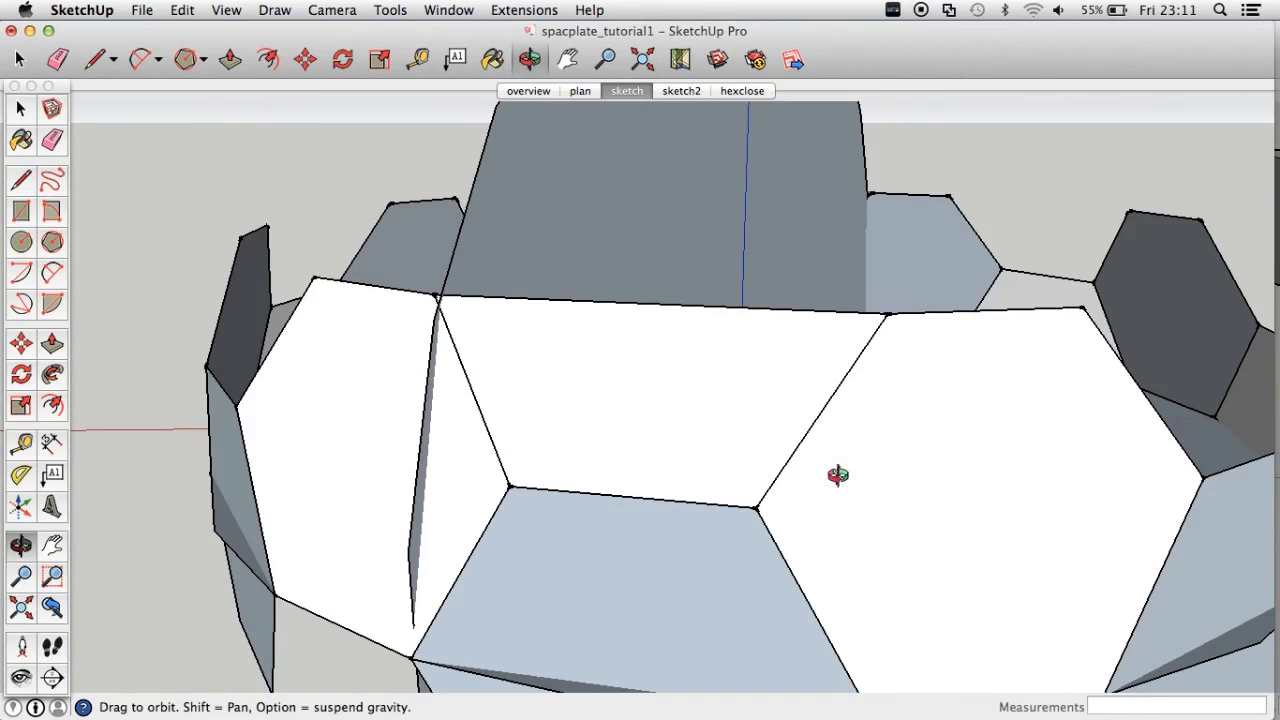
left_click(650, 400)
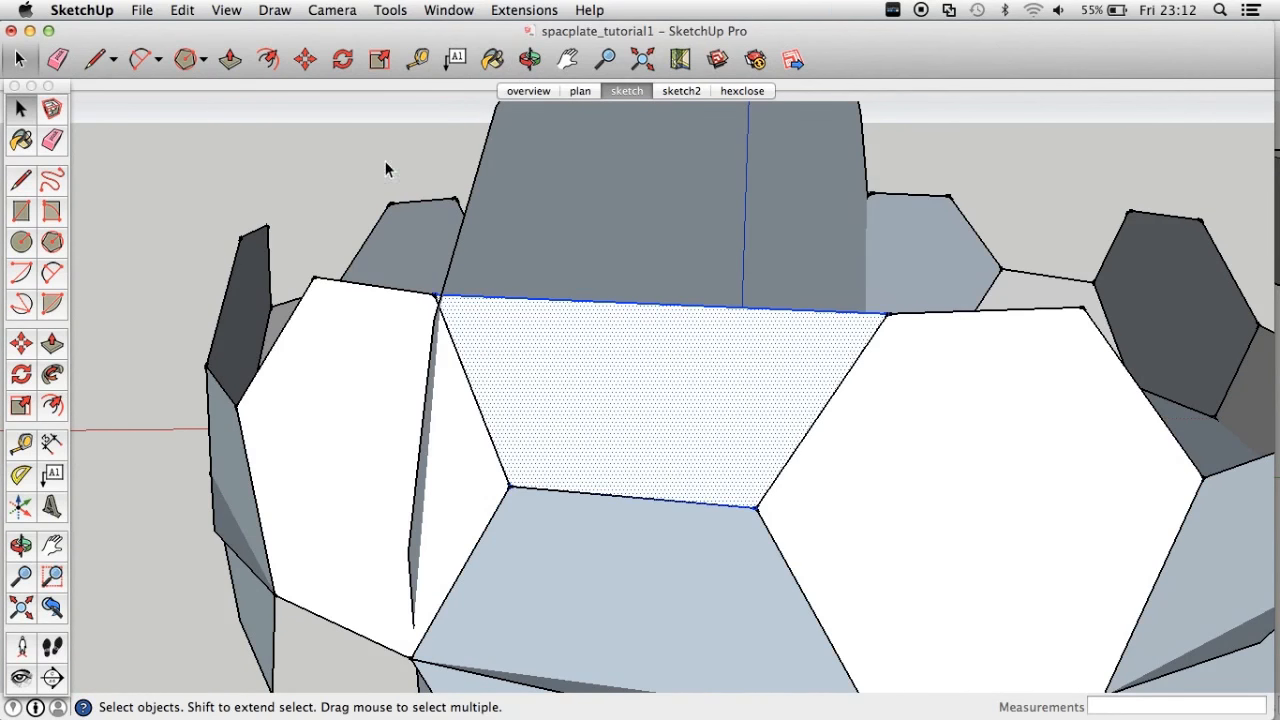
left_click(20, 374)
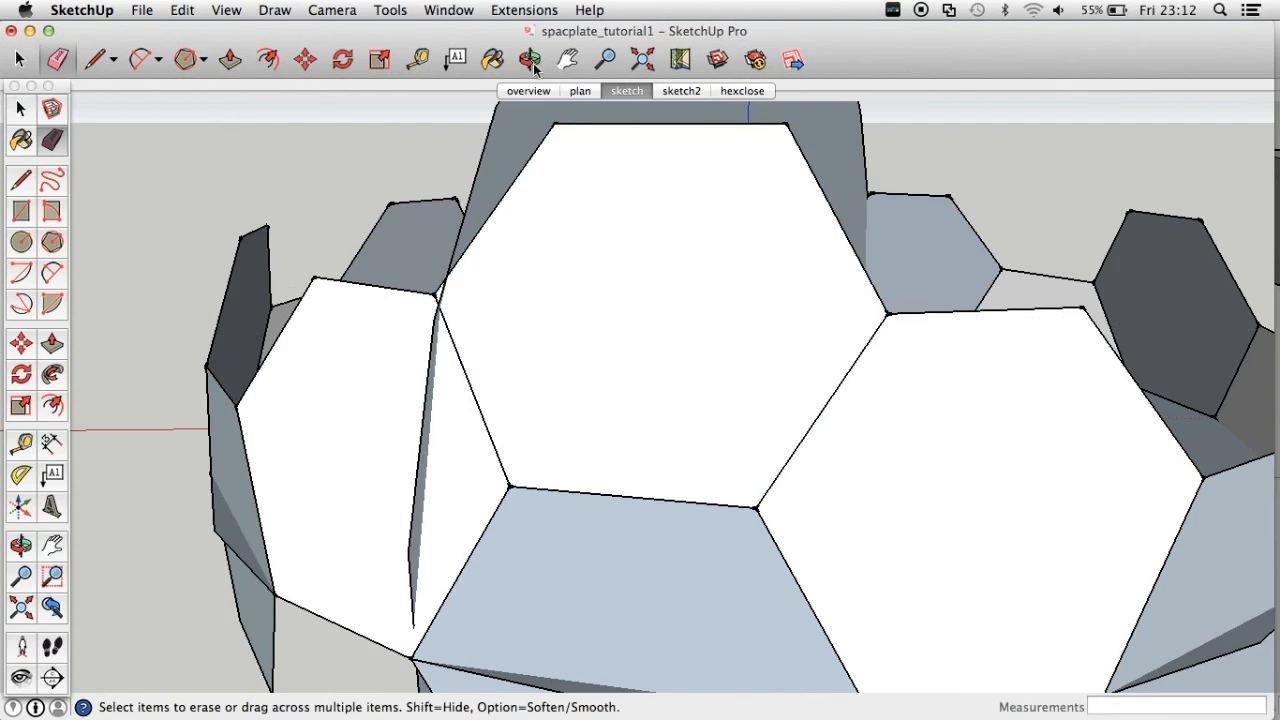
left_click(530, 60)
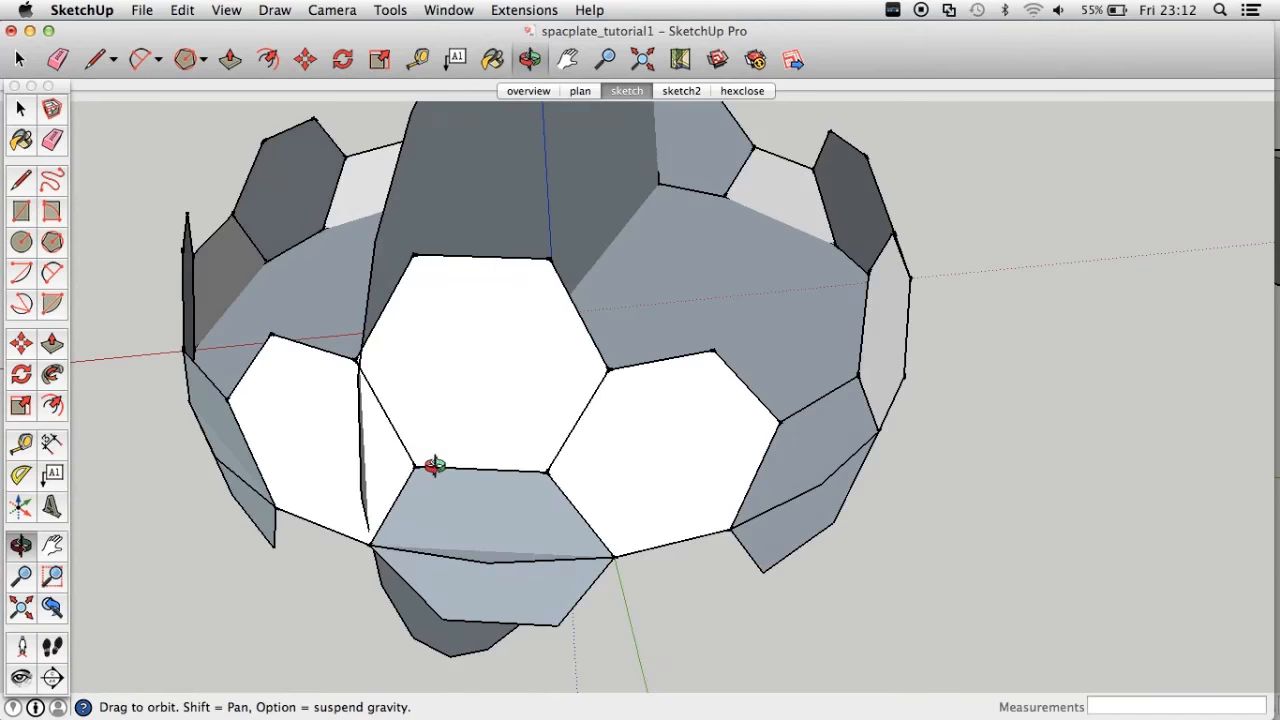
left_click_drag(430, 464, 396, 364)
type("hex3")
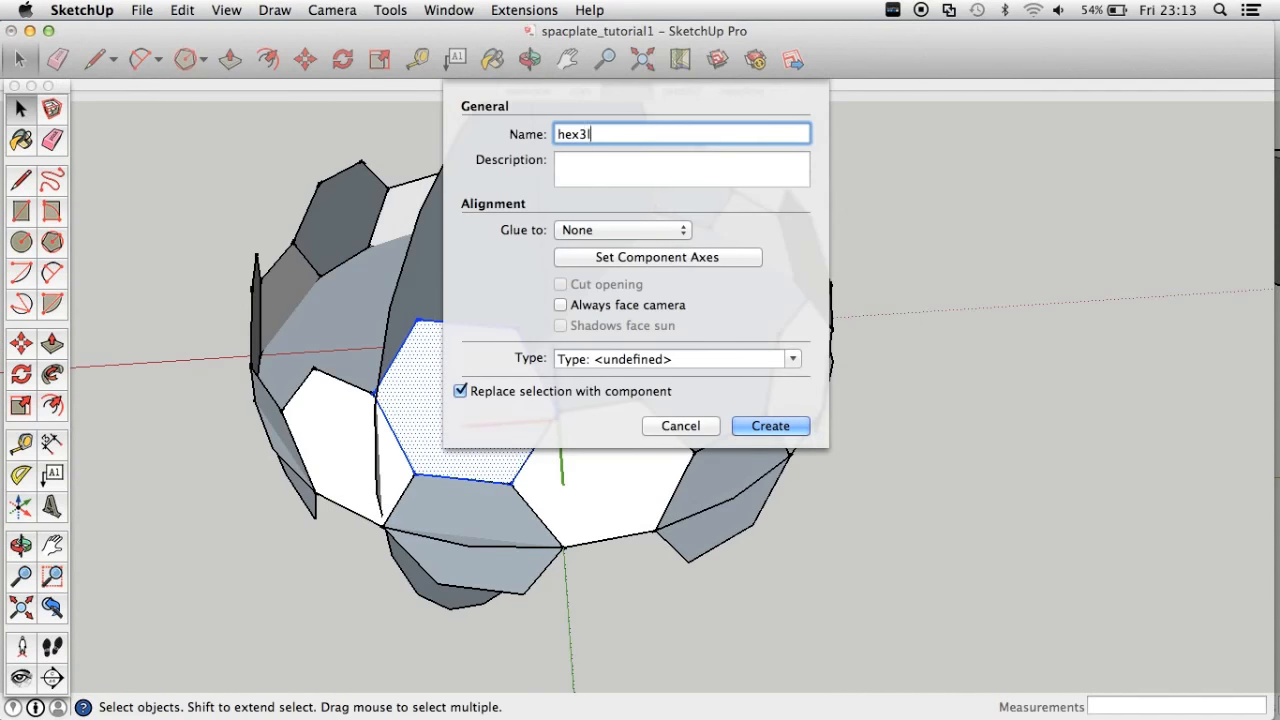
left_click(770, 424)
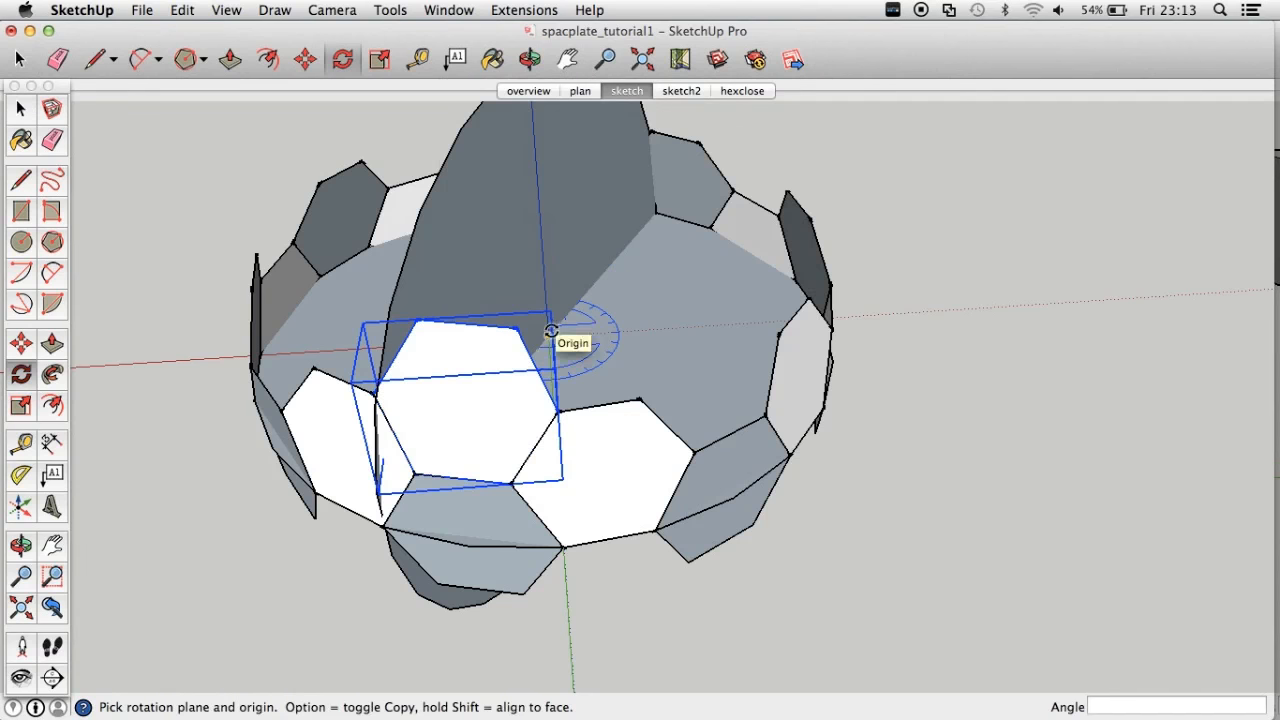
Rotate-copy the panel by 45° and close the new panels with edges between corners.
type("45.0")
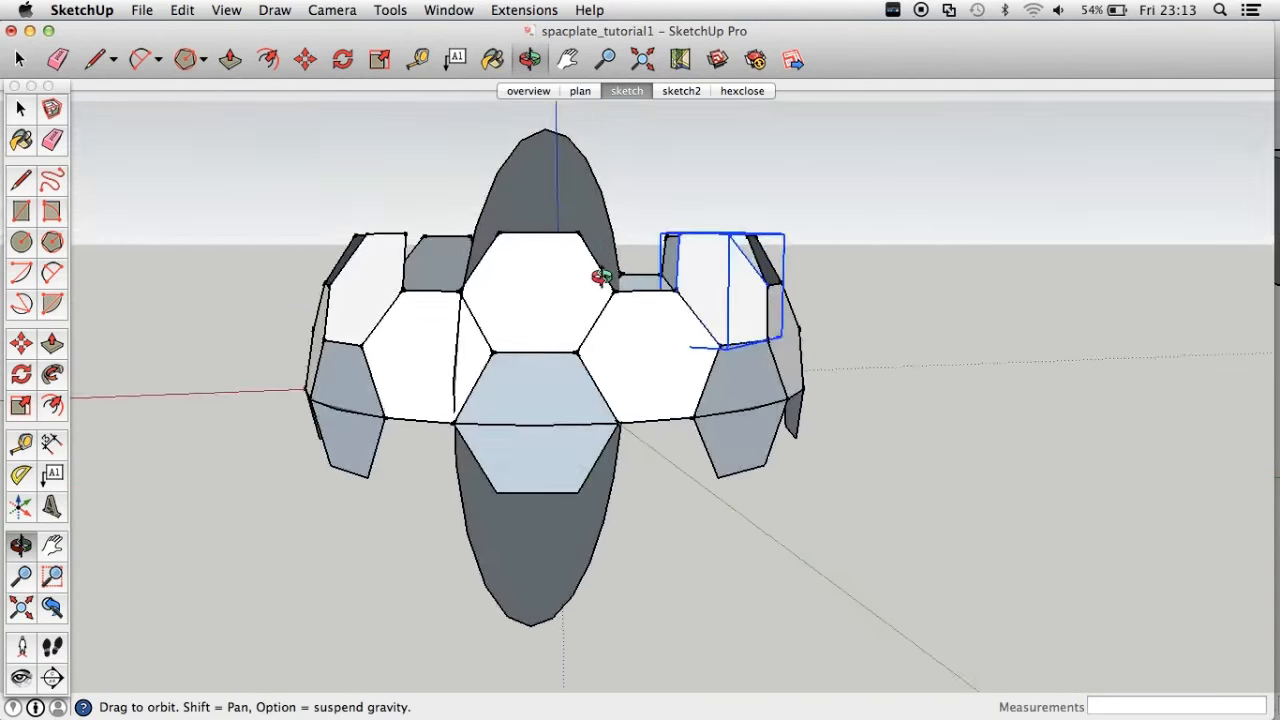
left_click_drag(600, 280, 510, 476)
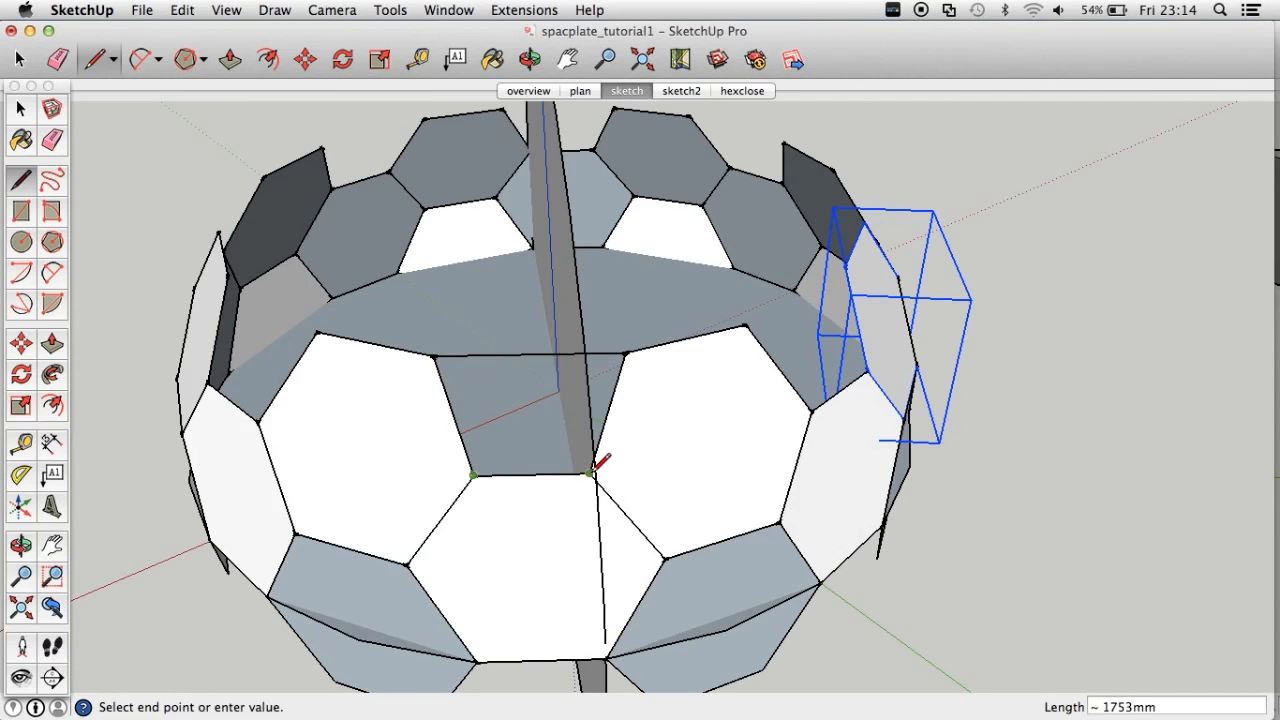
left_click(16, 108)
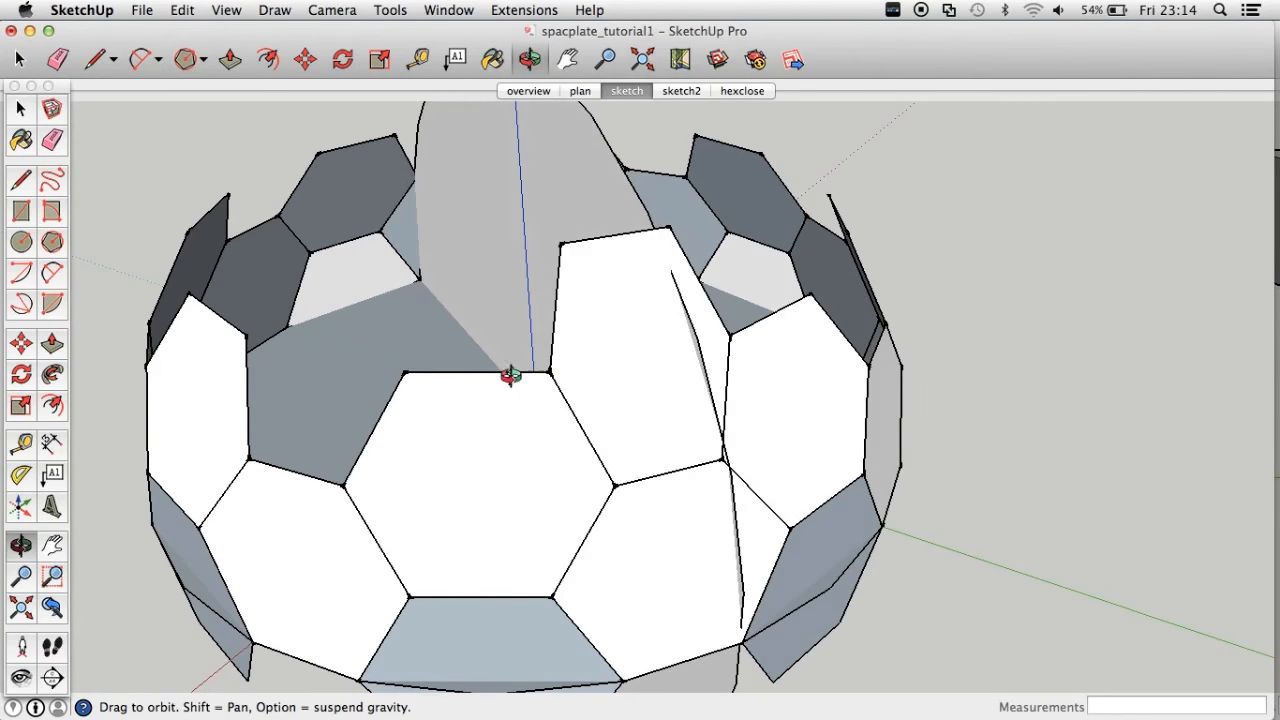
left_click_drag(510, 376, 490, 524)
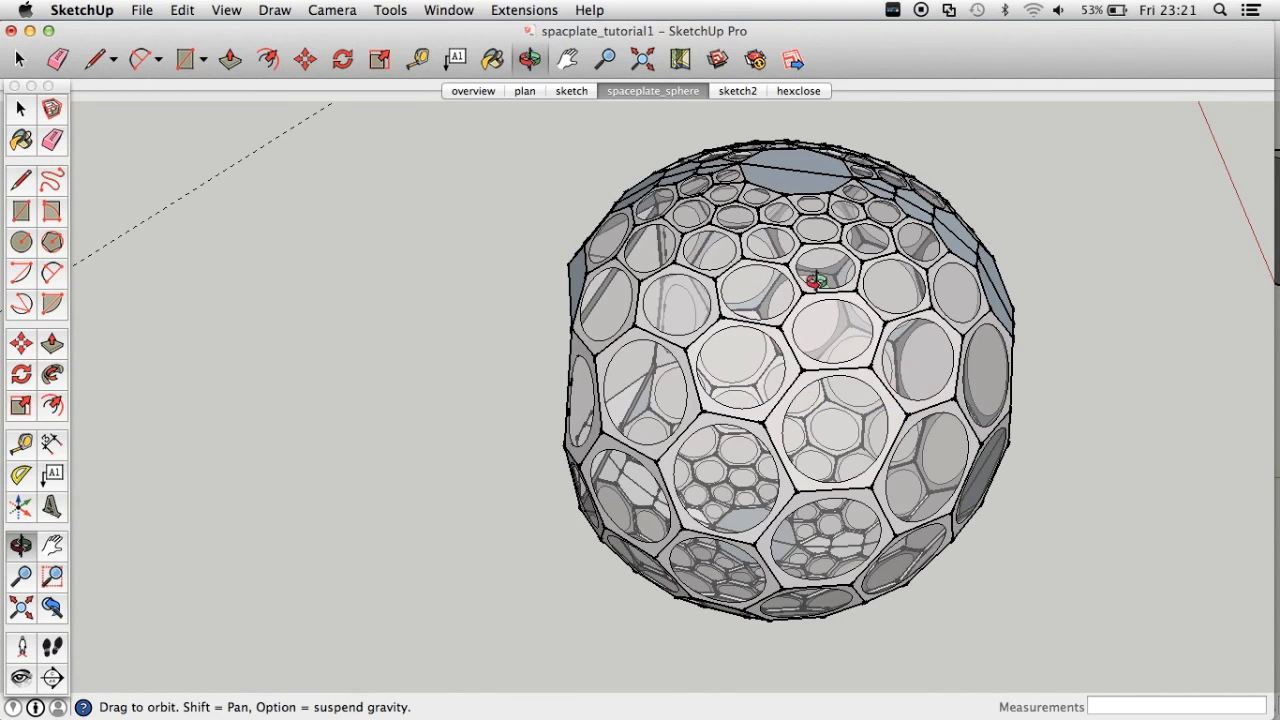
mouse_move(952, 606)
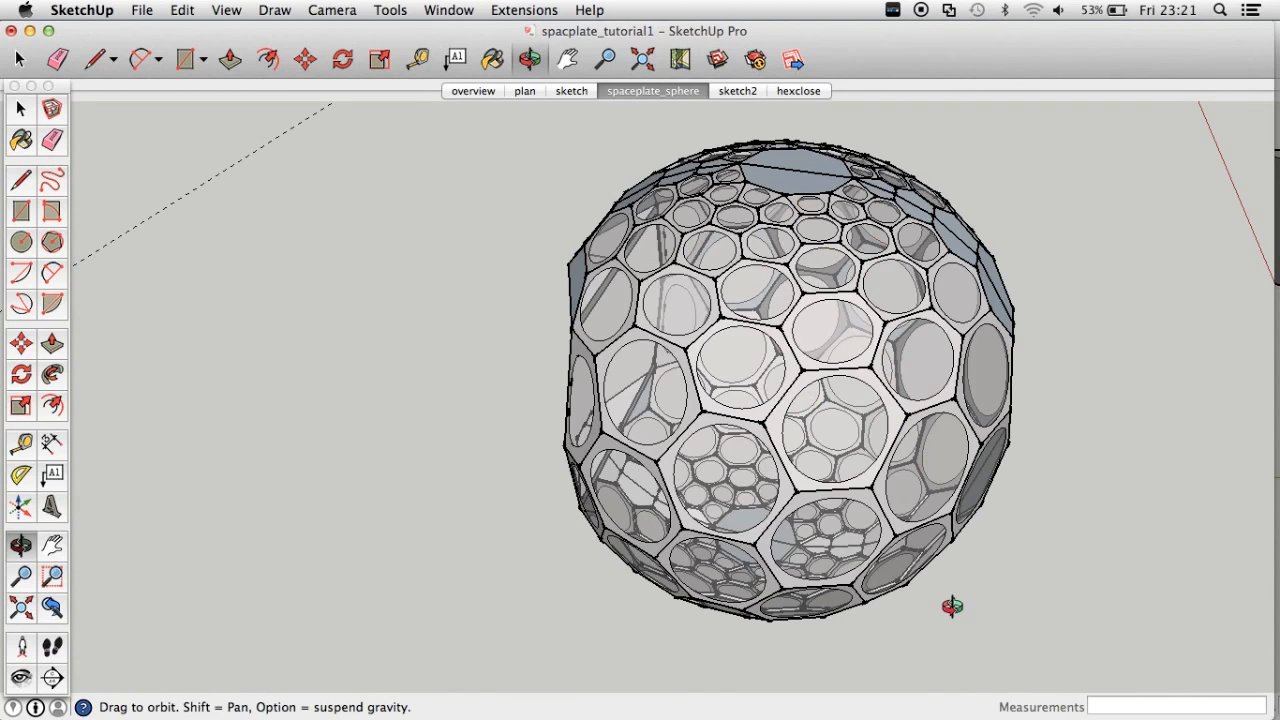
Orbit and zoom around the finished sphere to inspect its panel openings and upper faces.
left_click_drag(952, 608, 978, 208)
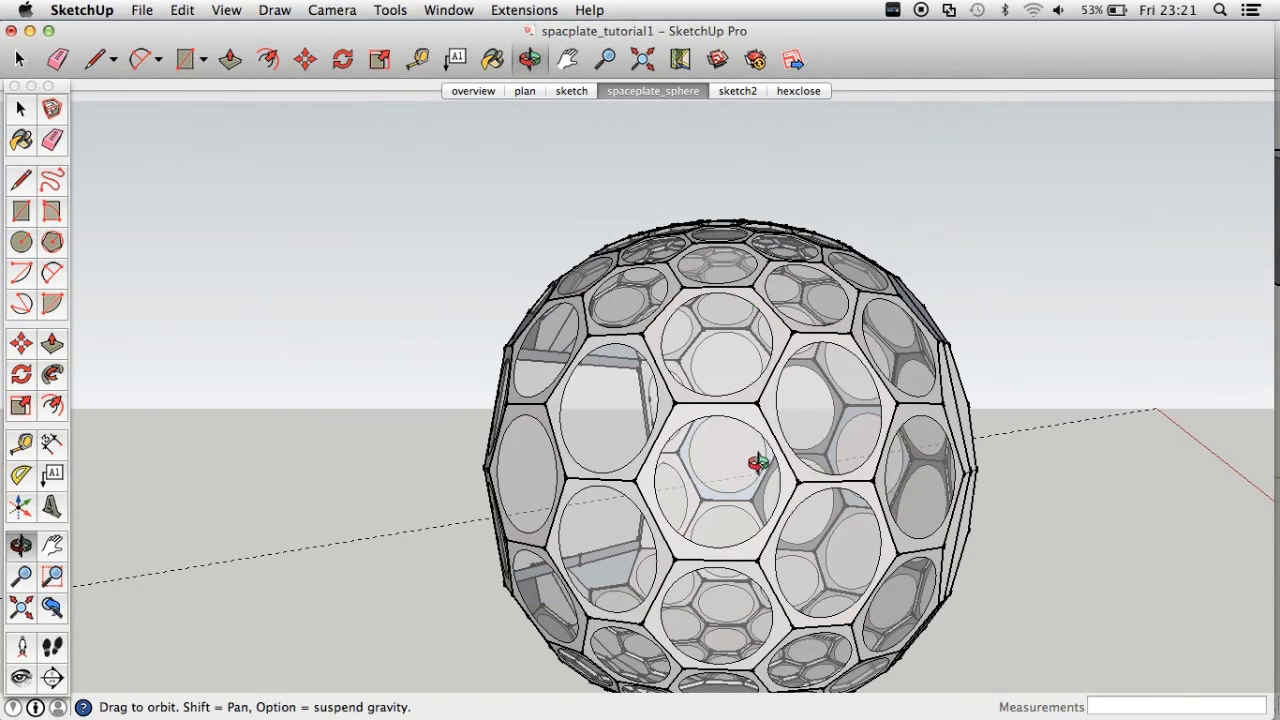
mouse_move(796, 504)
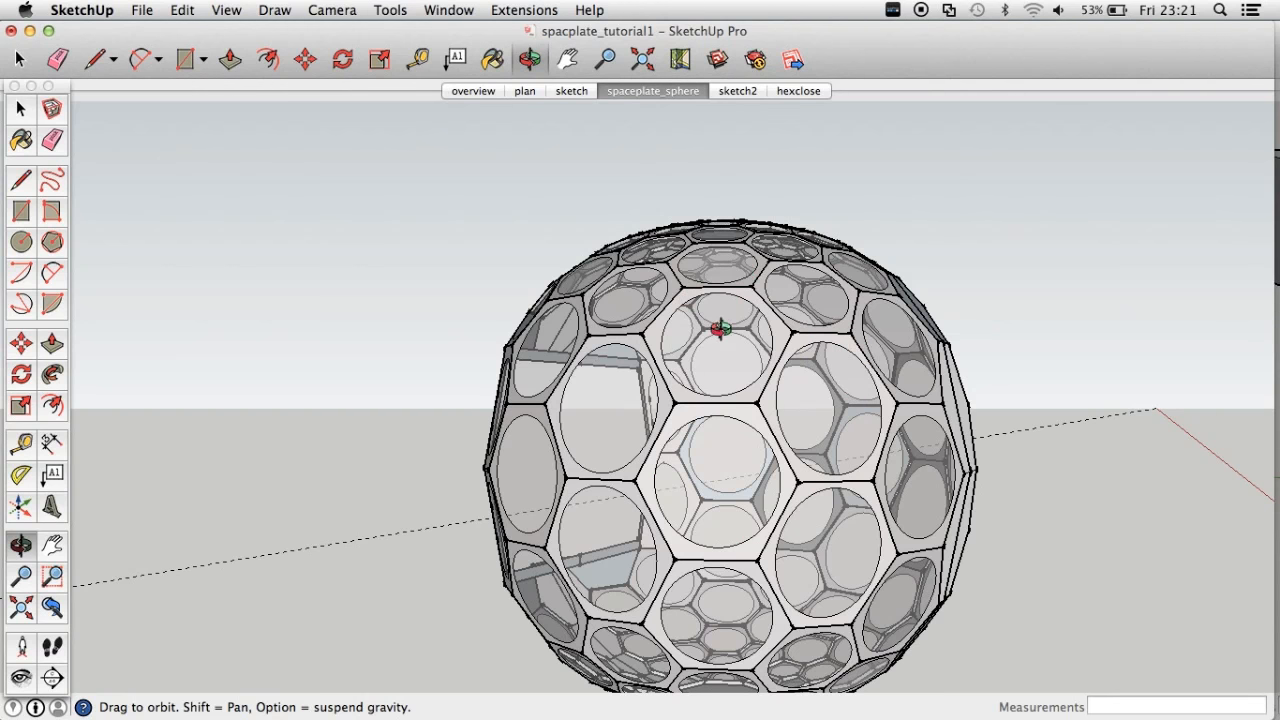
left_click_drag(720, 400, 800, 370)
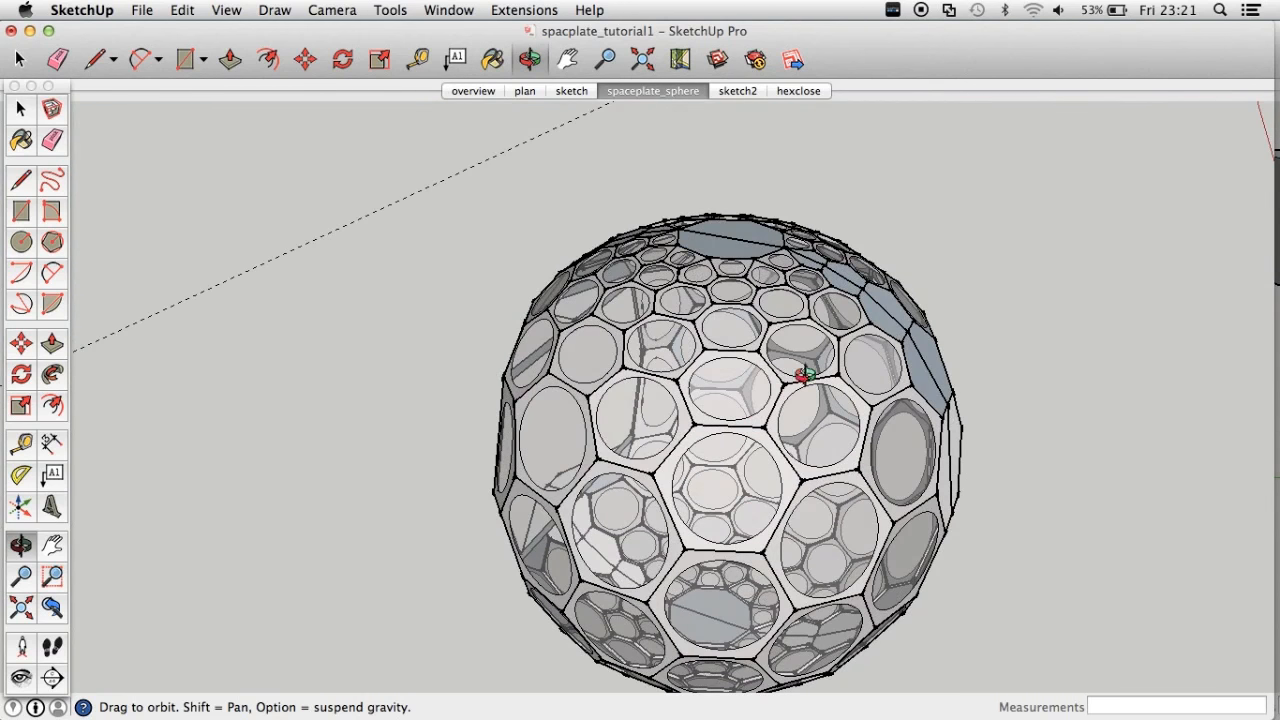
left_click_drag(800, 376, 756, 414)
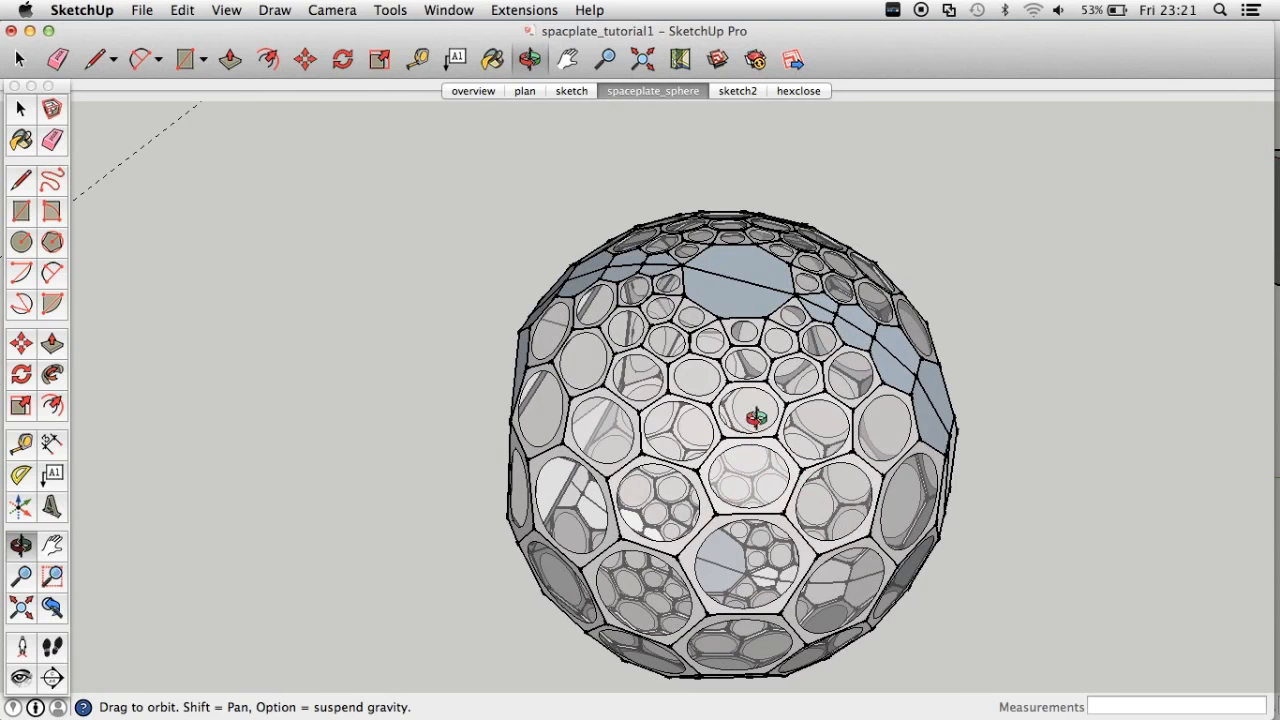
left_click_drag(750, 420, 750, 400)
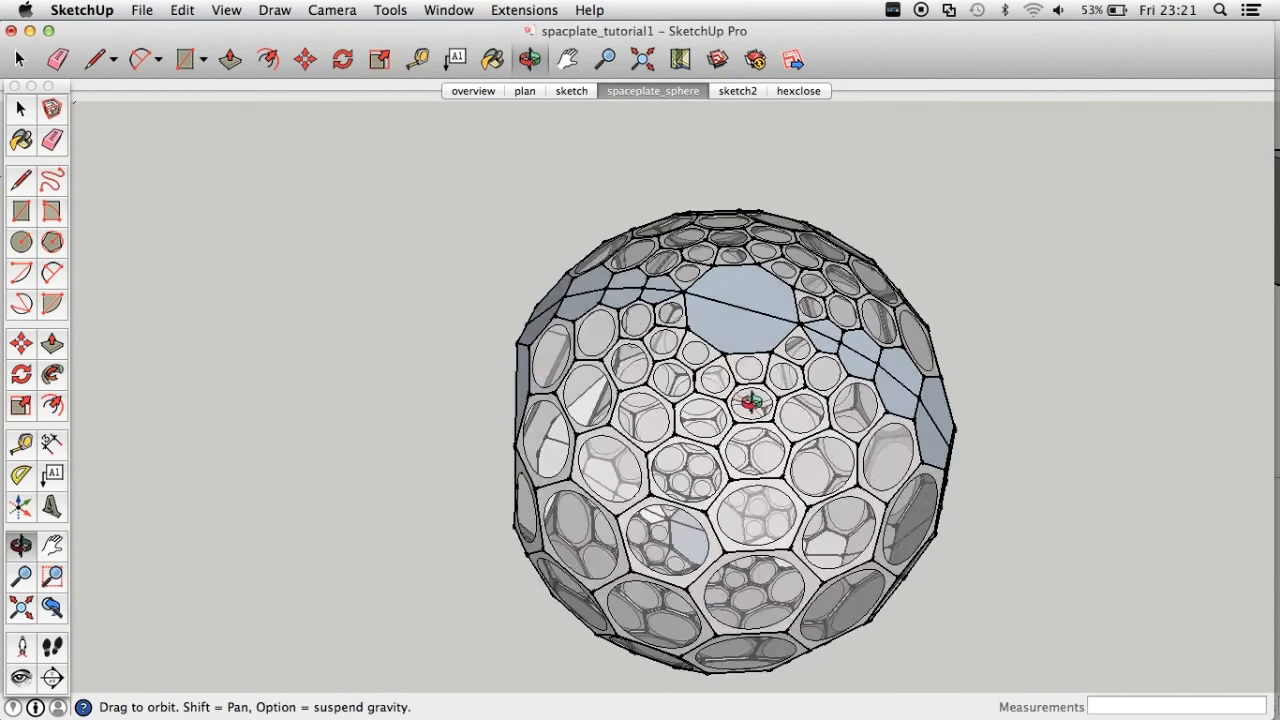
left_click_drag(756, 404, 764, 380)
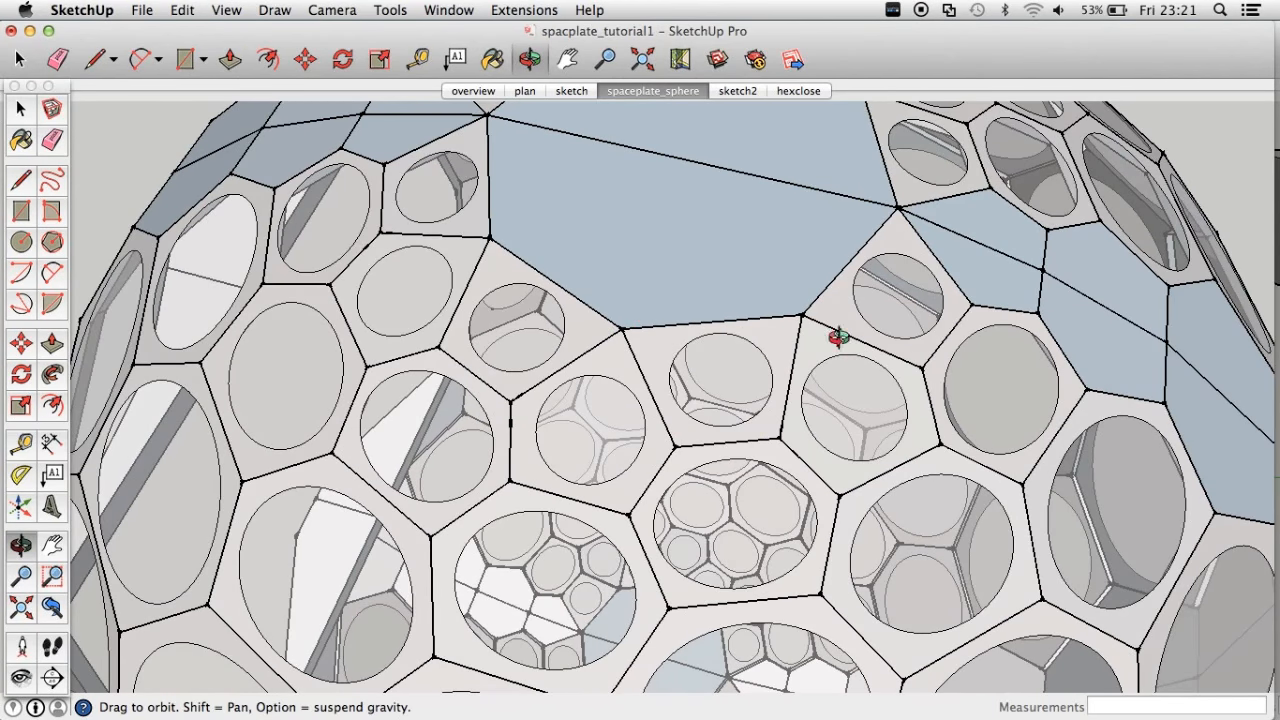
left_click_drag(838, 336, 738, 374)
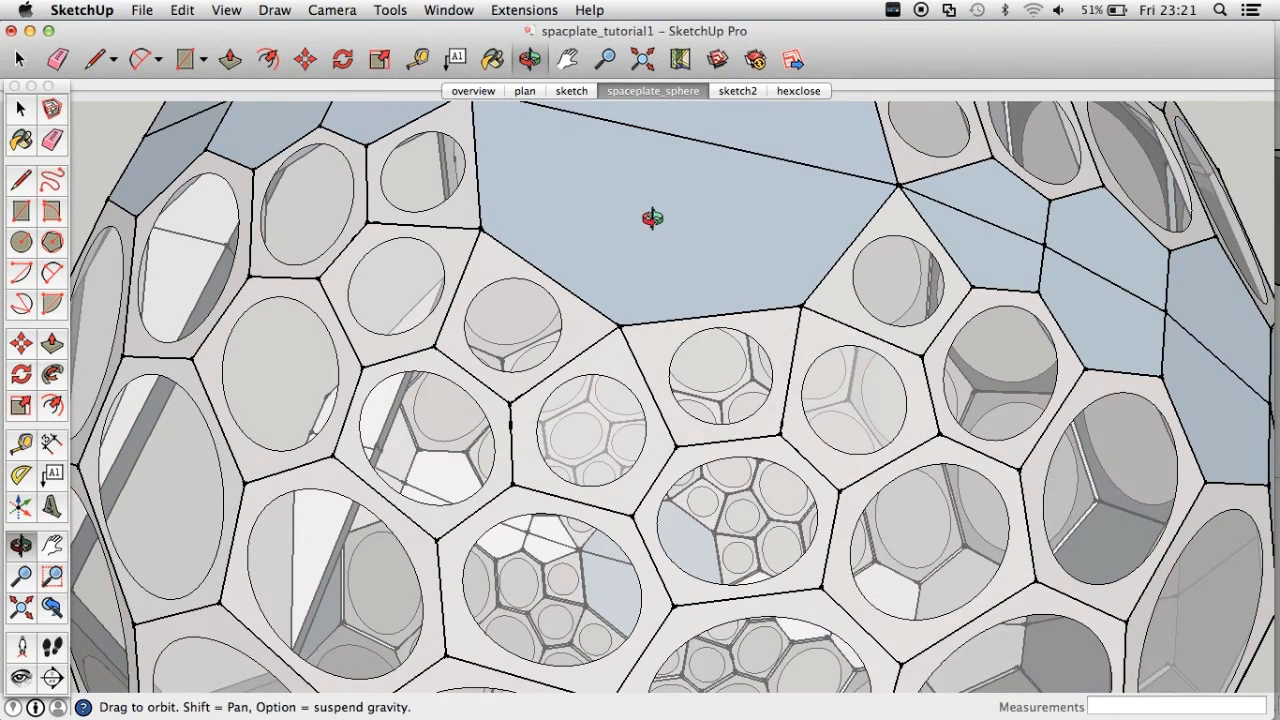
left_click_drag(652, 220, 672, 224)
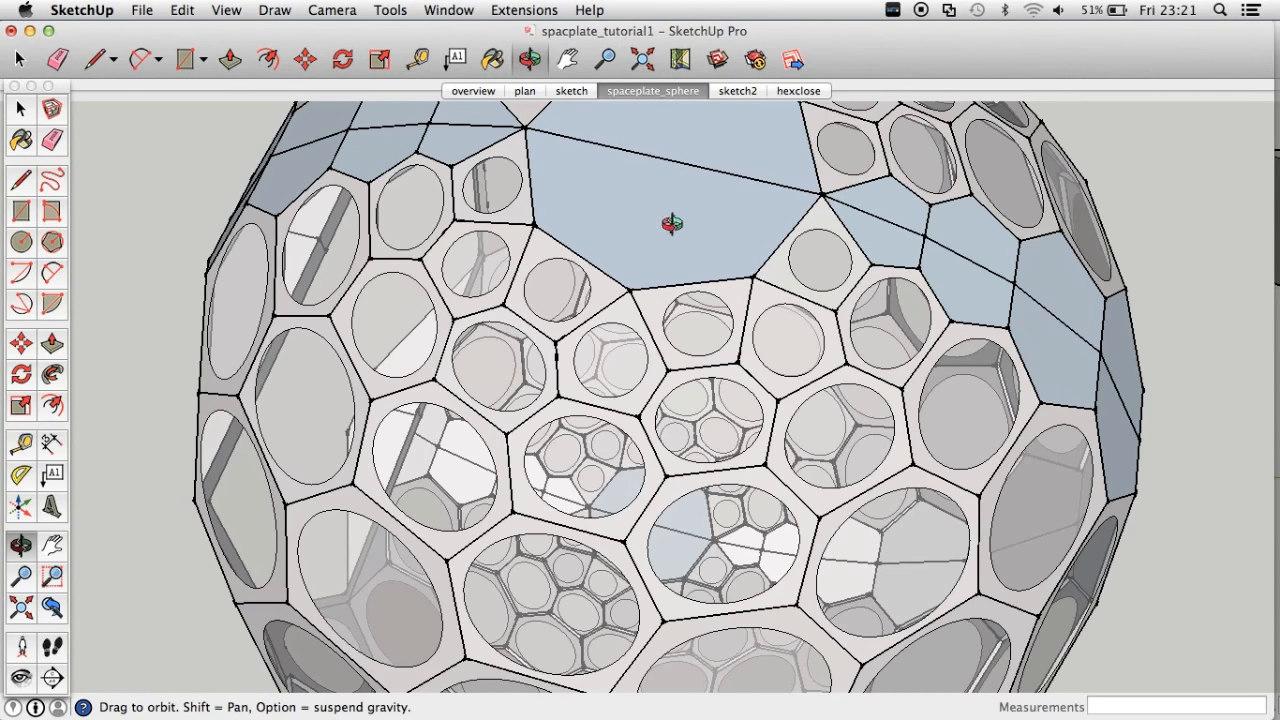
left_click_drag(670, 224, 710, 556)
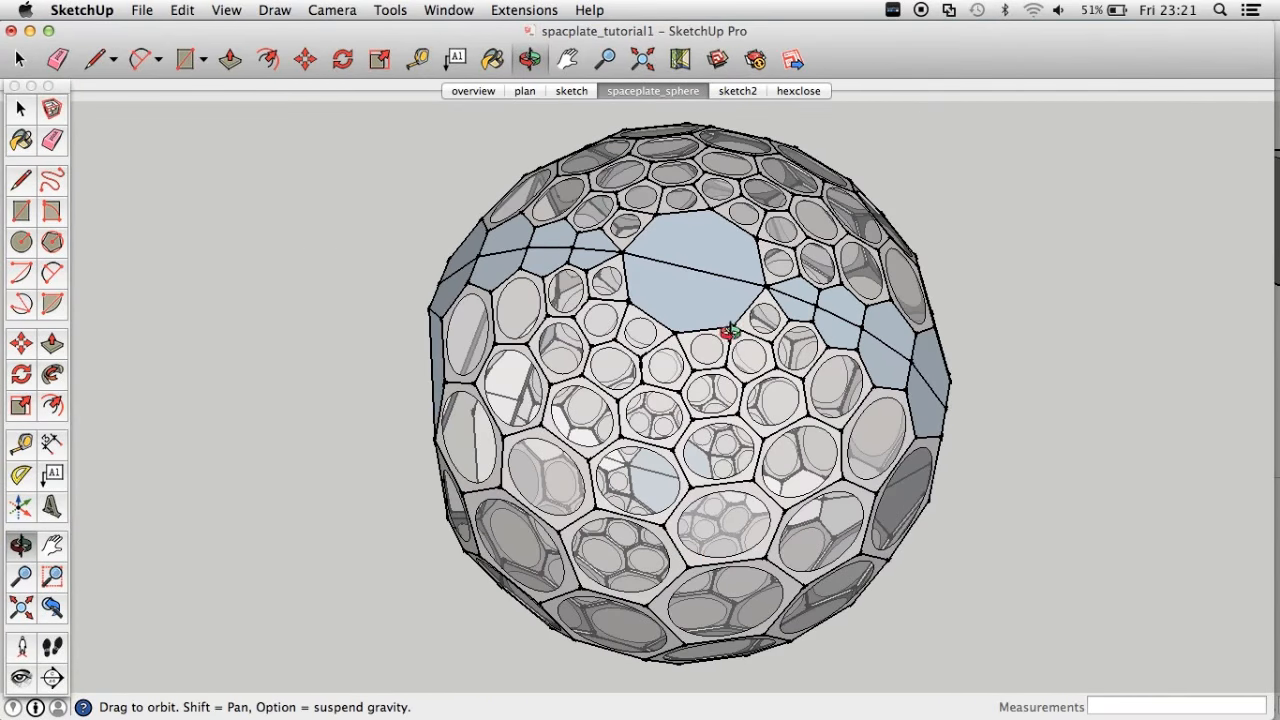
Scale the sphere vertically to 0.31 into a squashed dome, then stretch it into a rugby-ball shape.
left_click_drag(730, 330, 856, 270)
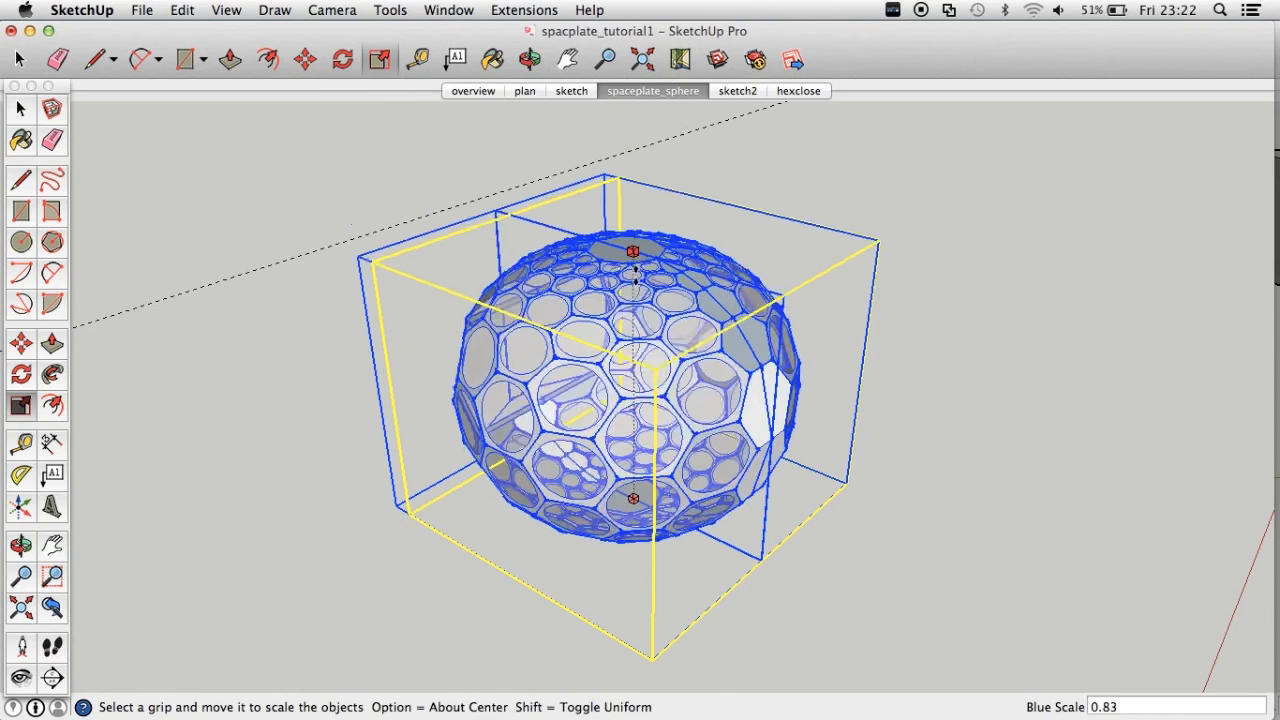
left_click_drag(632, 250, 632, 190)
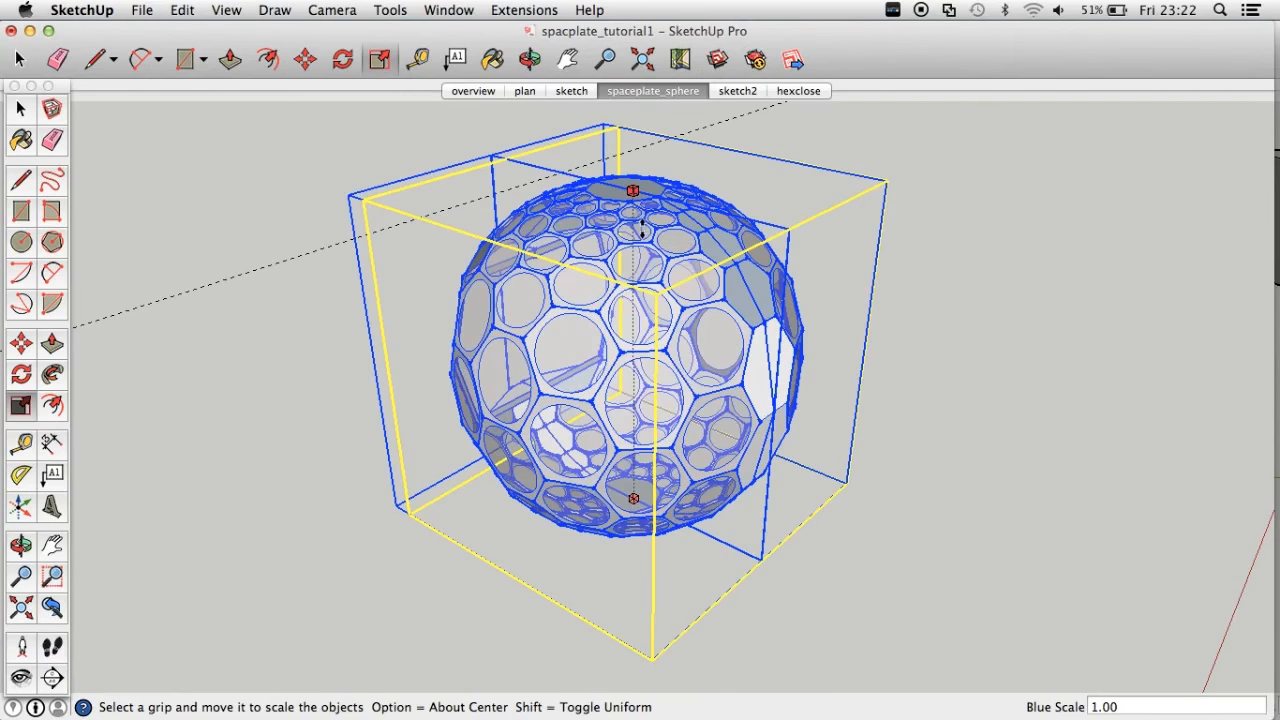
left_click_drag(632, 190, 632, 410)
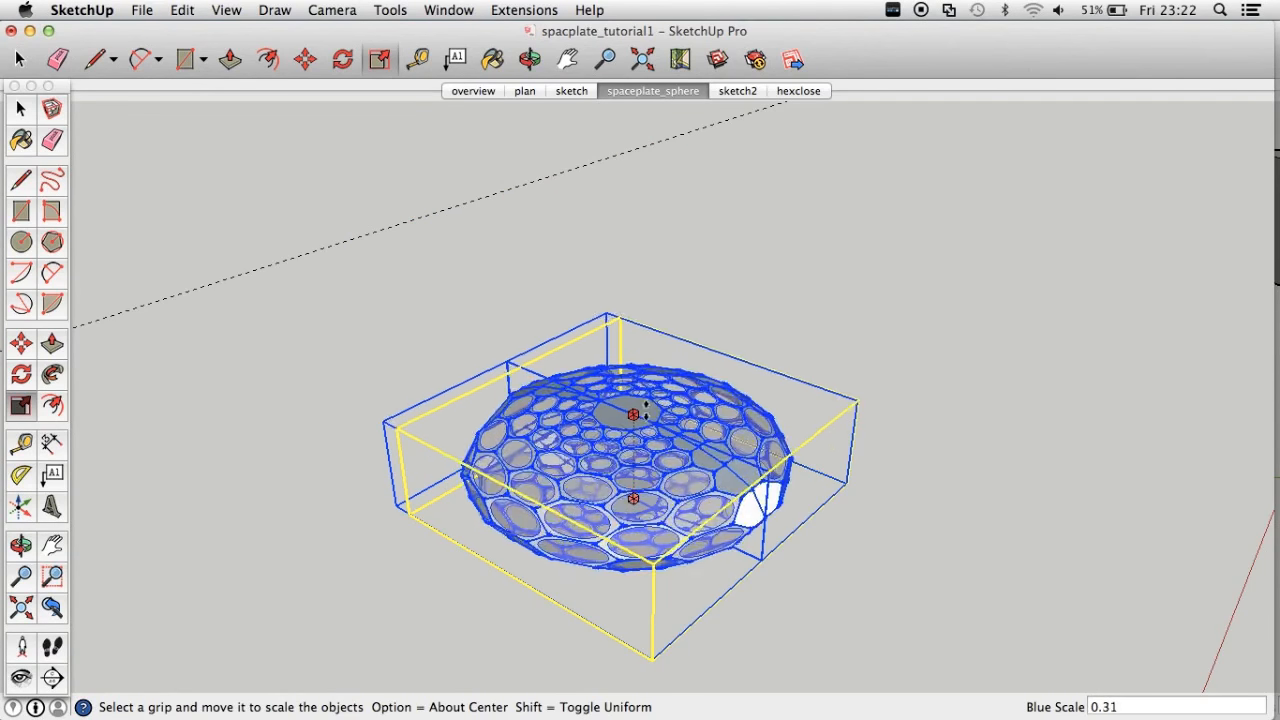
left_click_drag(632, 414, 632, 190)
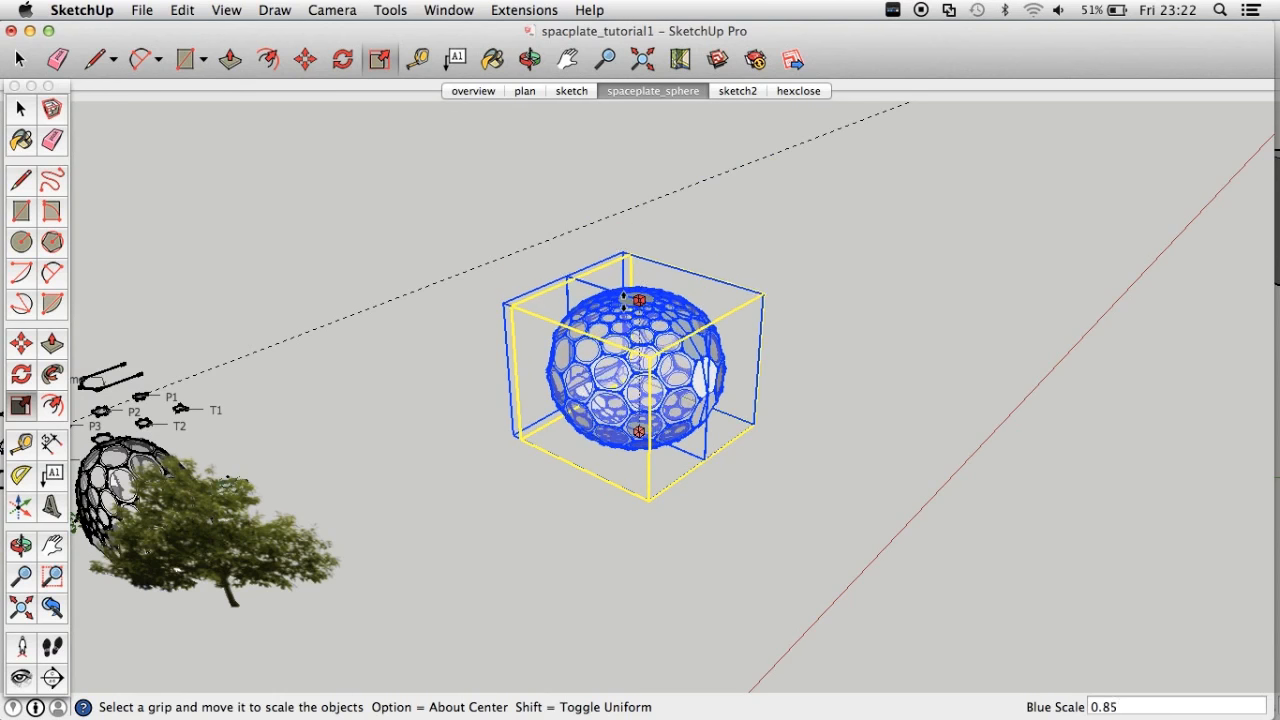
left_click_drag(638, 296, 638, 328)
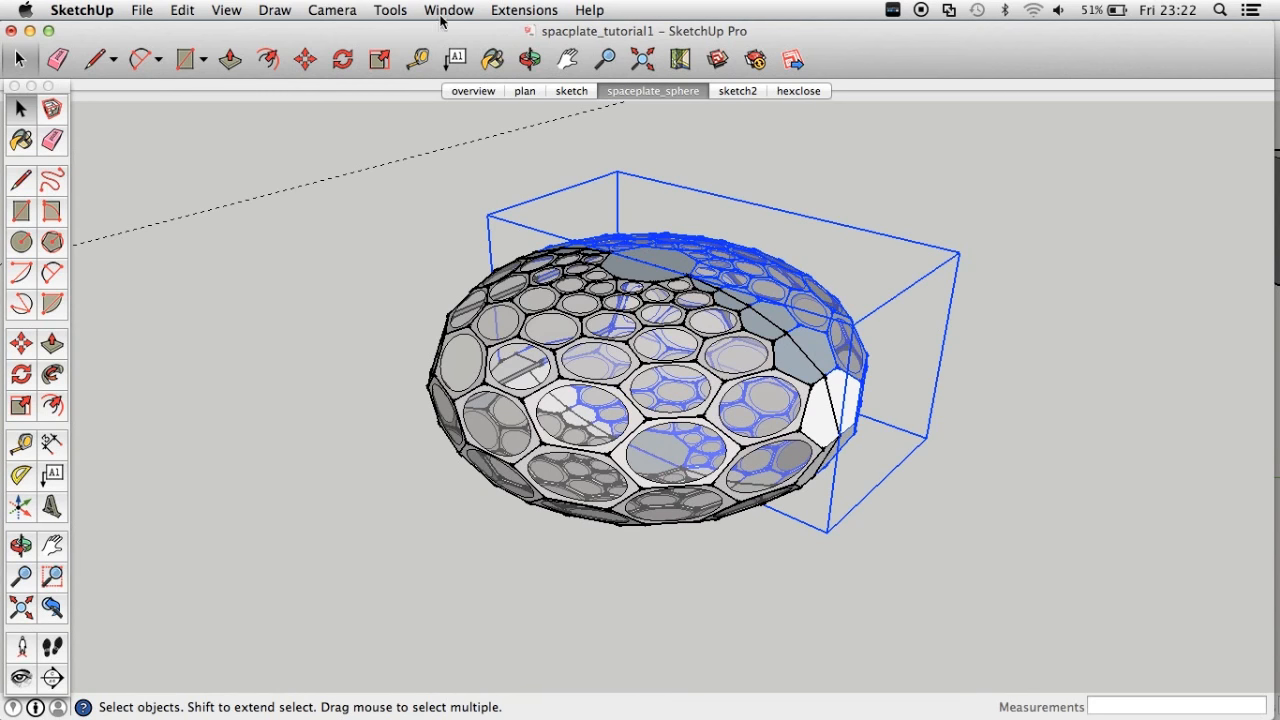
Show the Entity Info panel and orbit to look into the model's open end and side.
left_click(448, 10)
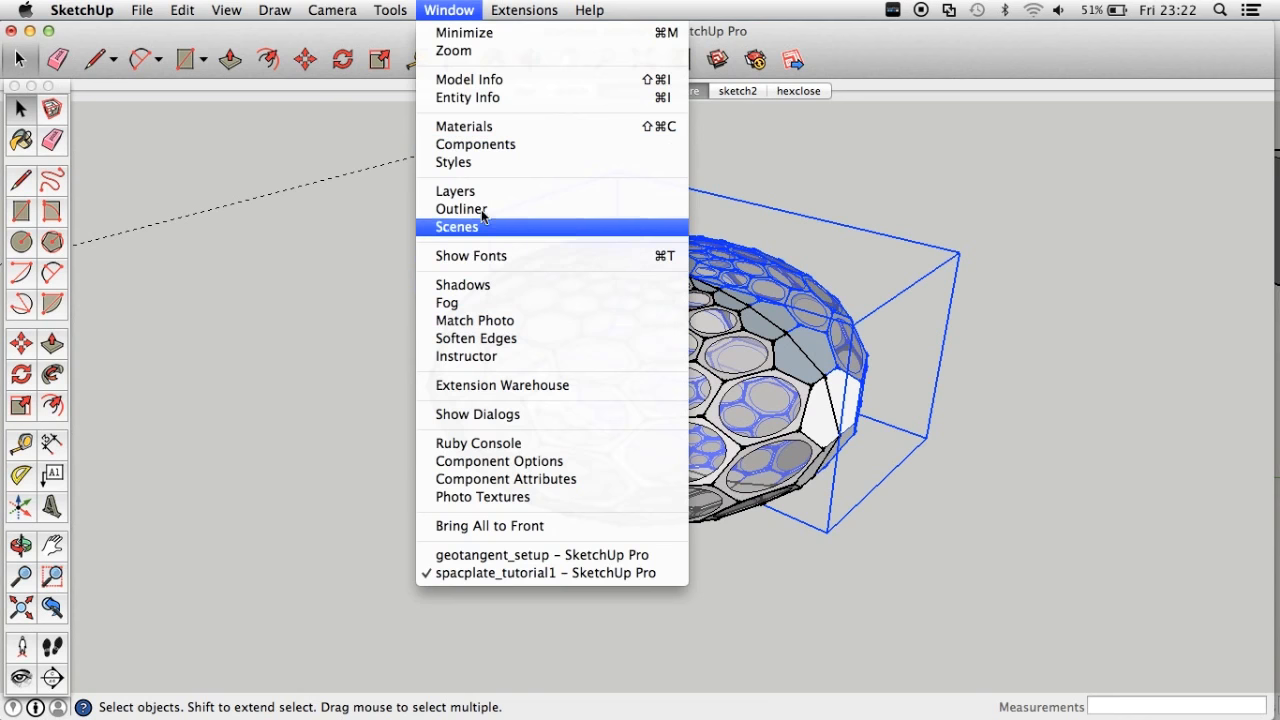
mouse_move(490, 144)
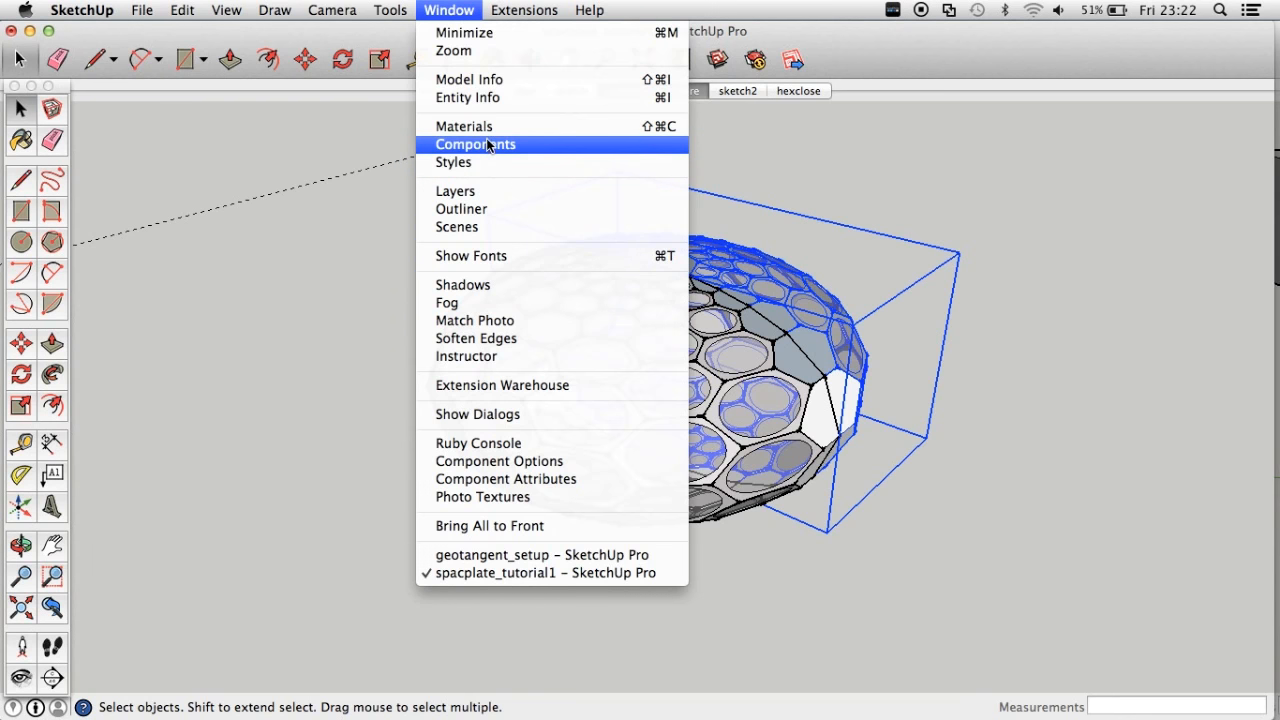
mouse_move(468, 96)
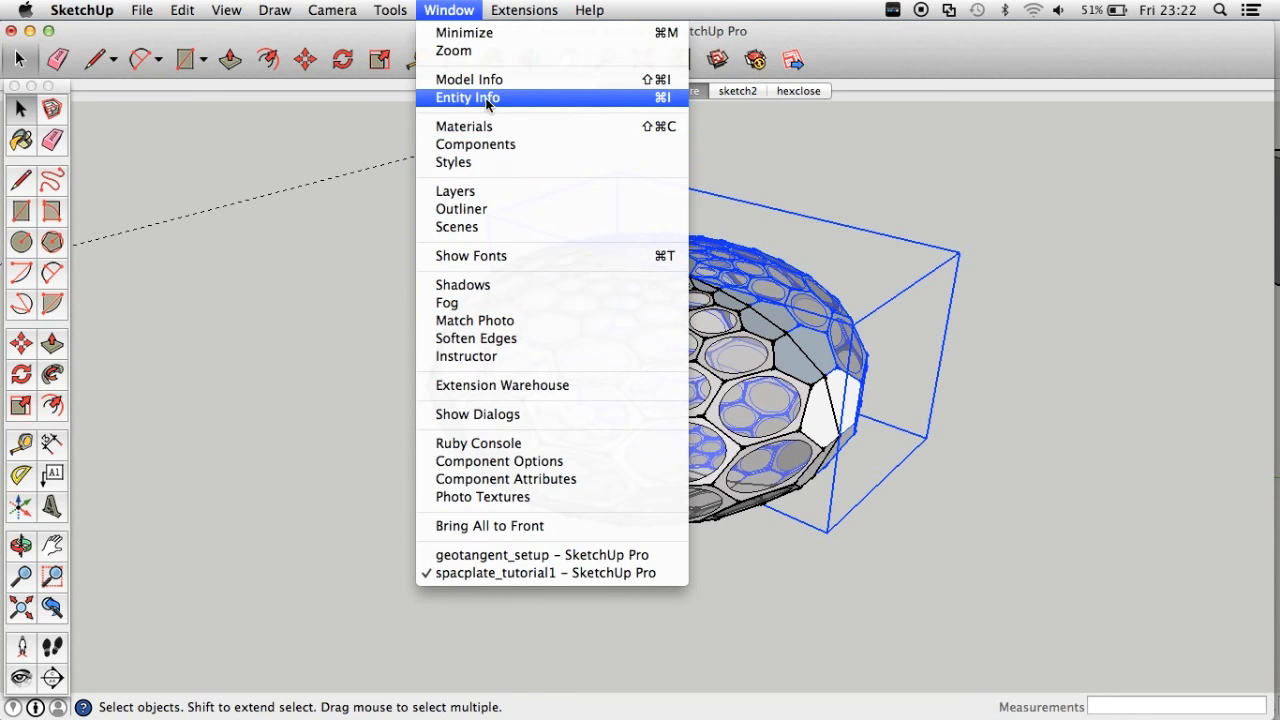
left_click(468, 96)
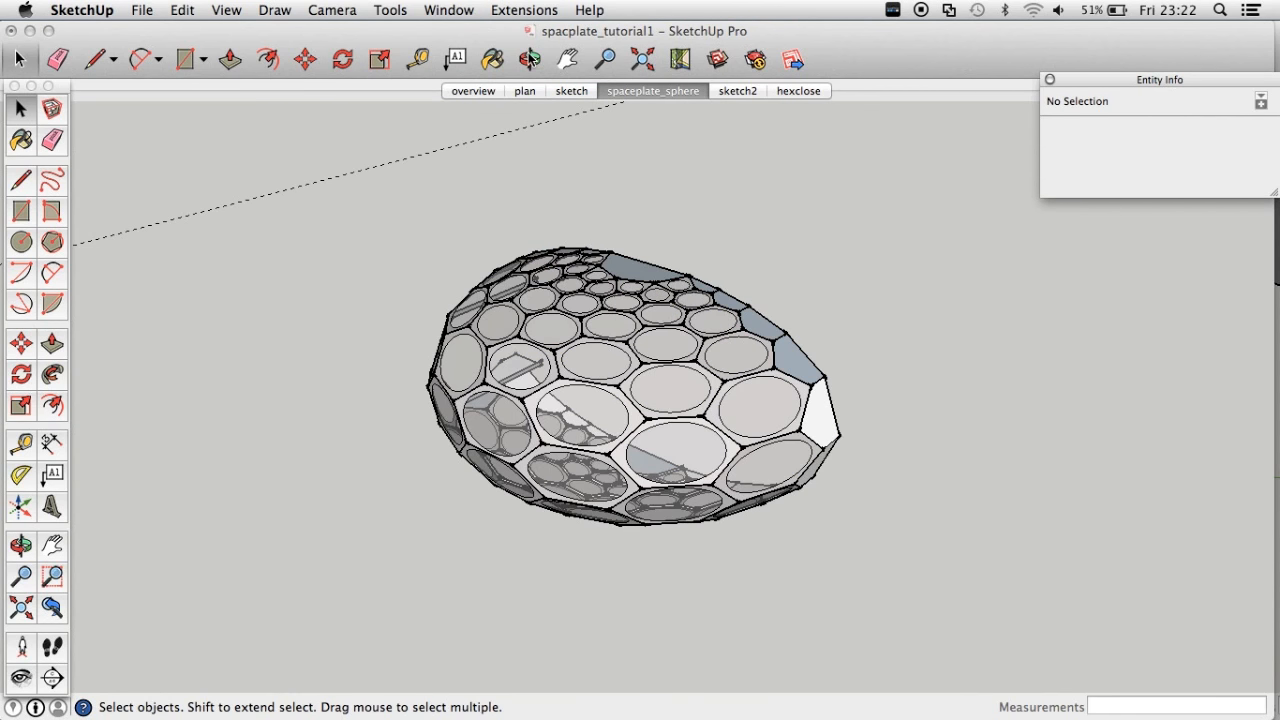
left_click(528, 58)
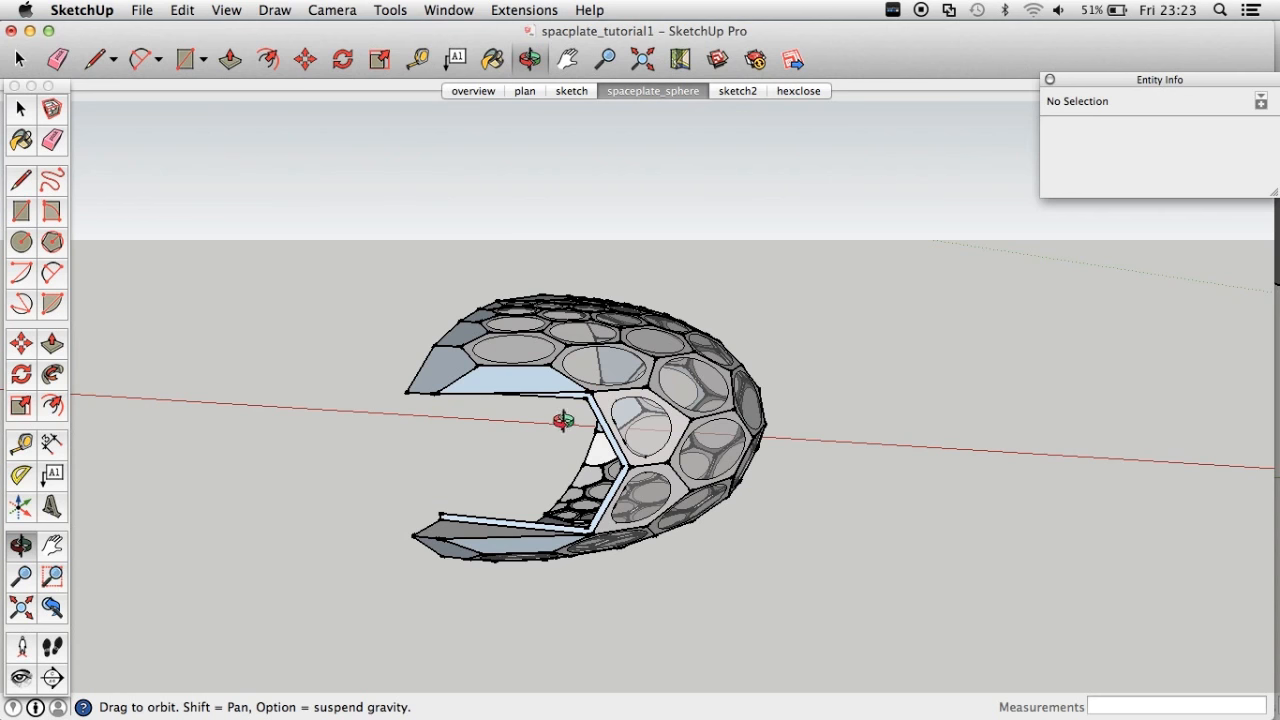
left_click_drag(564, 420, 380, 430)
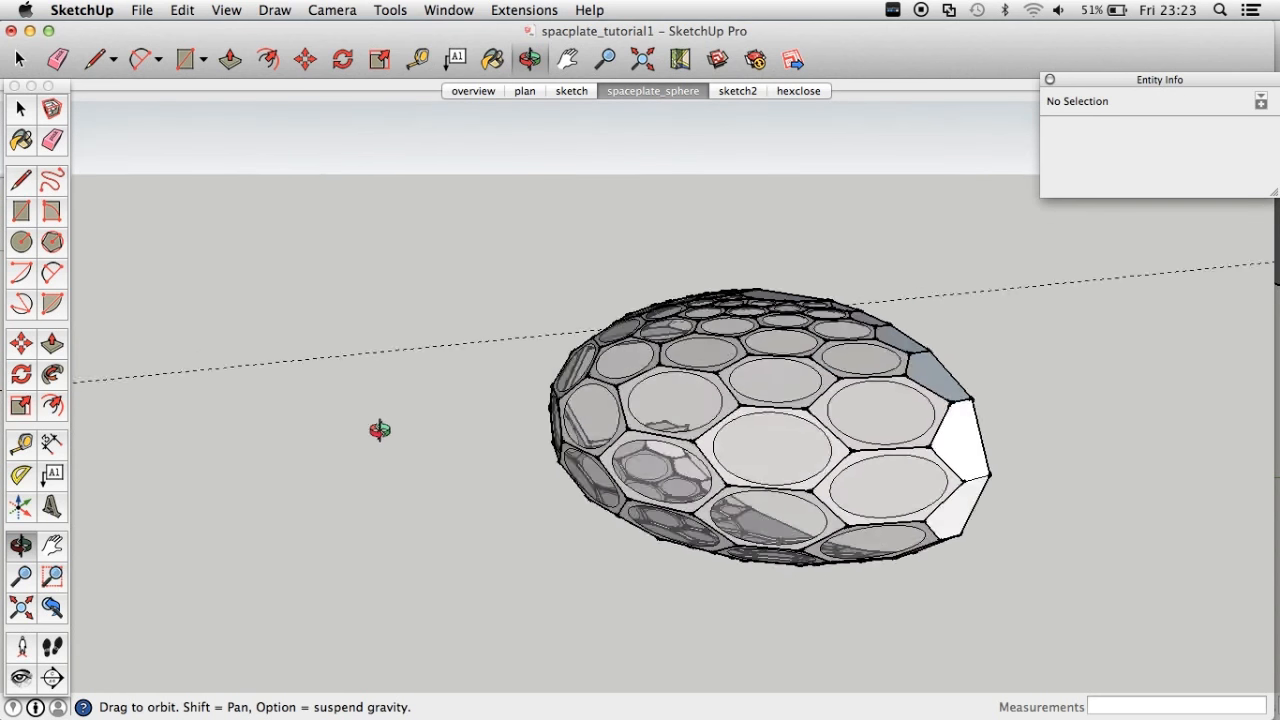
left_click_drag(380, 430, 896, 472)
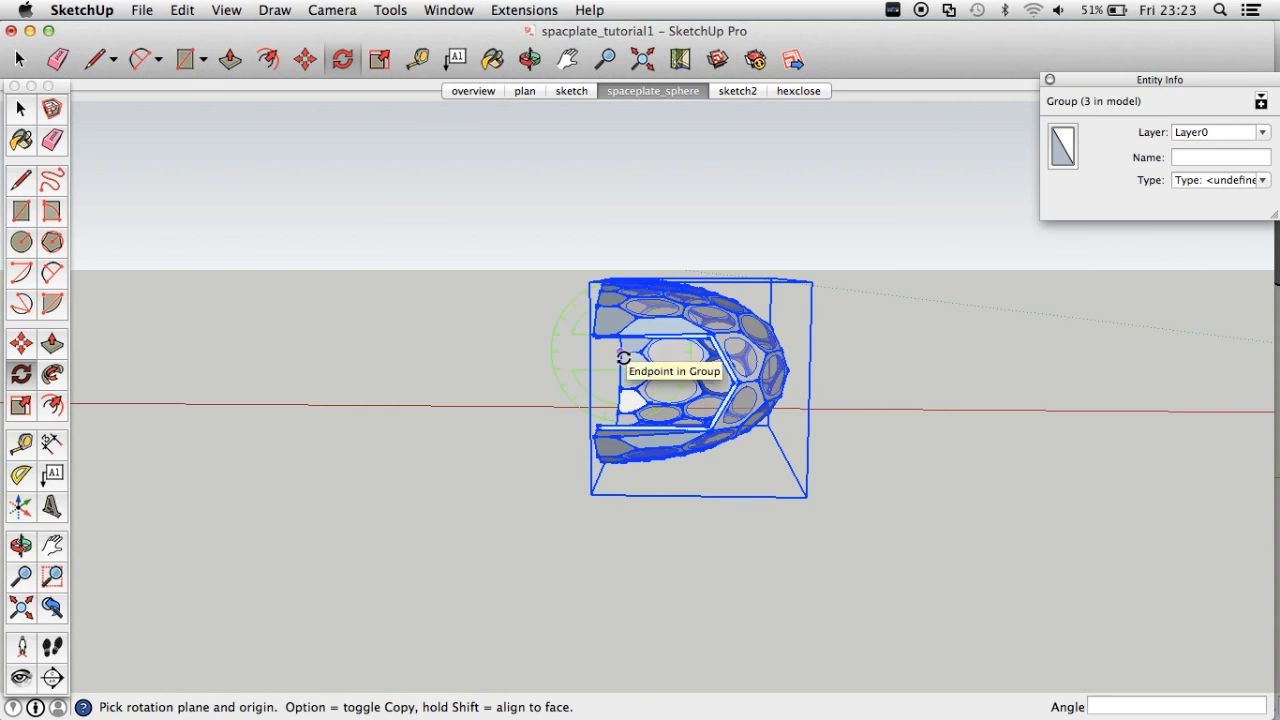
Set the rotation pivot at an endpoint of the dome group's cut edge.
left_click(620, 356)
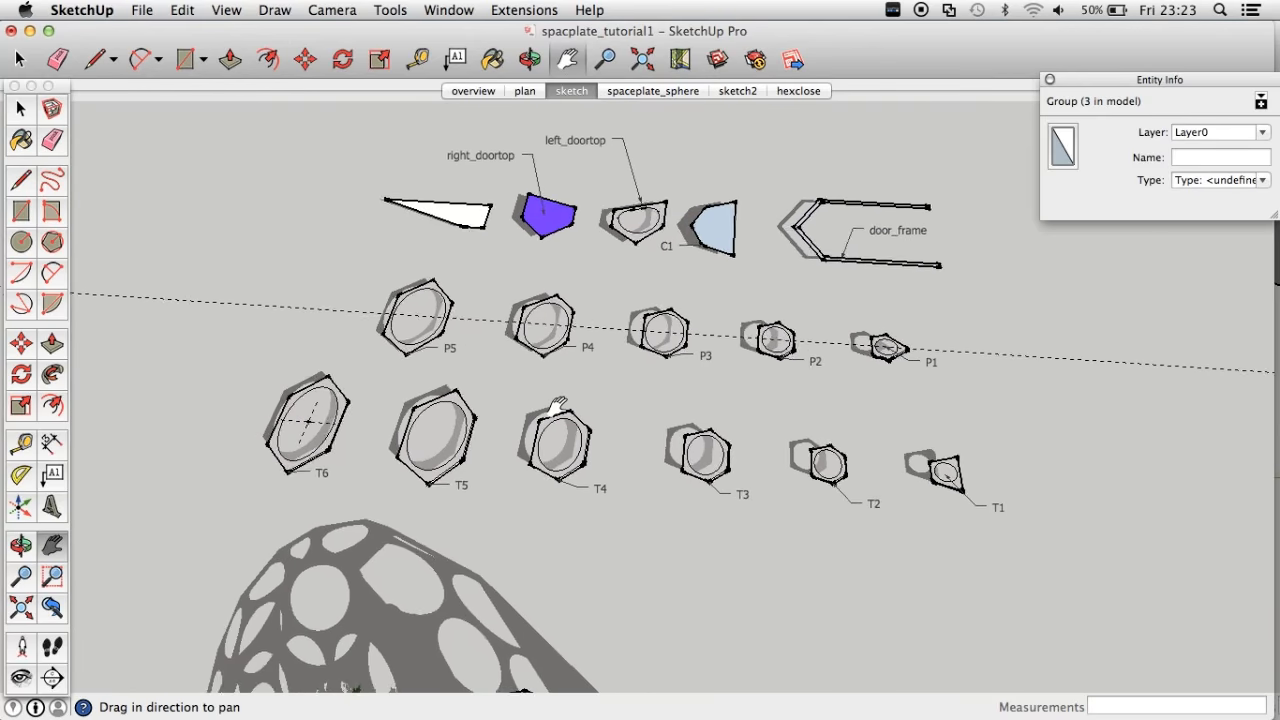
Show the sketch scene with the labelled flat panel pieces P1–P5, T1–T6, C1 and door frame.
left_click(226, 10)
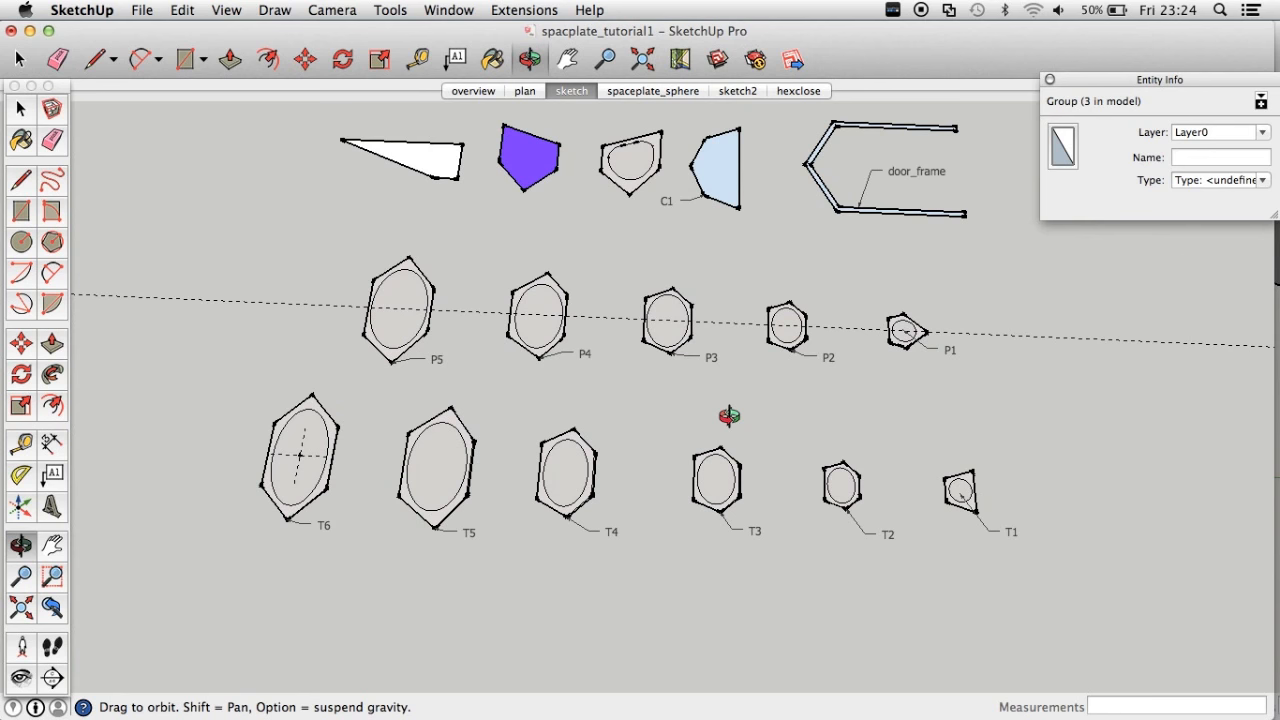
mouse_move(390, 310)
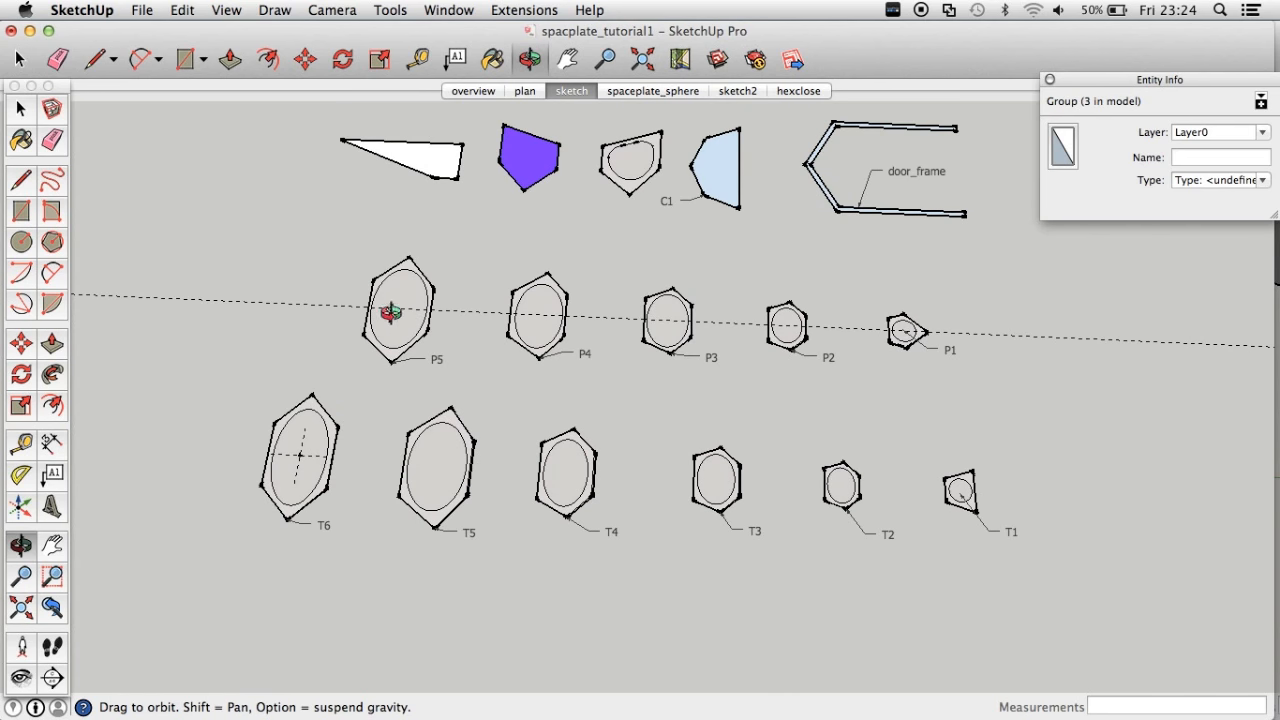
mouse_move(922, 486)
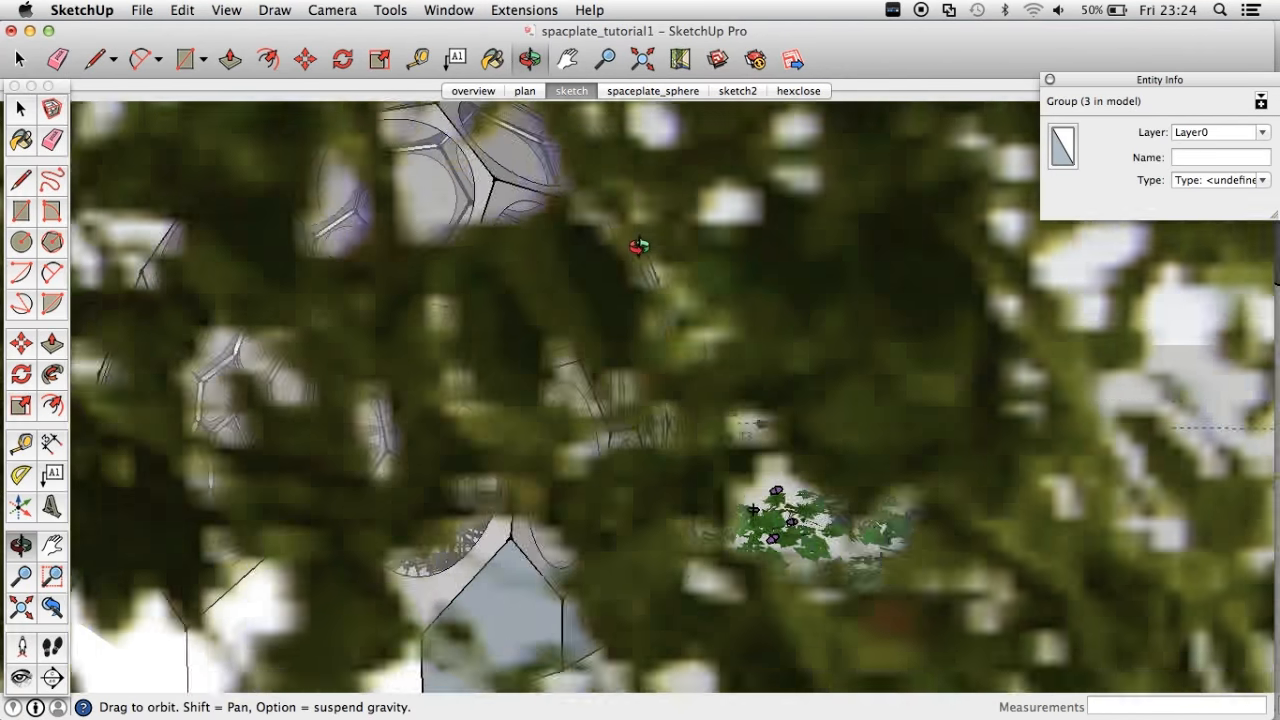
Navigate out to view the assembled dome pavilion with its figure, plants and flat pieces alongside.
left_click(570, 92)
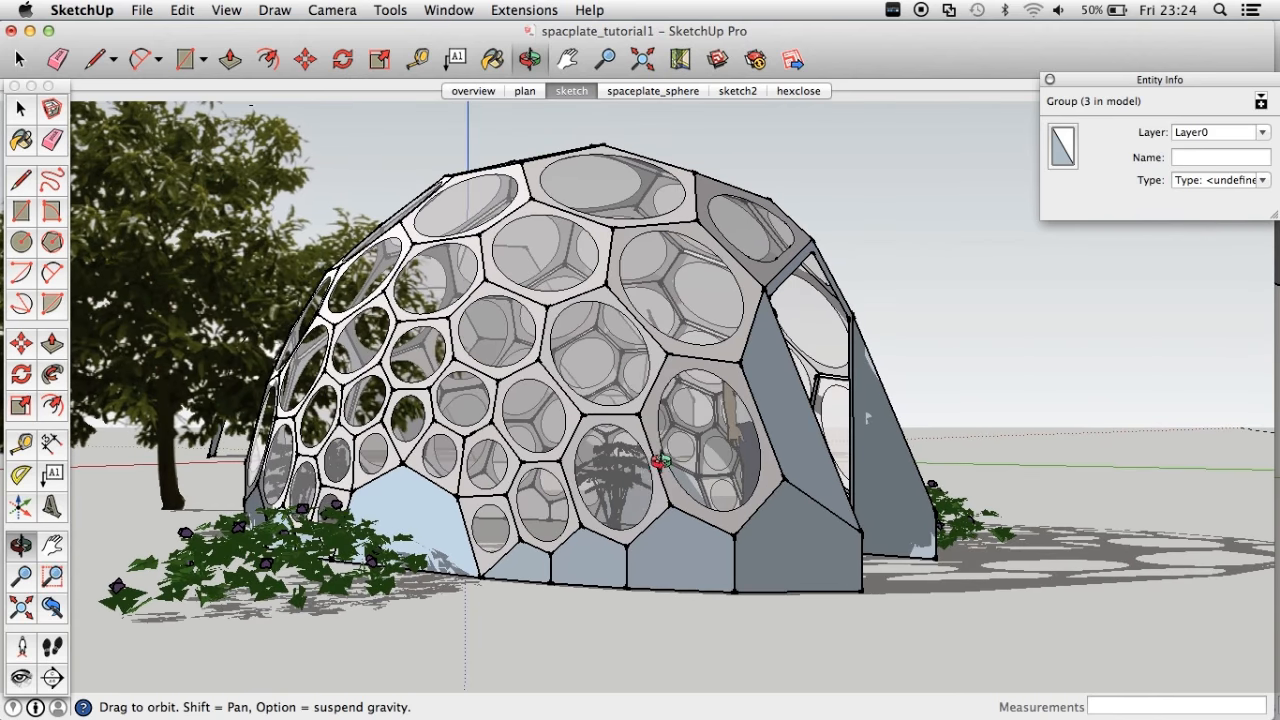
left_click_drag(656, 460, 588, 544)
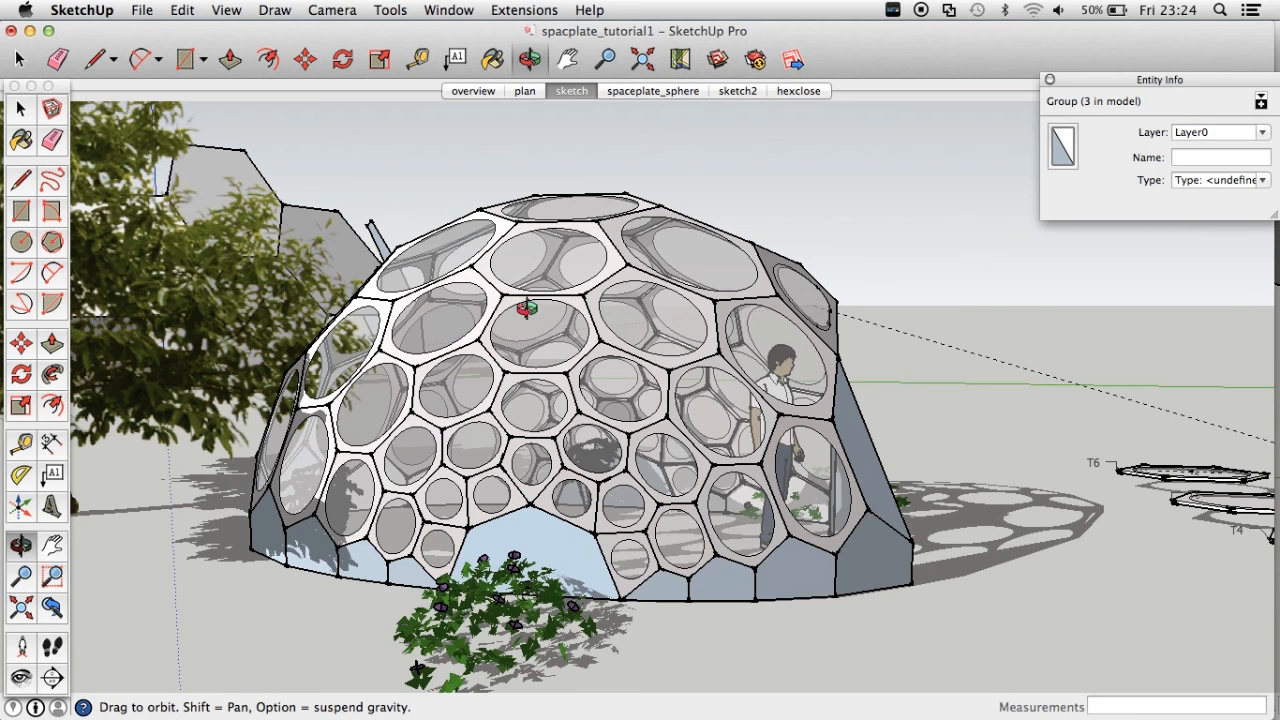
mouse_move(924, 232)
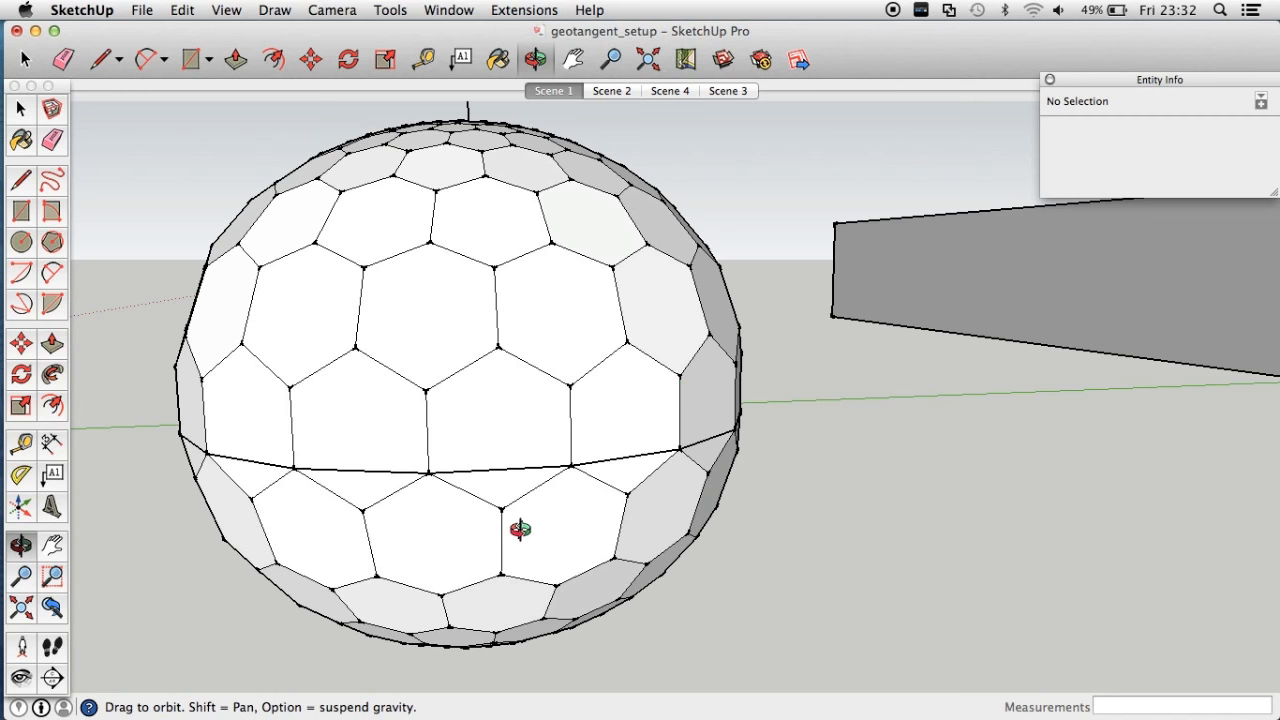
mouse_move(506, 388)
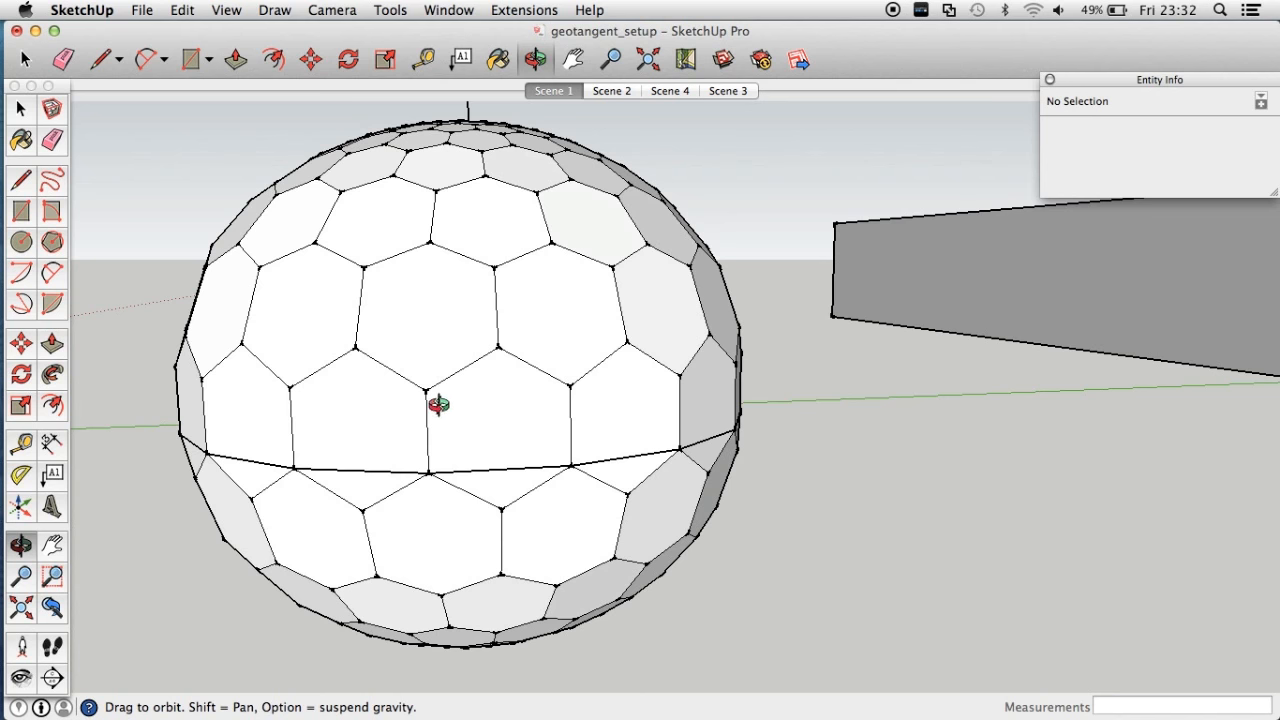
mouse_move(424, 424)
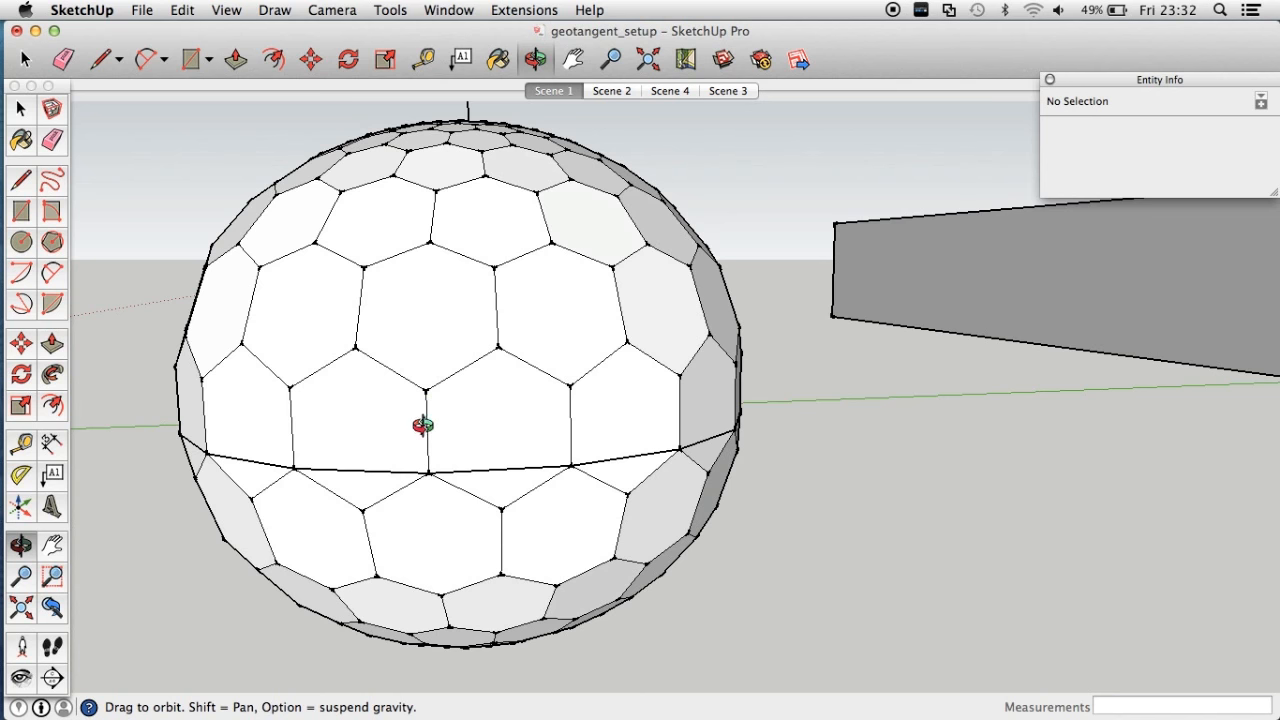
mouse_move(484, 432)
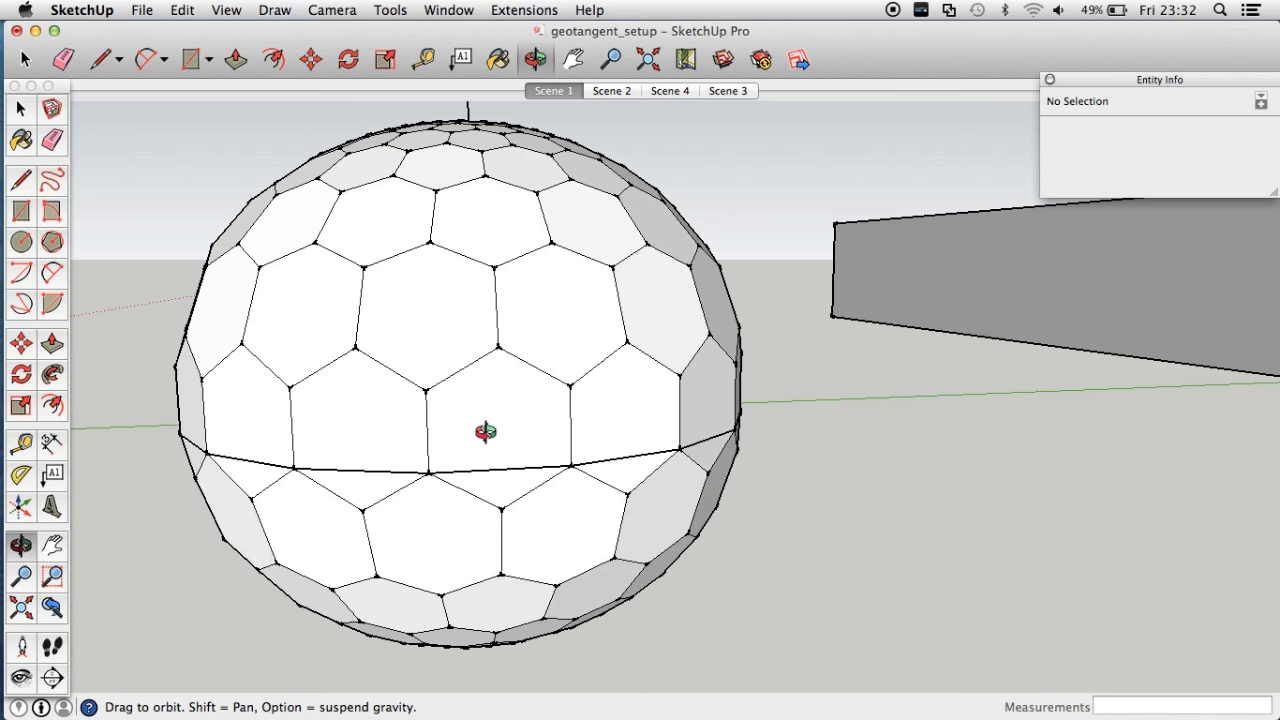
mouse_move(442, 452)
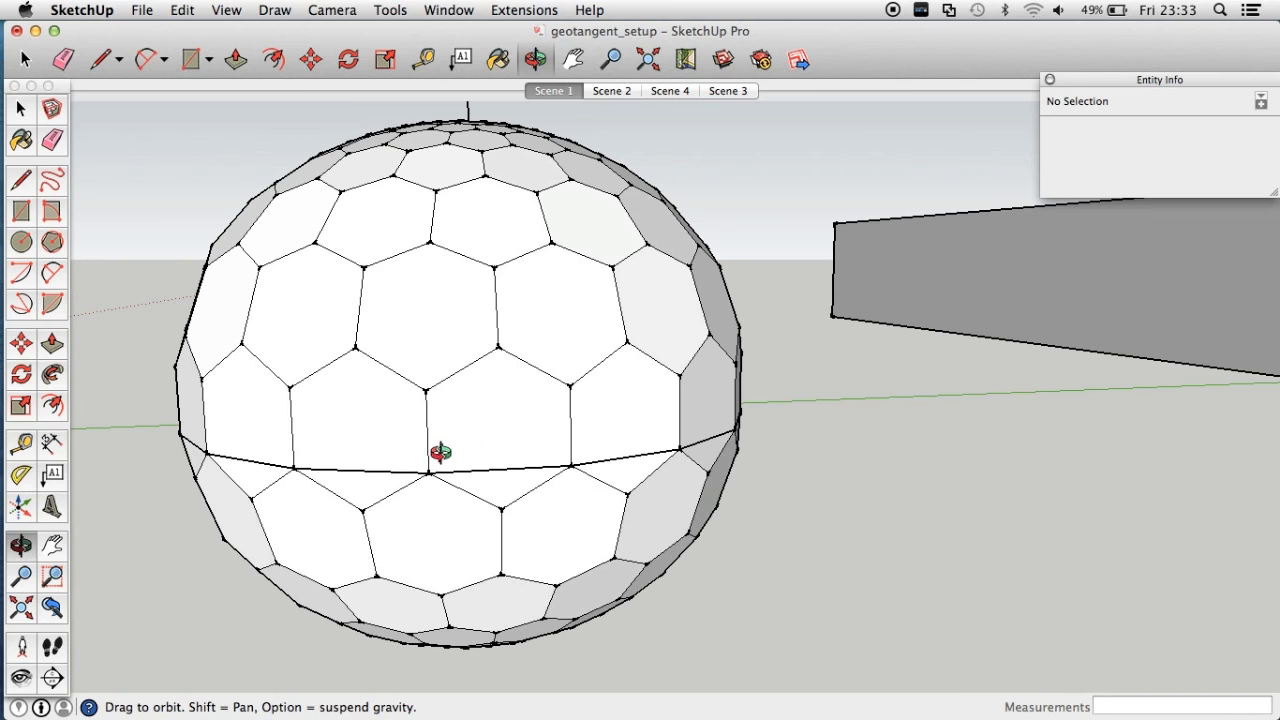
mouse_move(444, 512)
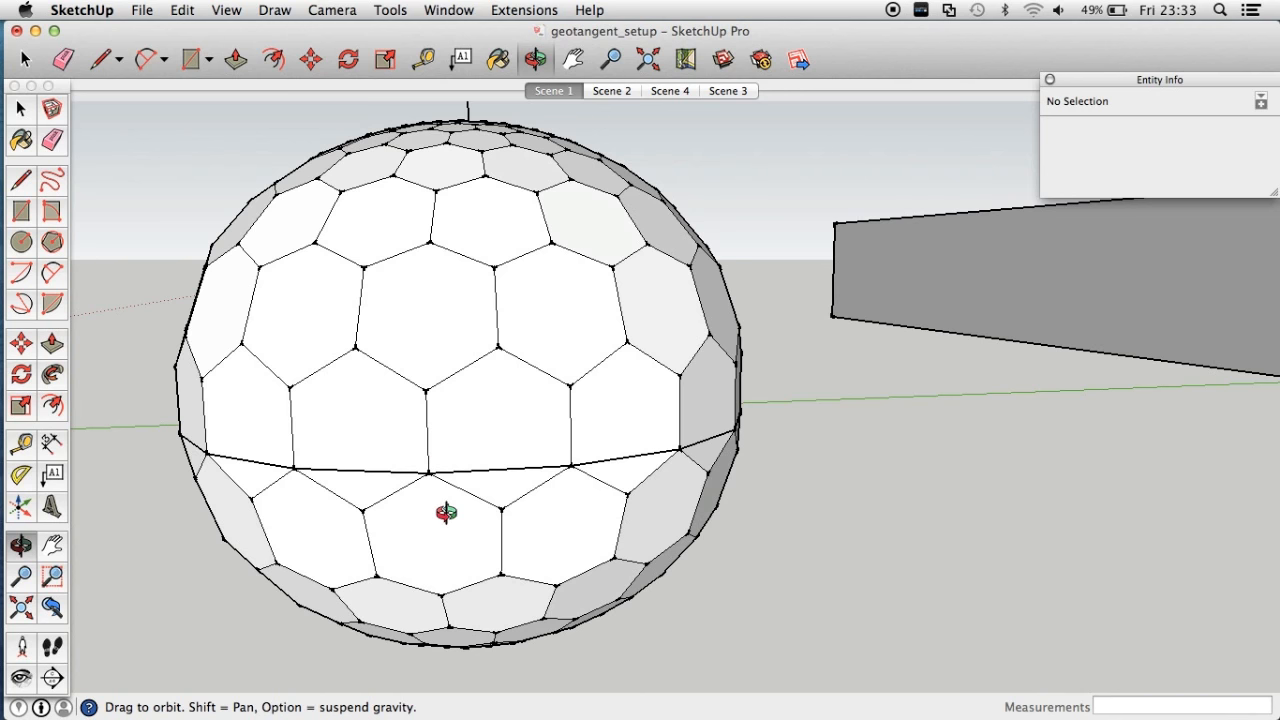
mouse_move(500, 430)
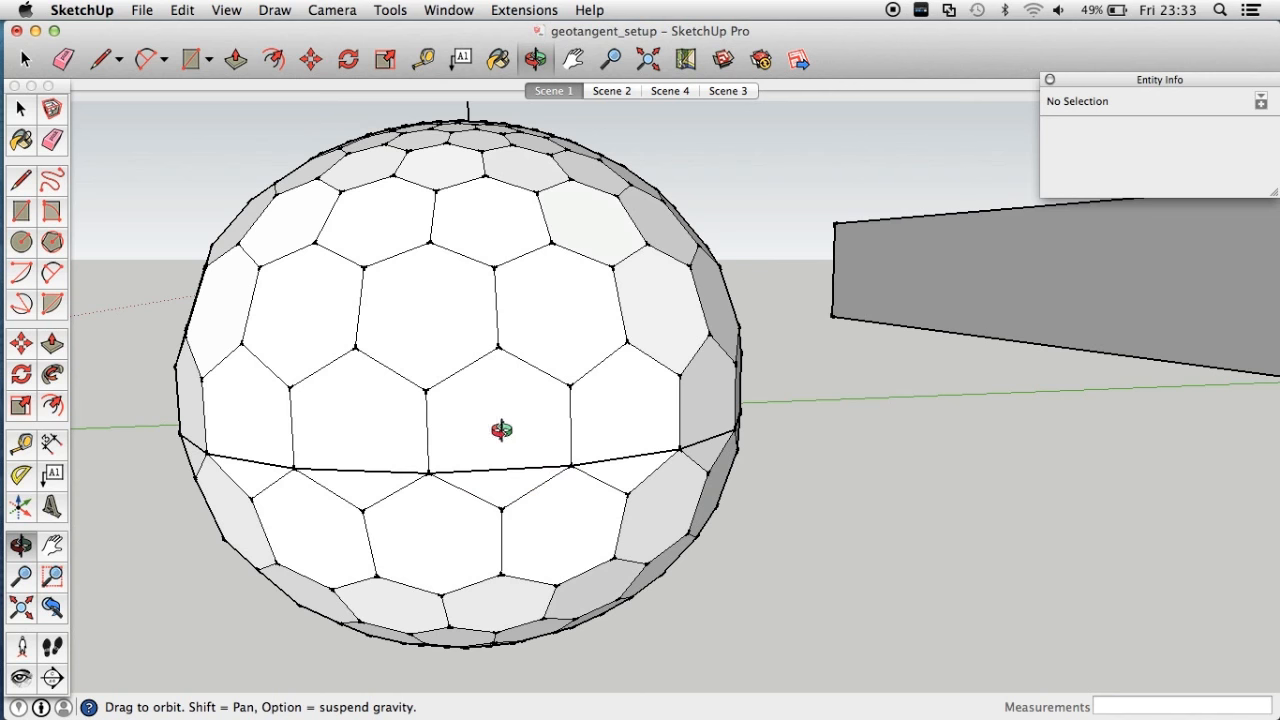
mouse_move(318, 318)
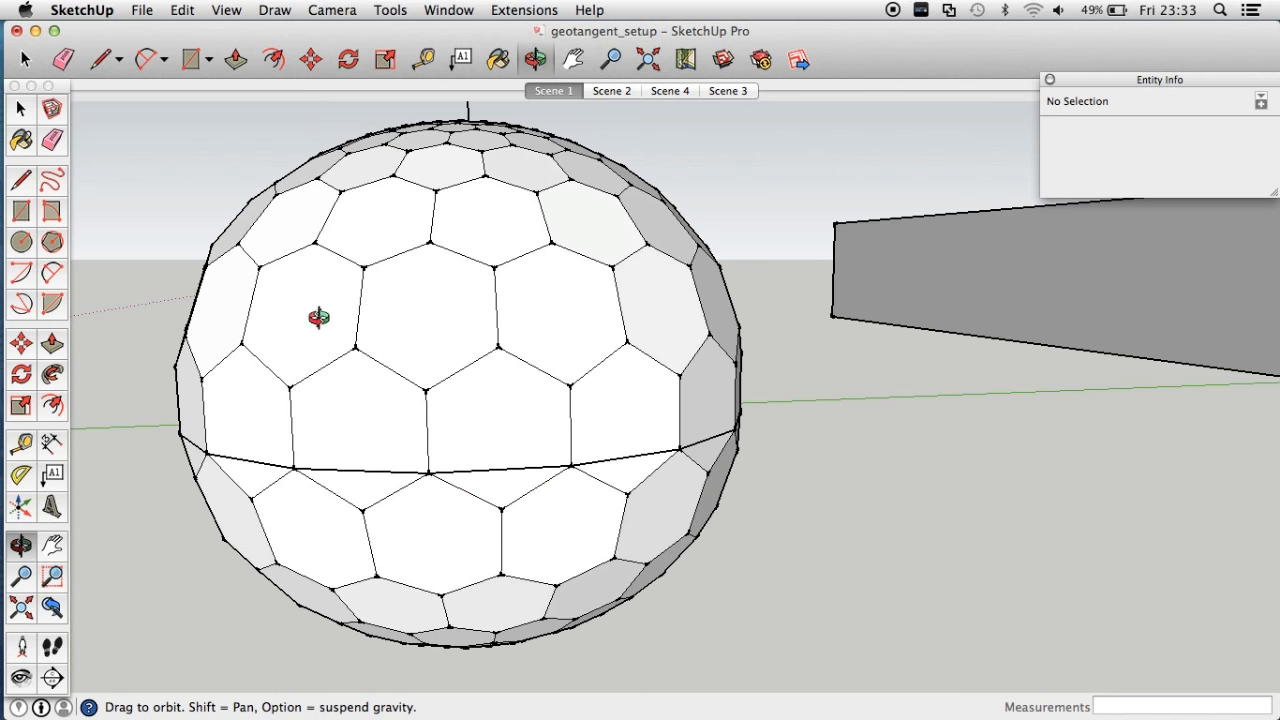
mouse_move(432, 500)
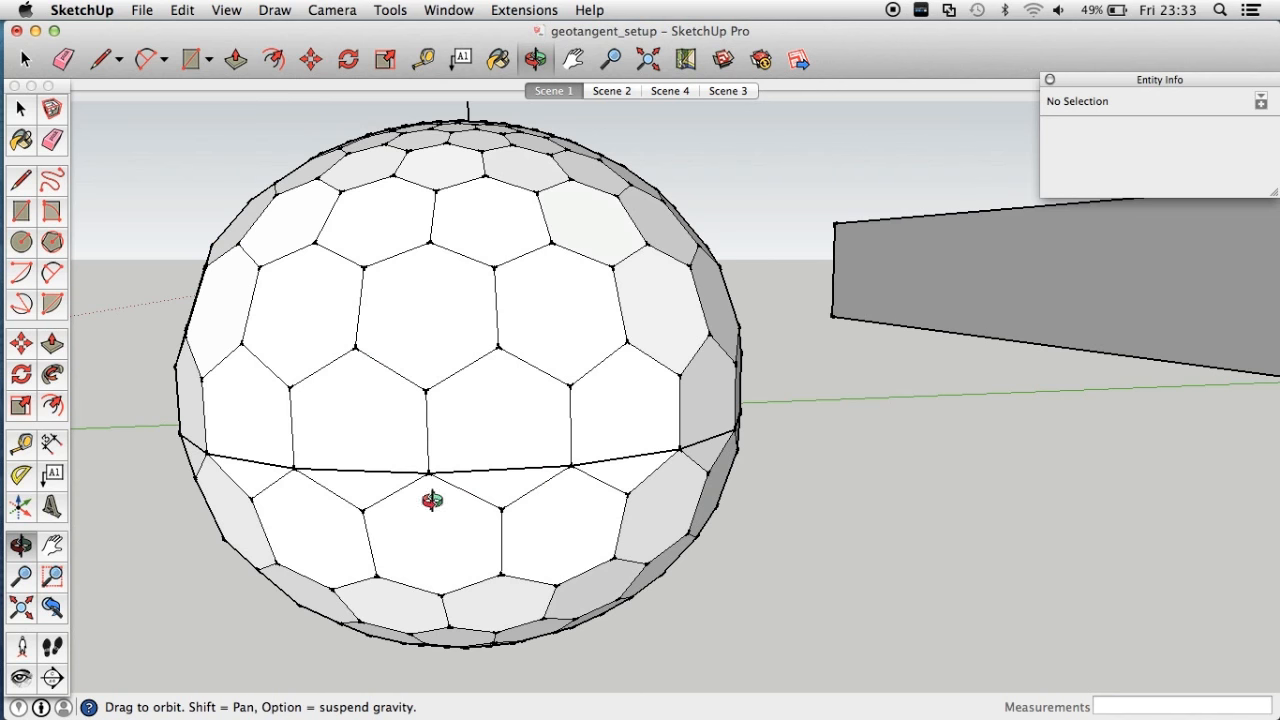
mouse_move(488, 432)
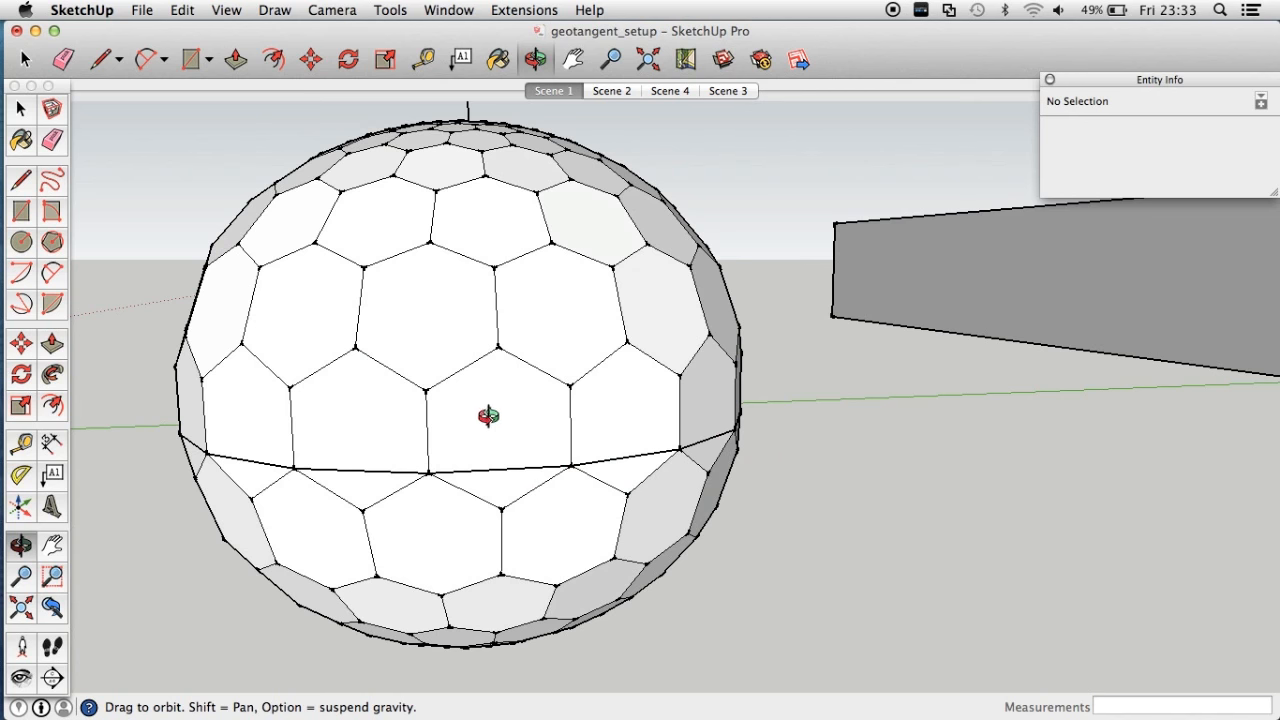
mouse_move(496, 438)
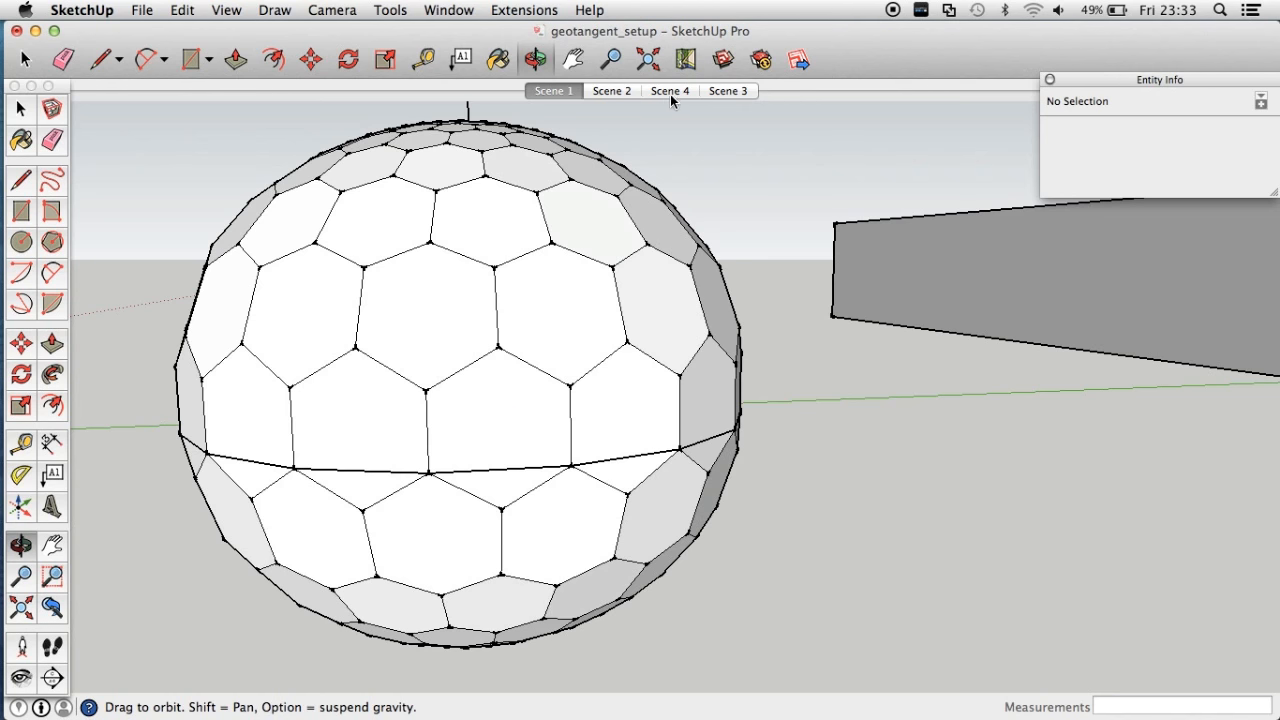
Switch to Scene 3, viewing the hexagon-panel sphere from above with its smaller top panels.
left_click(728, 92)
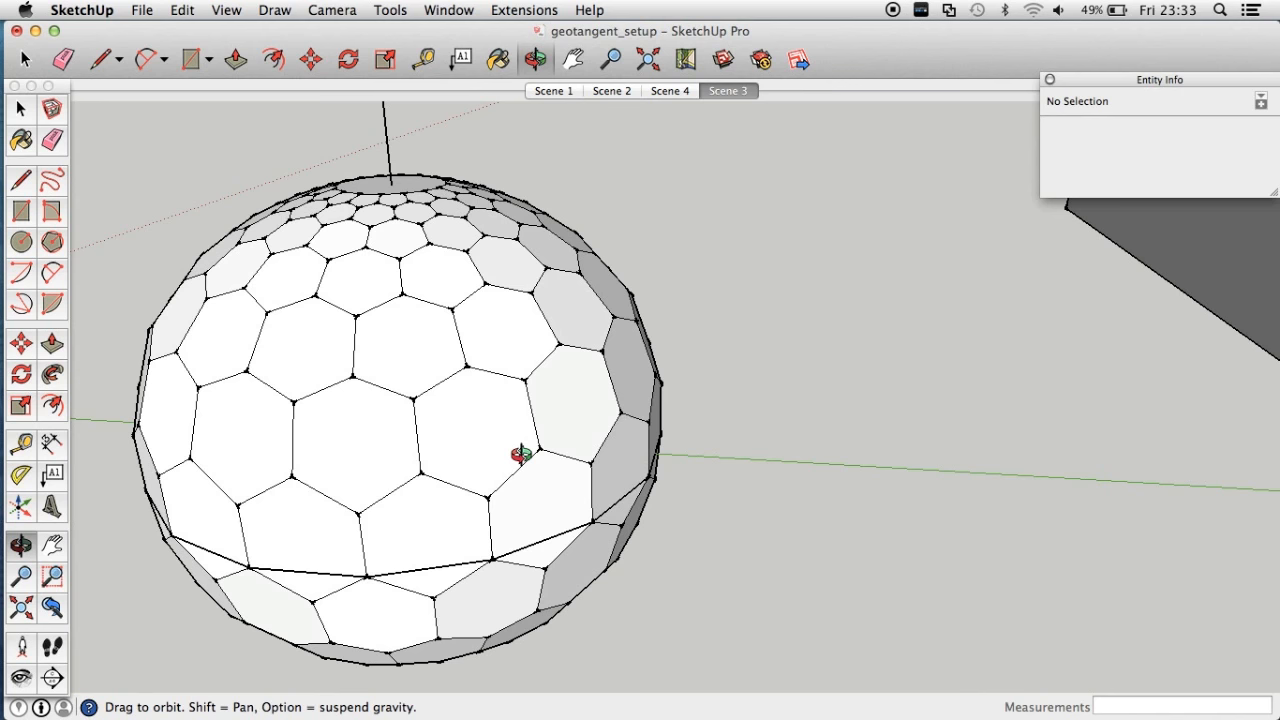
mouse_move(392, 312)
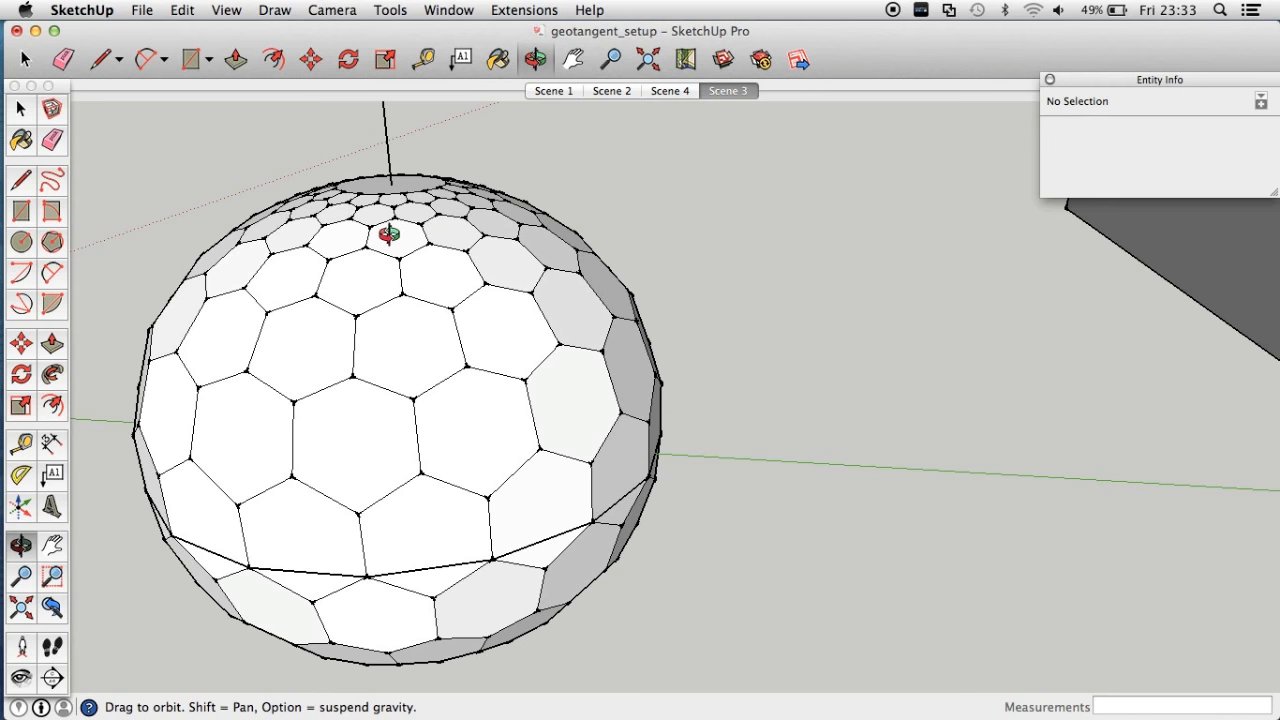
mouse_move(592, 418)
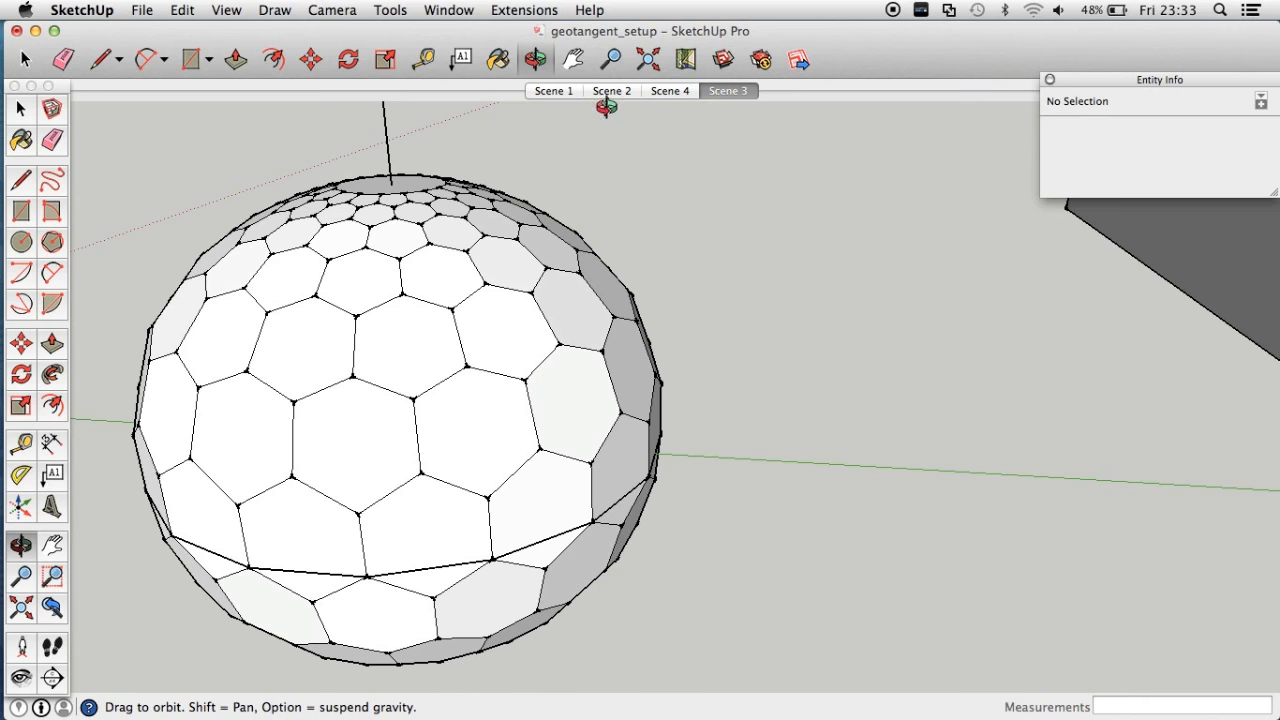
Switch to Scene 2 showing the stretched rugby-ball half-dome of hexagon panels.
left_click(612, 90)
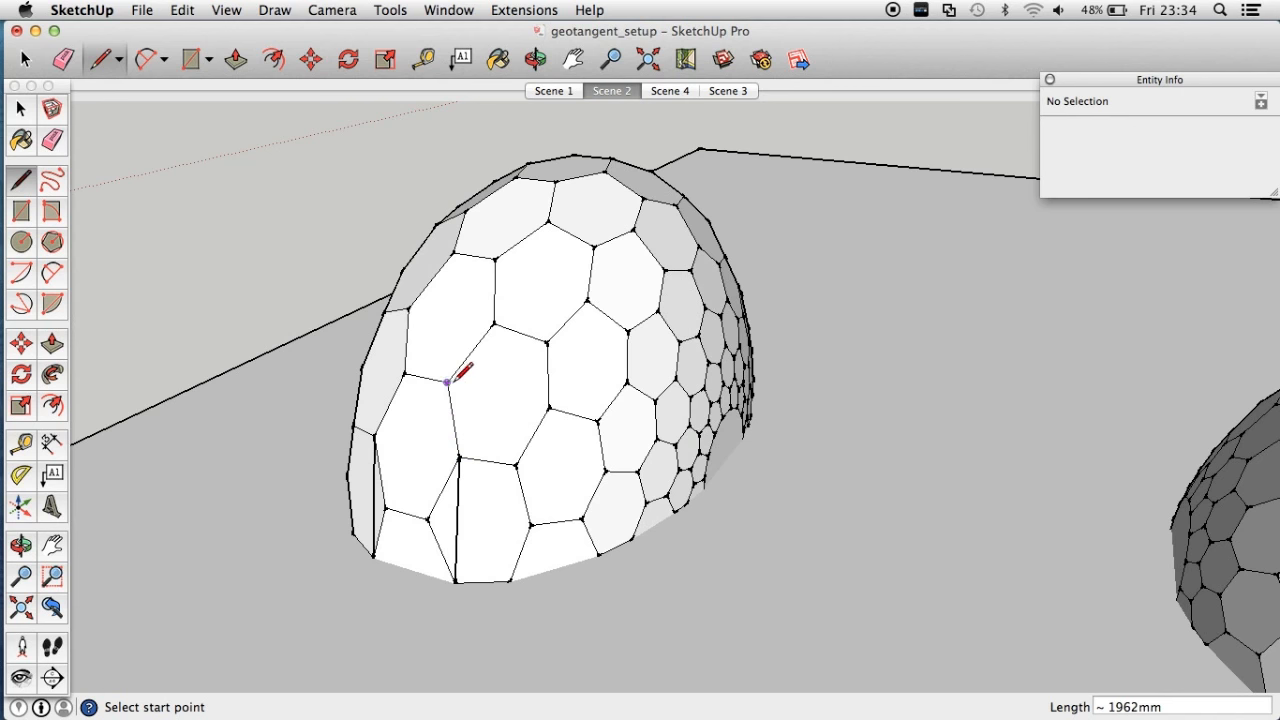
mouse_move(412, 364)
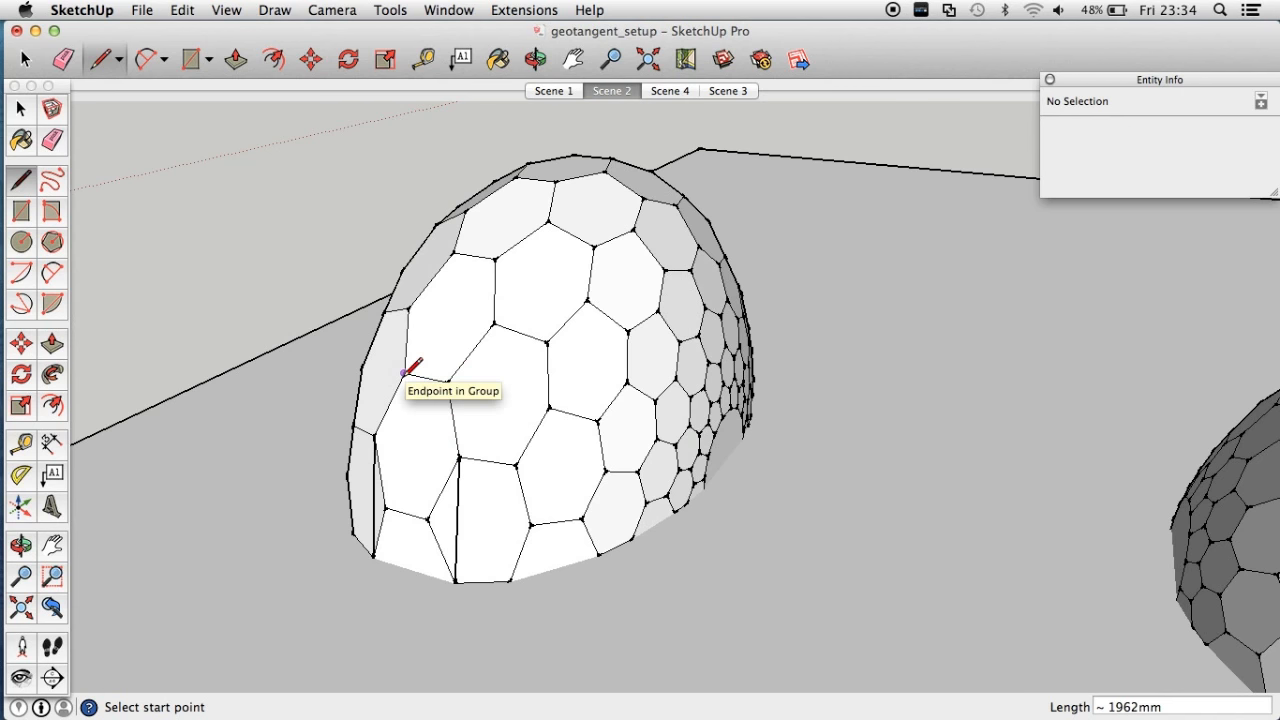
mouse_move(676, 104)
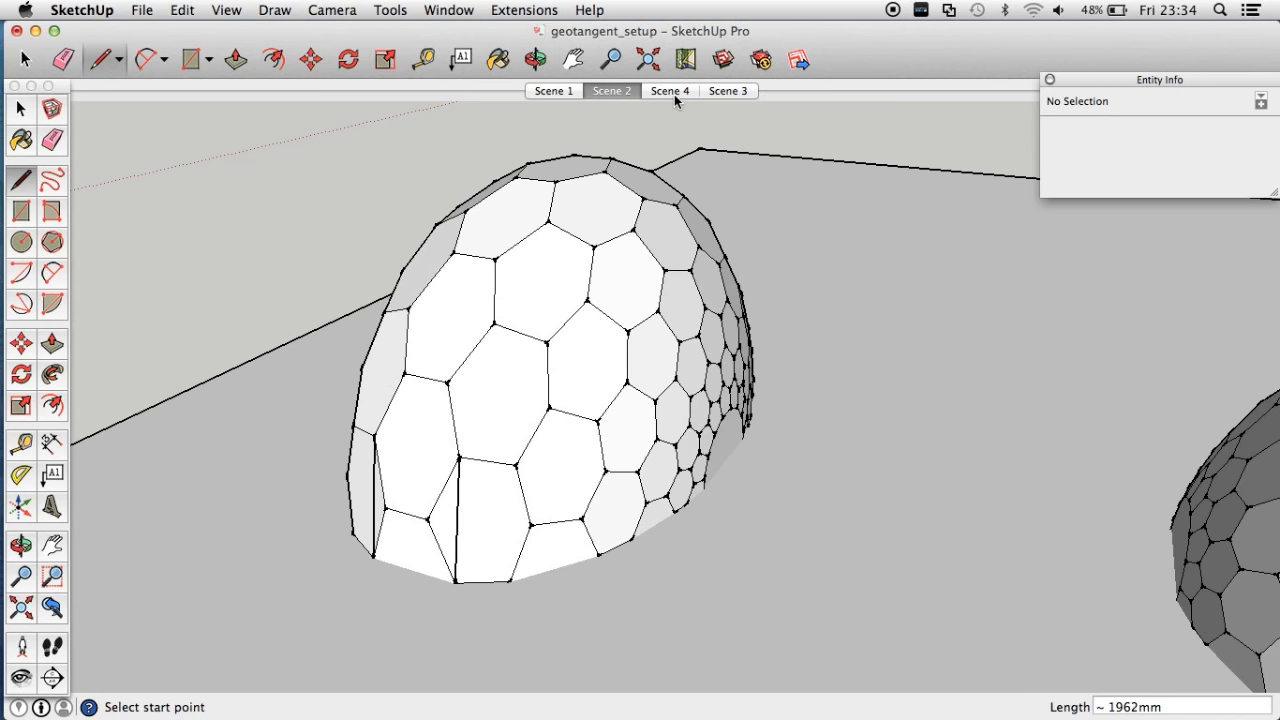
Switch to Scene 4 and orbit around the squashed hexagon-panel half-dome from several sides.
left_click(668, 92)
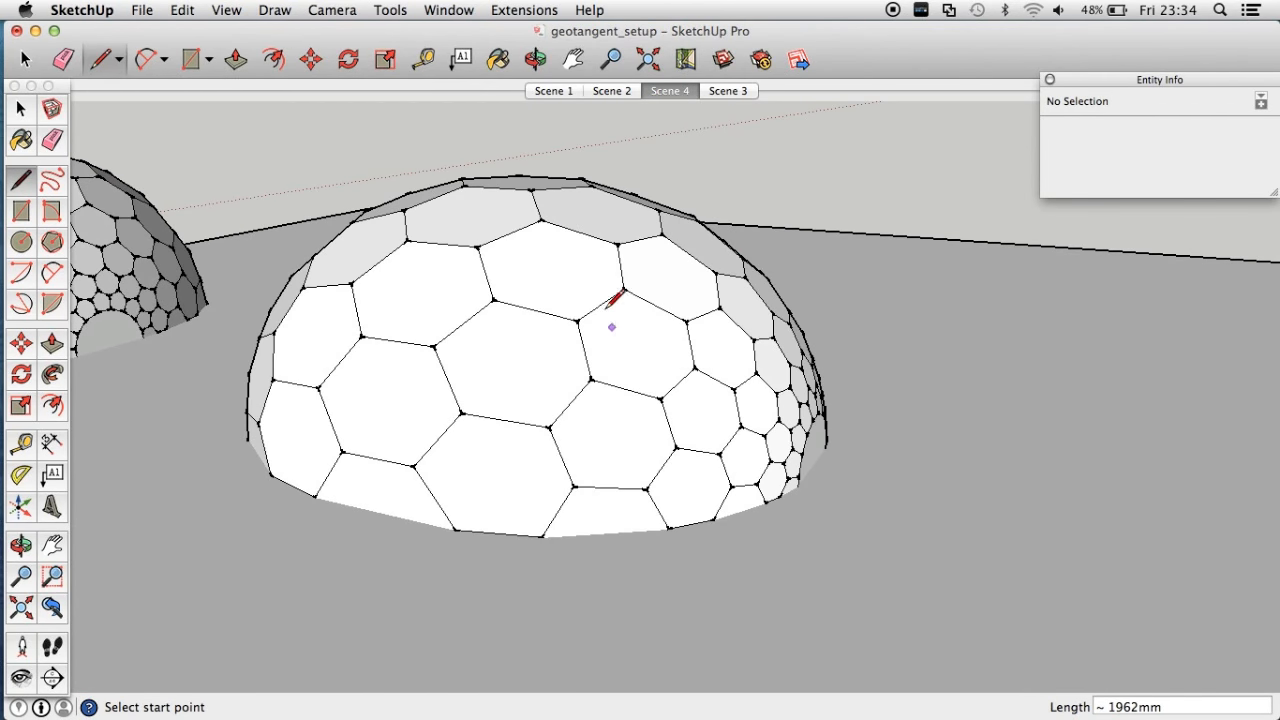
mouse_move(380, 296)
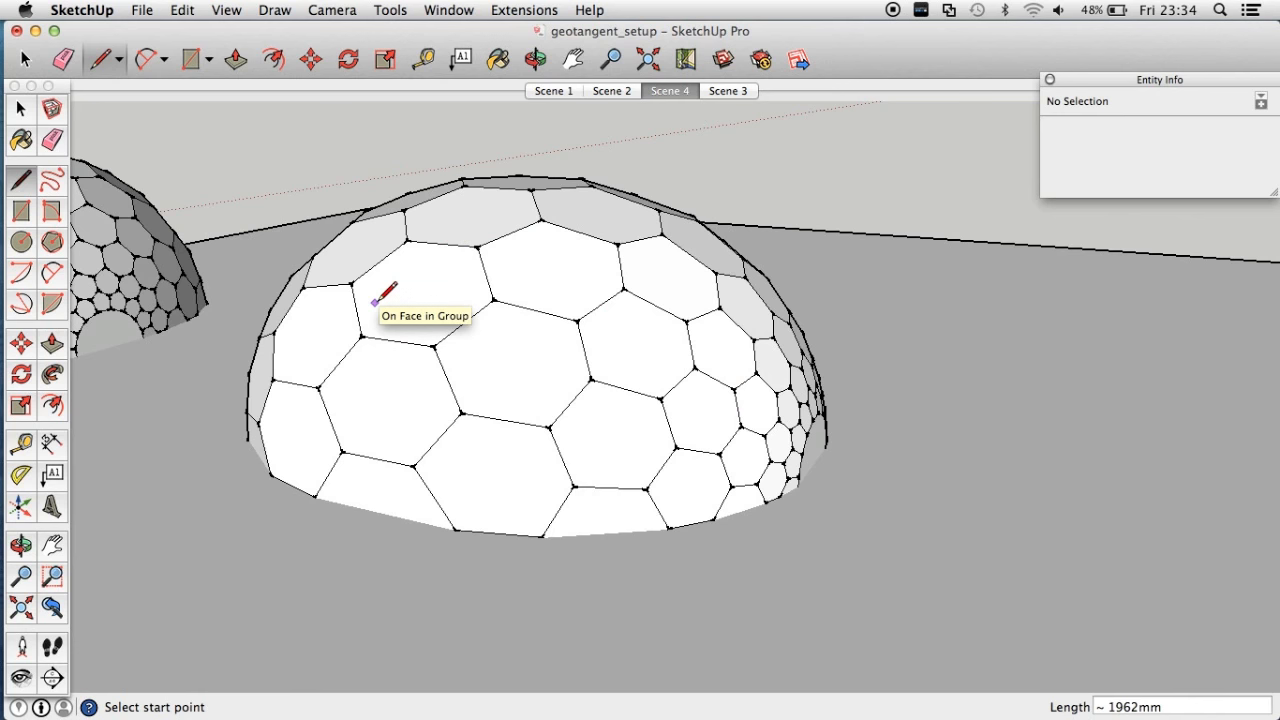
mouse_move(570, 190)
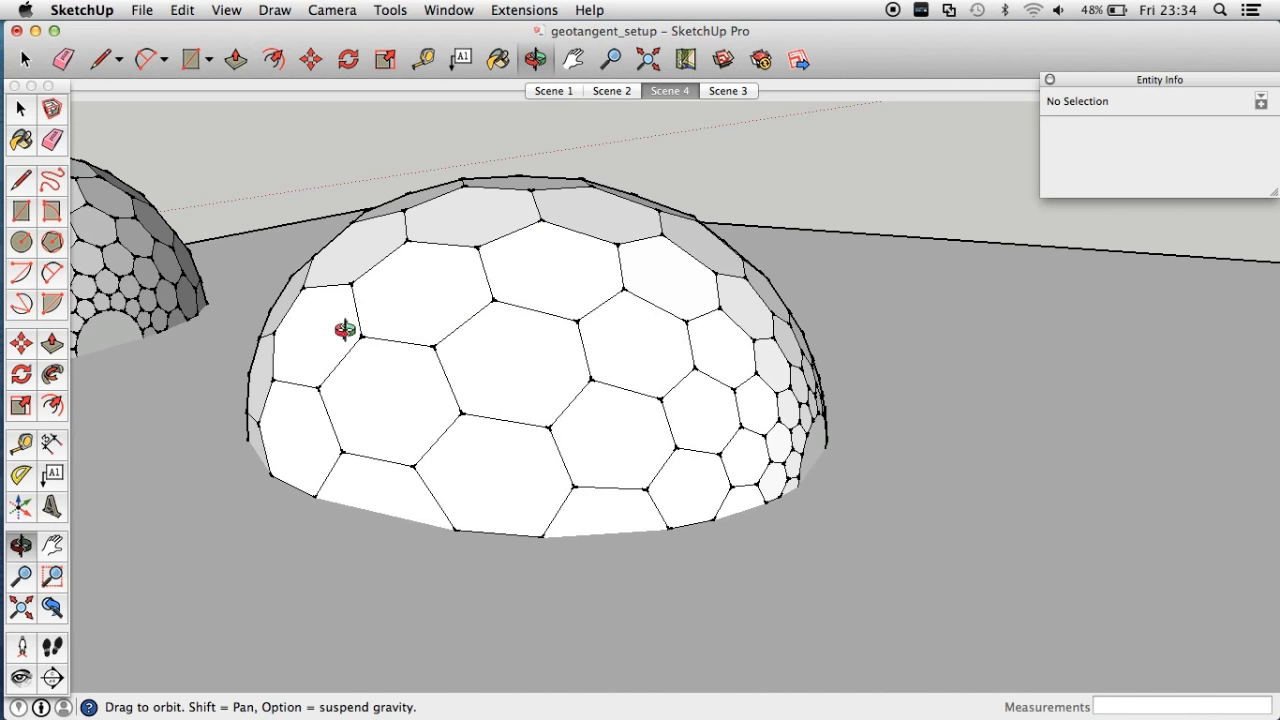
mouse_move(724, 414)
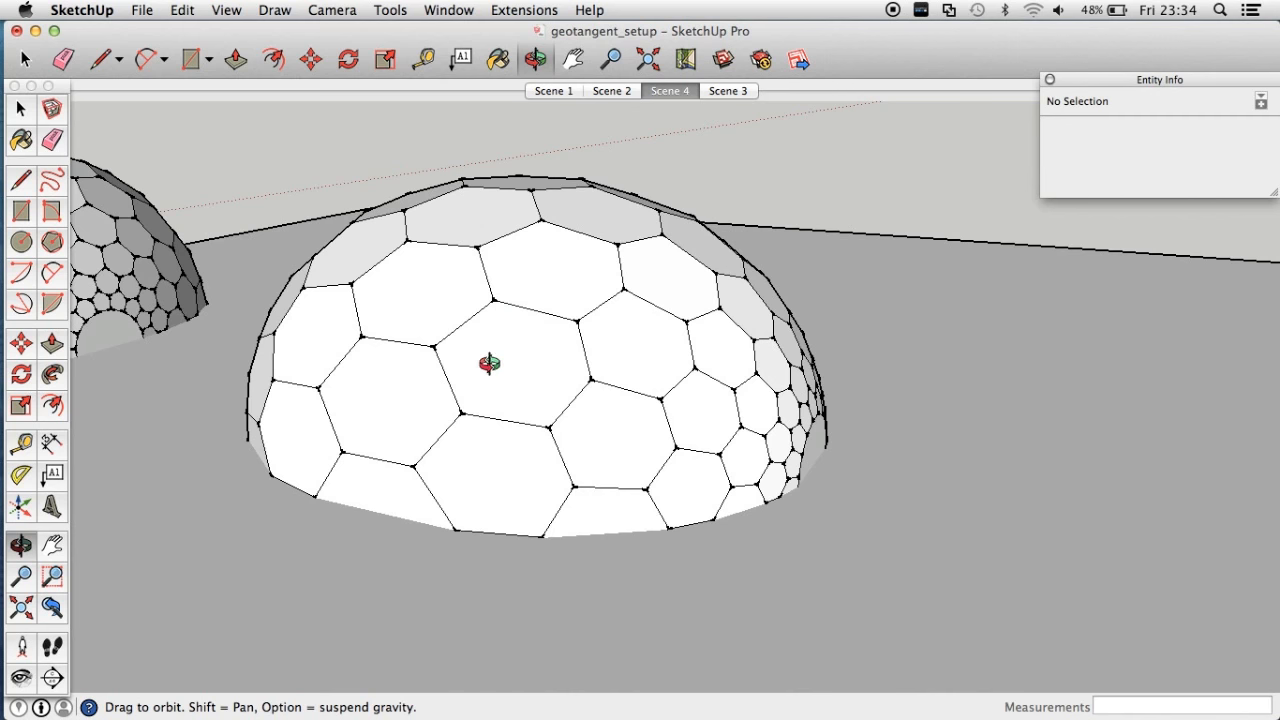
mouse_move(624, 348)
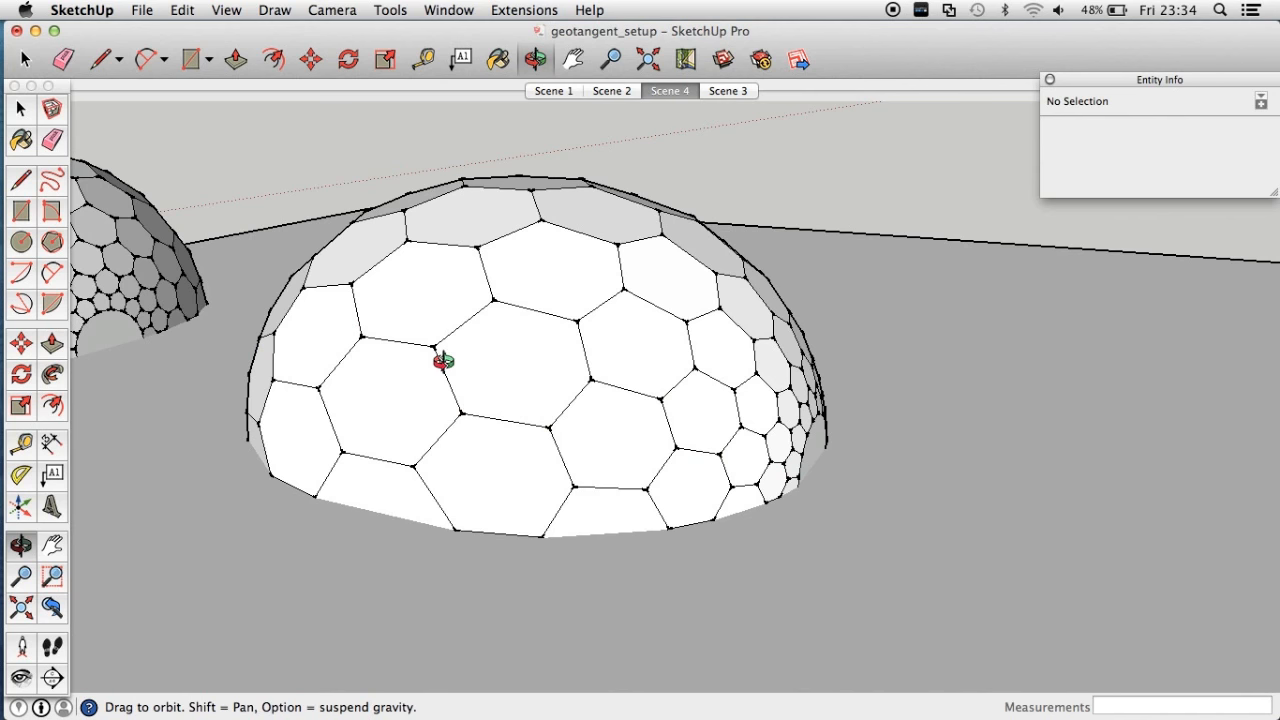
mouse_move(636, 430)
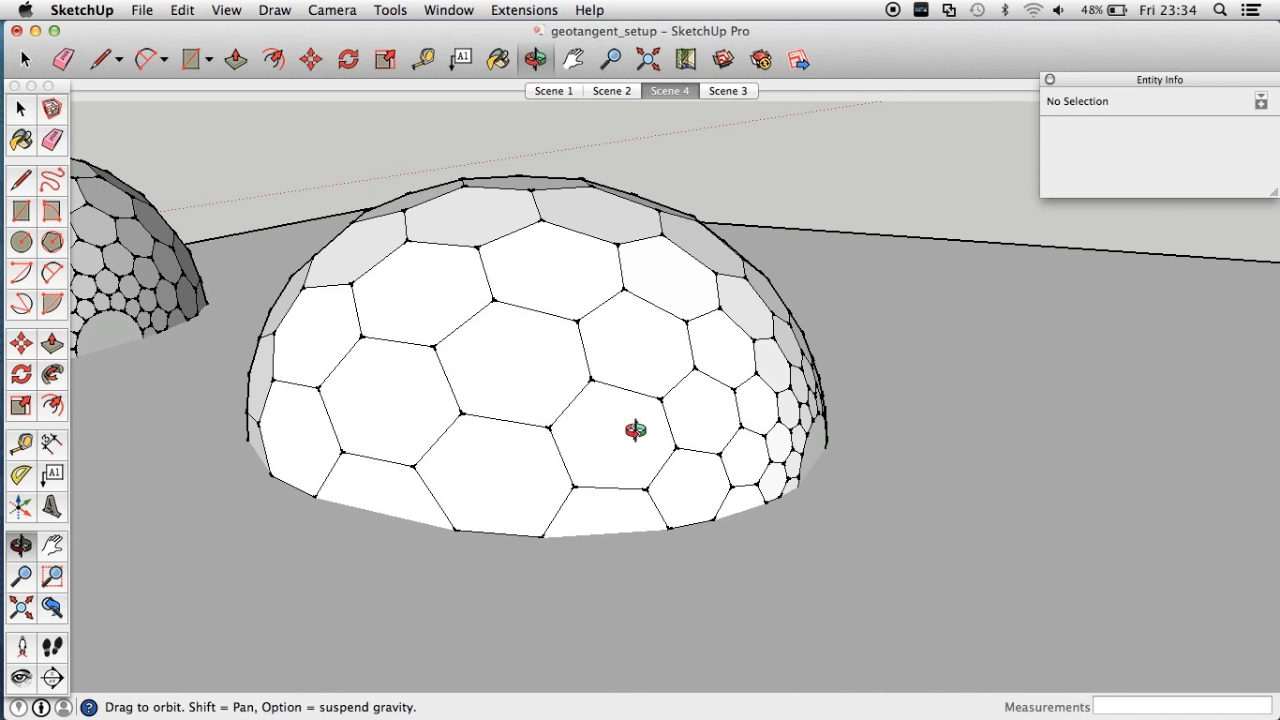
mouse_move(806, 452)
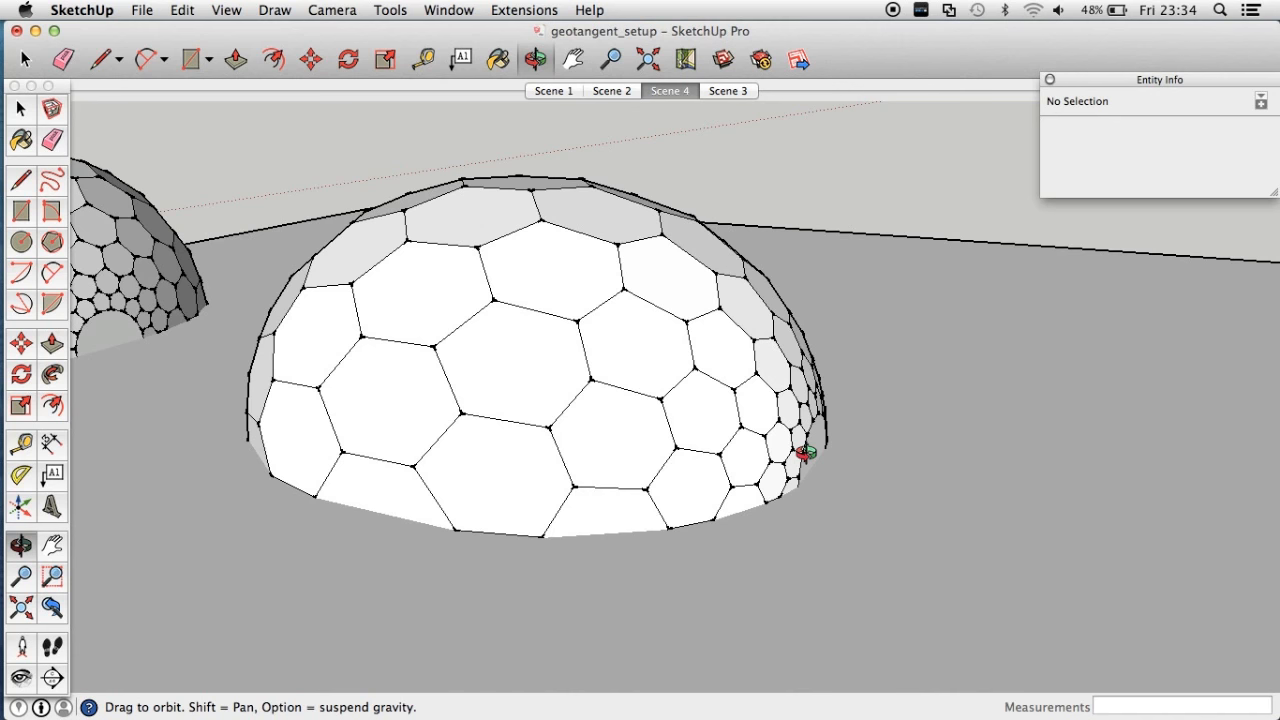
mouse_move(612, 154)
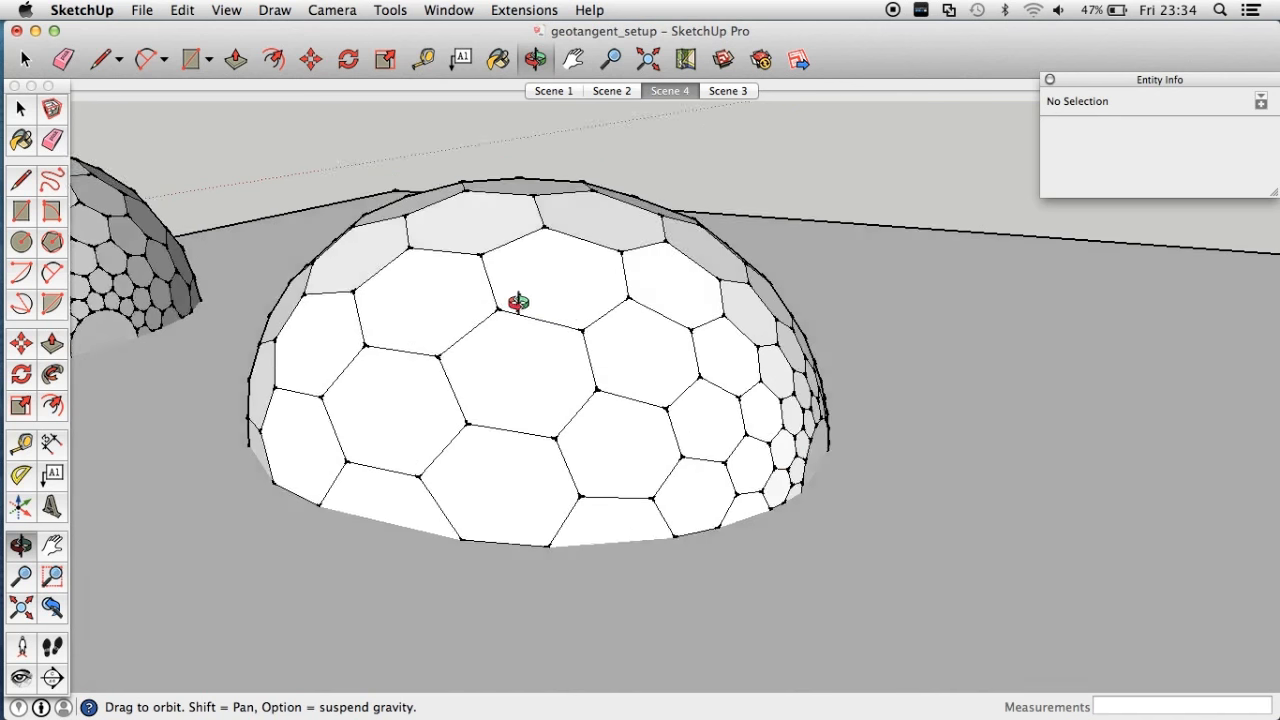
left_click_drag(518, 302, 668, 328)
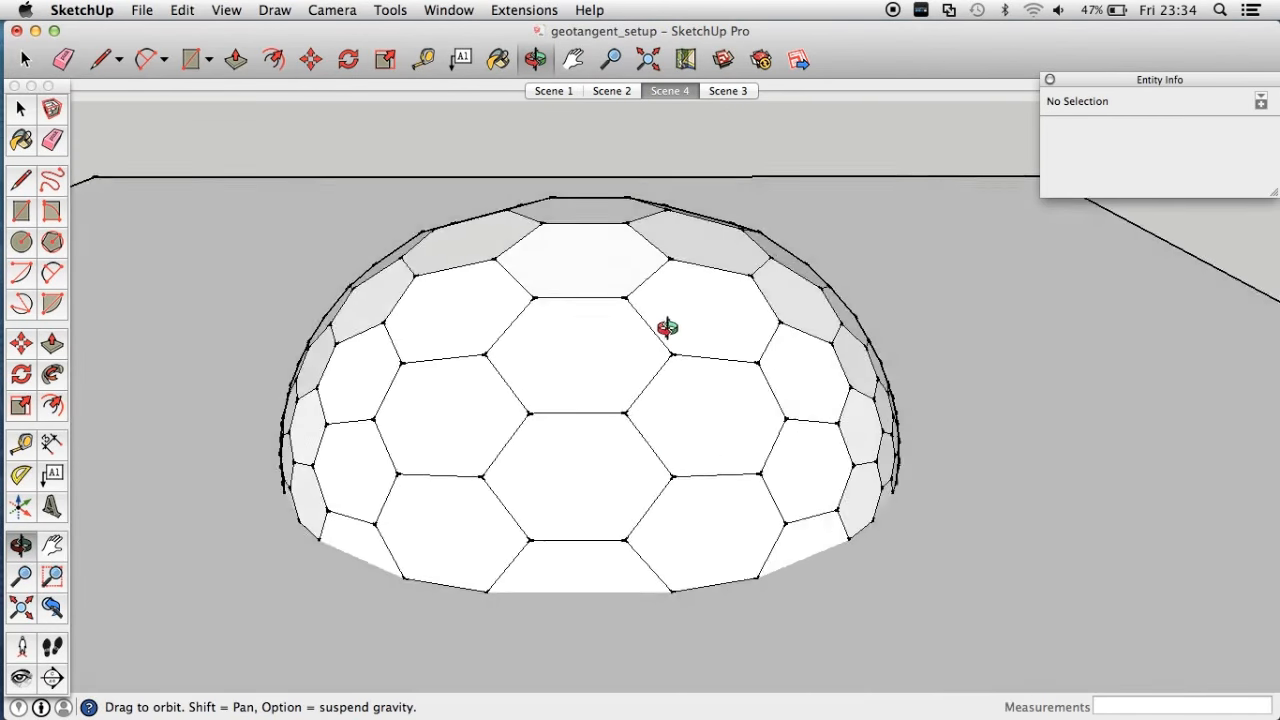
left_click_drag(668, 328, 476, 440)
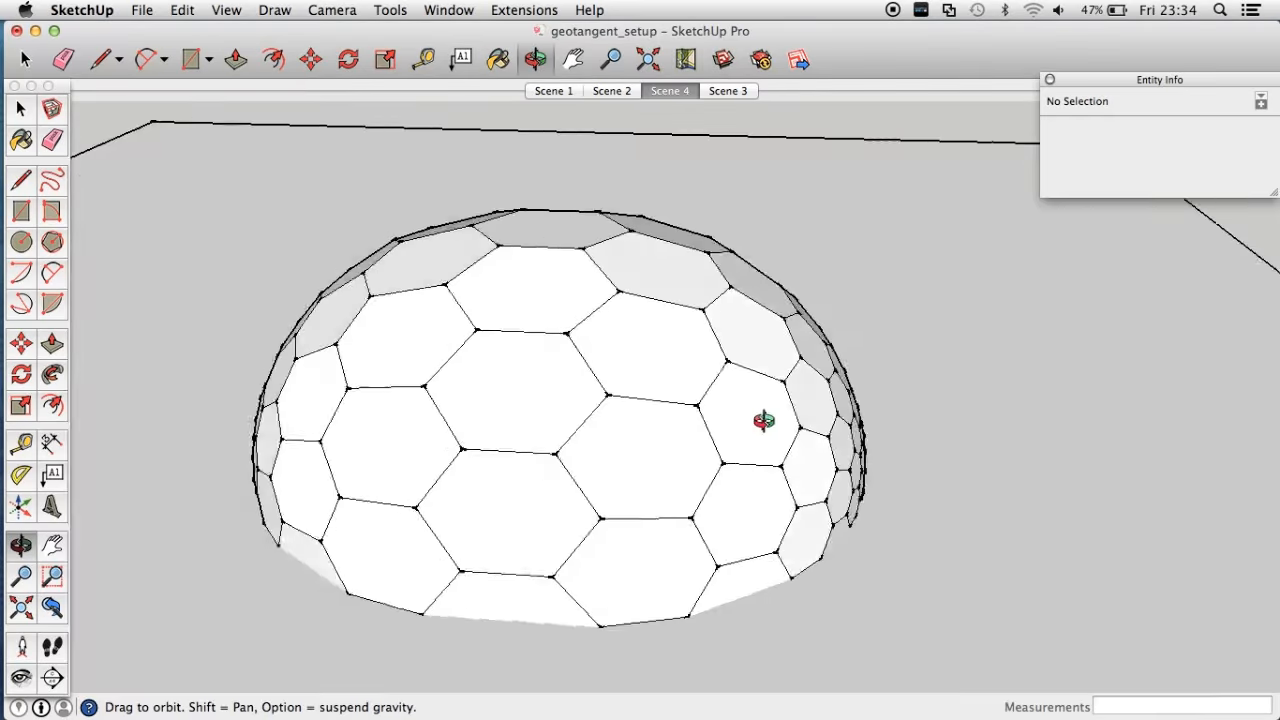
left_click_drag(764, 420, 770, 364)
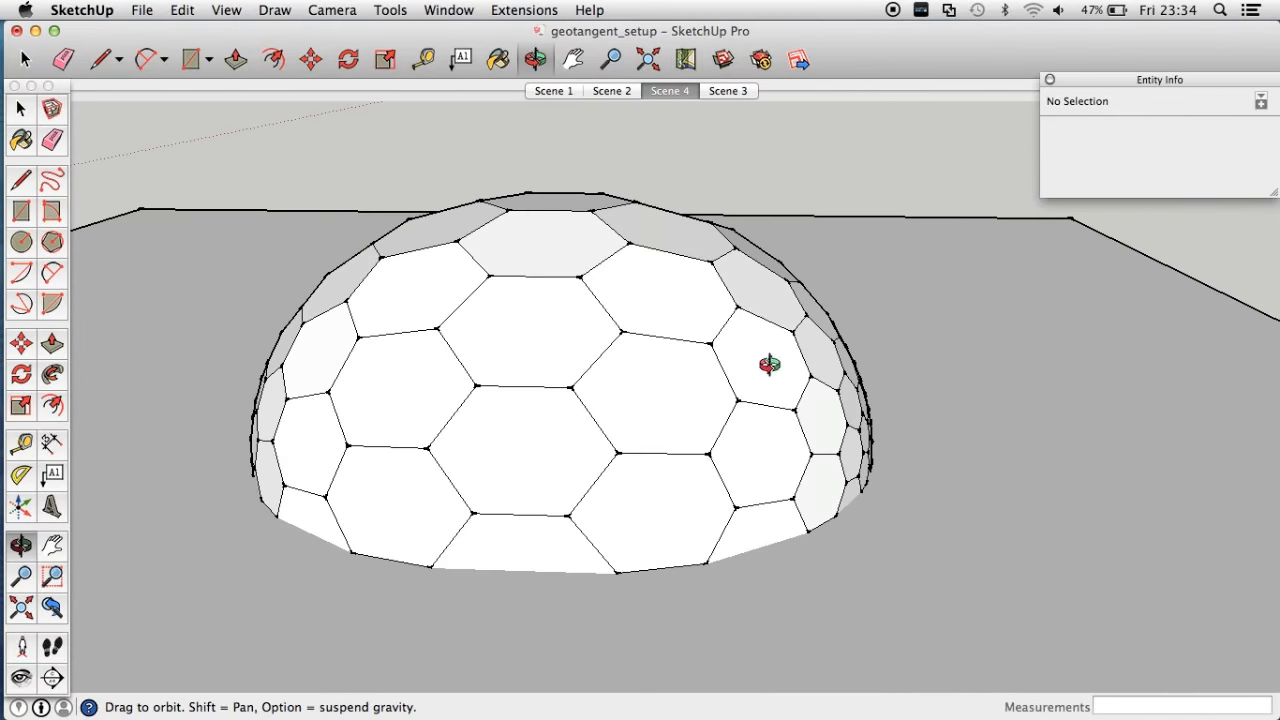
Return to Scene 2's stretched dome, viewed at an angle beside a second dome.
left_click(612, 90)
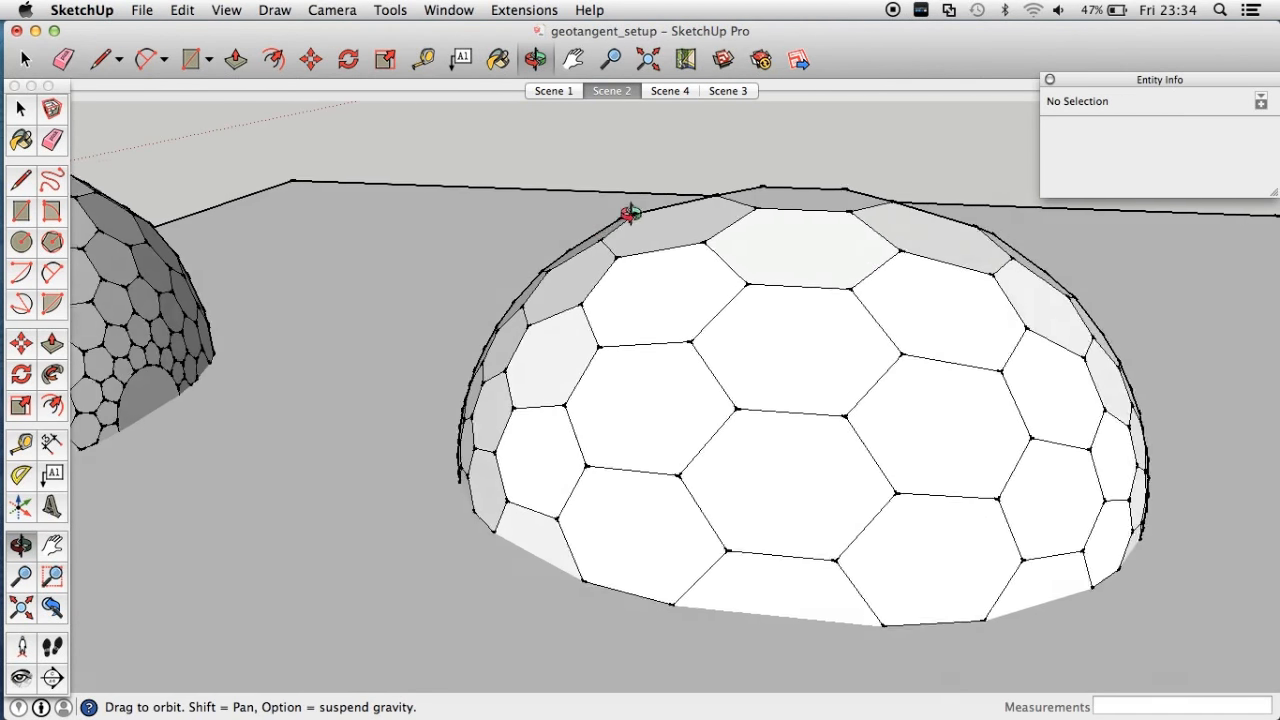
left_click_drag(624, 216, 610, 238)
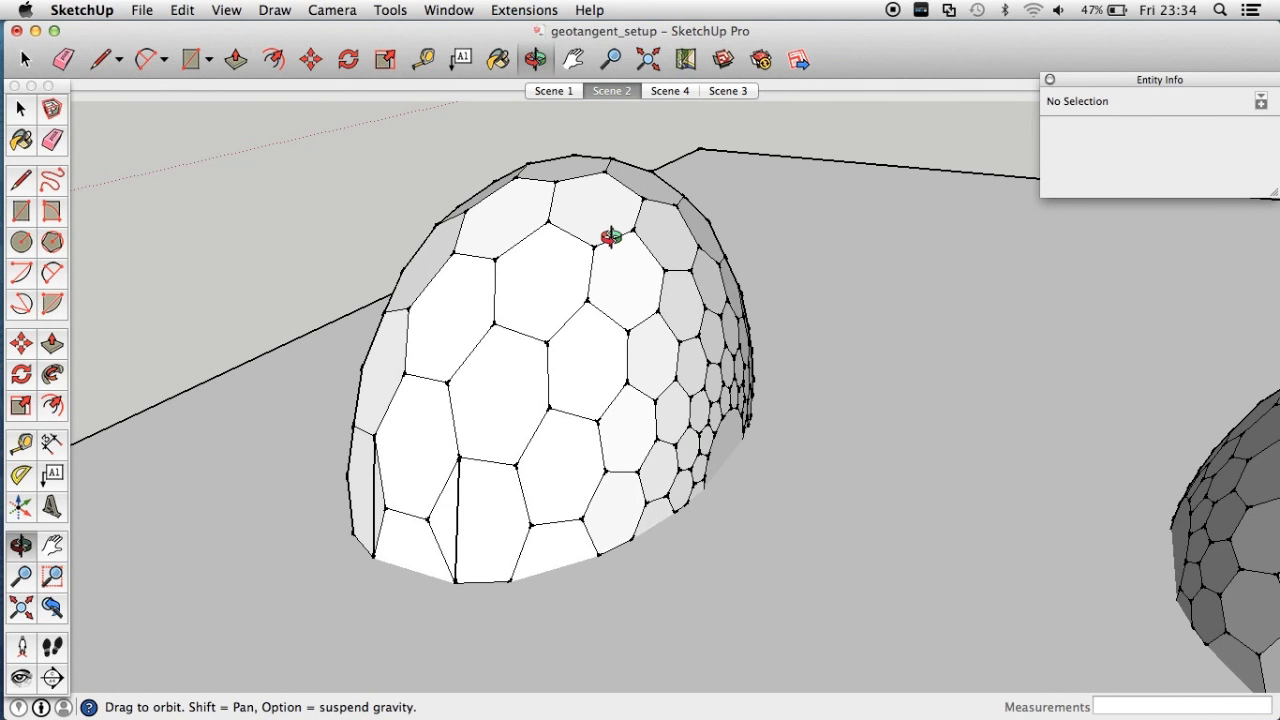
mouse_move(508, 388)
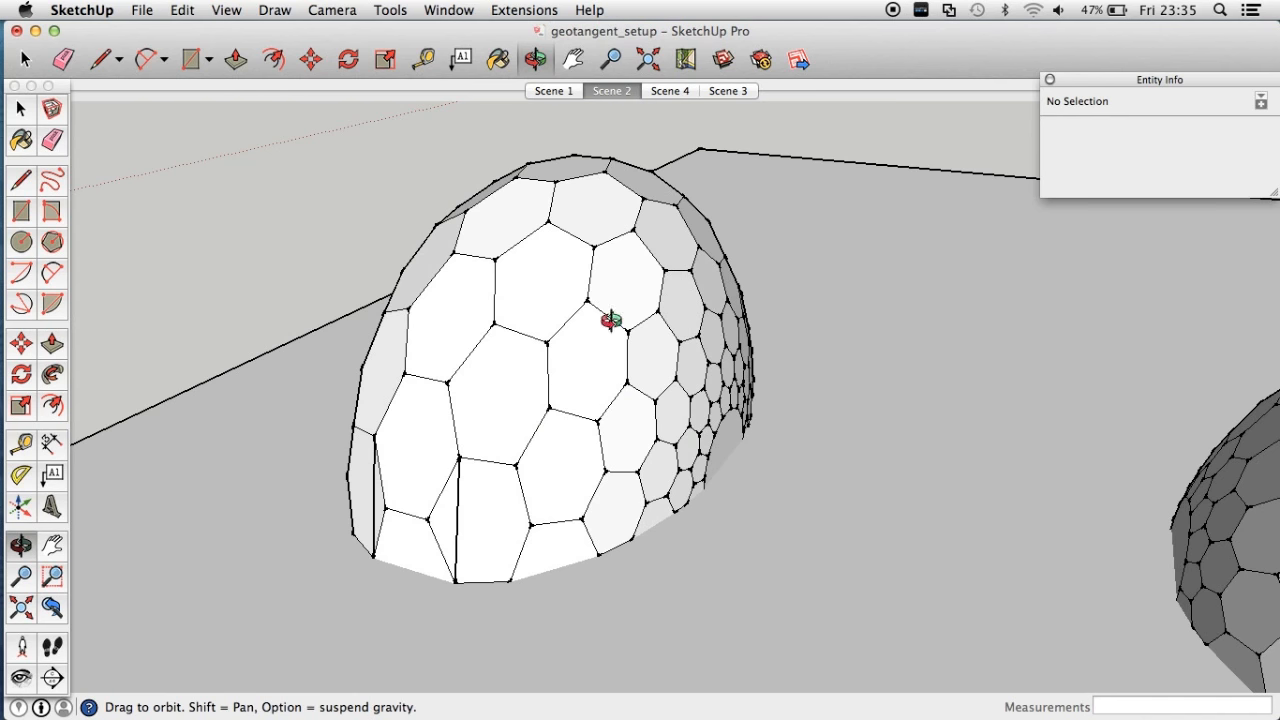
mouse_move(528, 428)
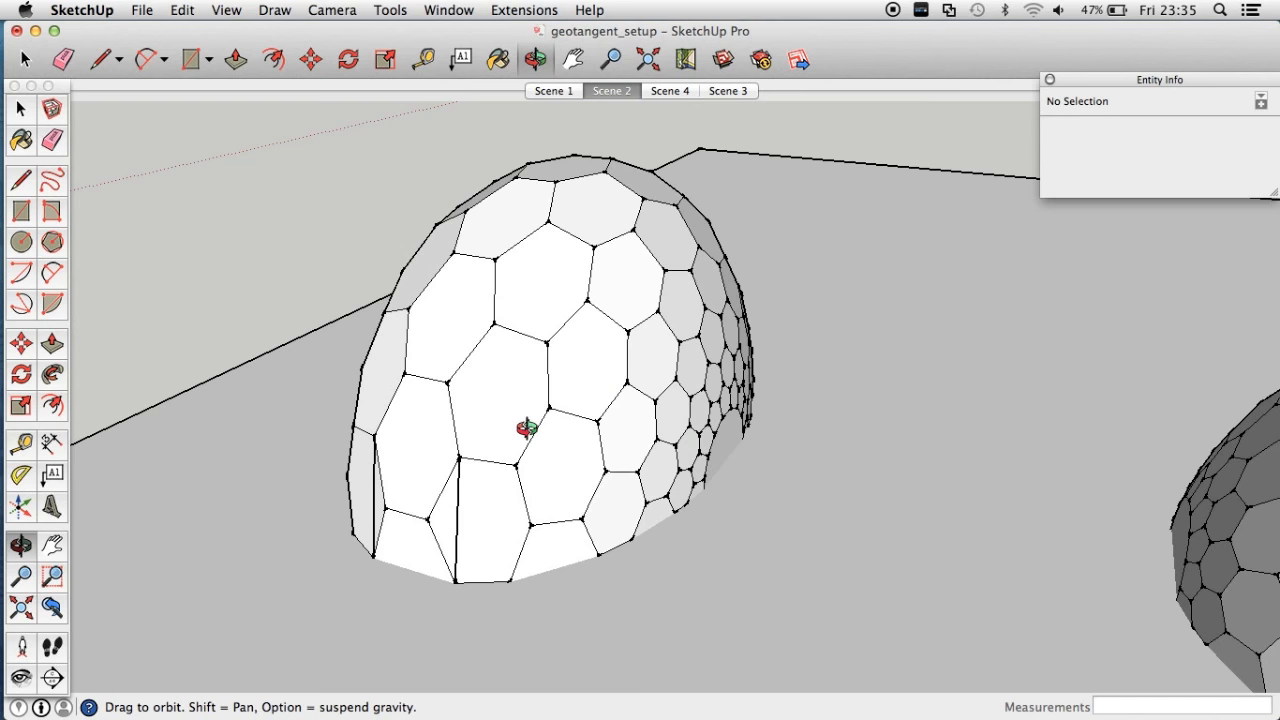
mouse_move(542, 452)
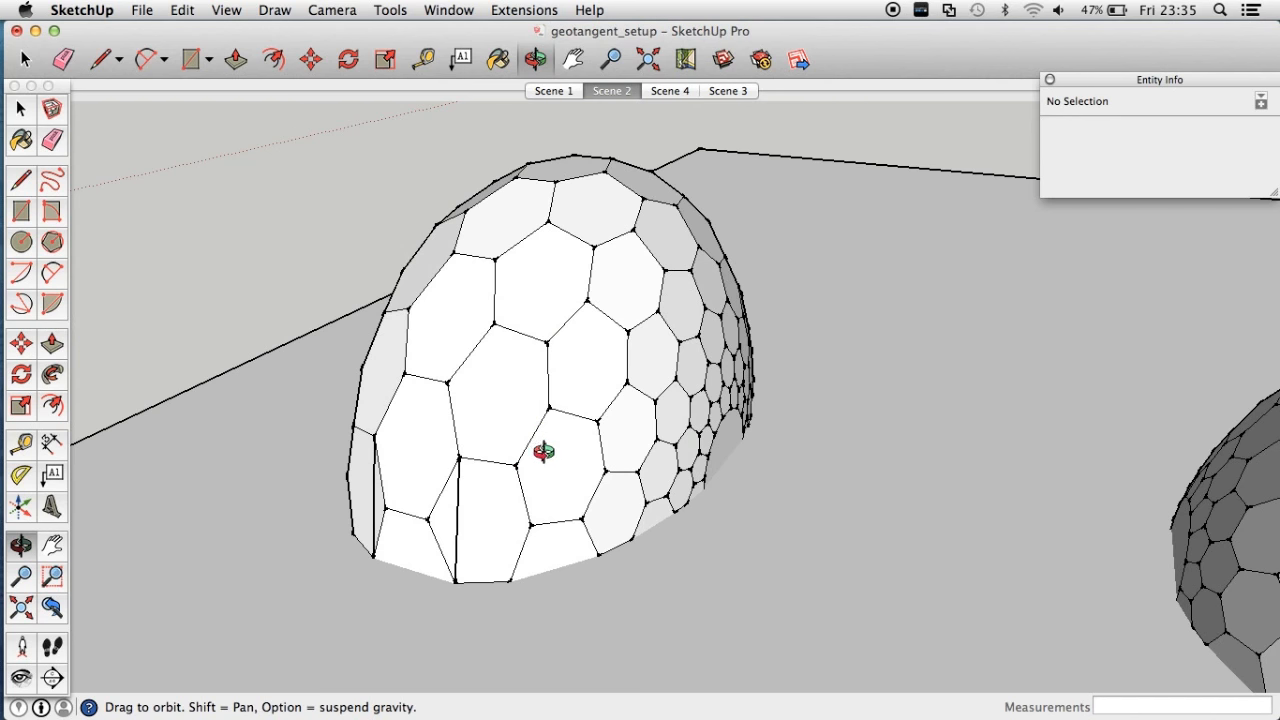
mouse_move(530, 336)
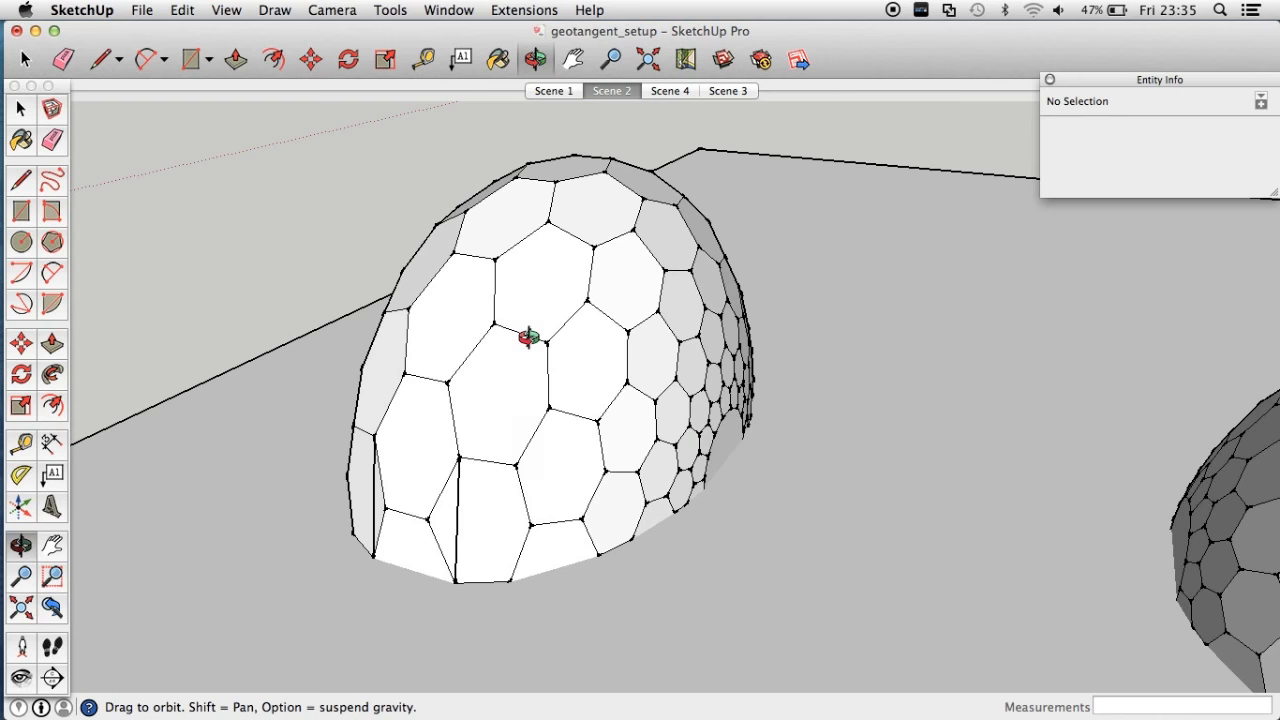